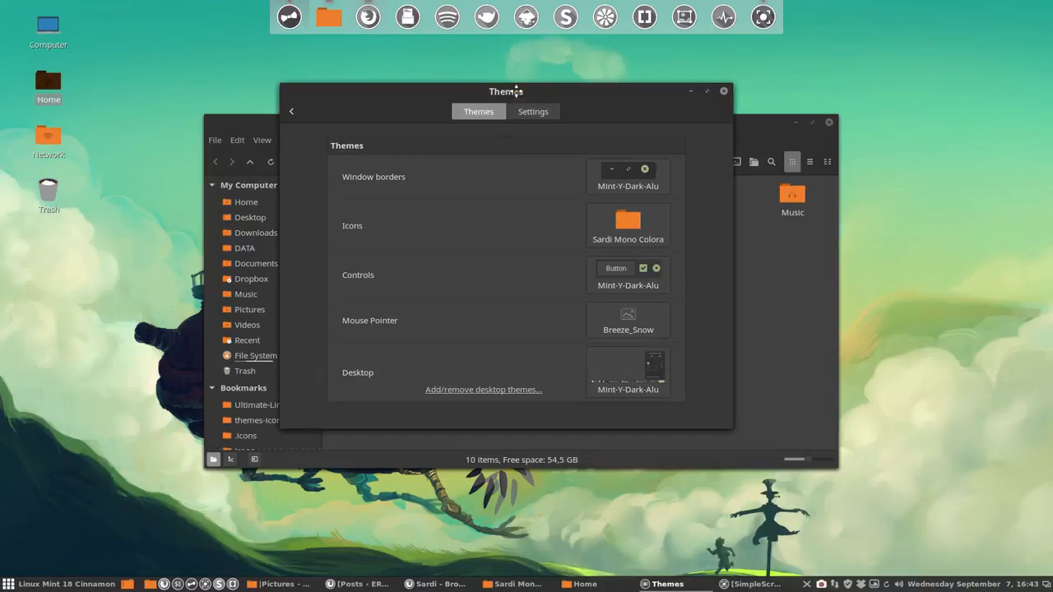
Step: Set Window borders and Controls to the Mint-Y-Dark-Sun theme in Cinnamon Themes
drag(507, 92, 520, 99)
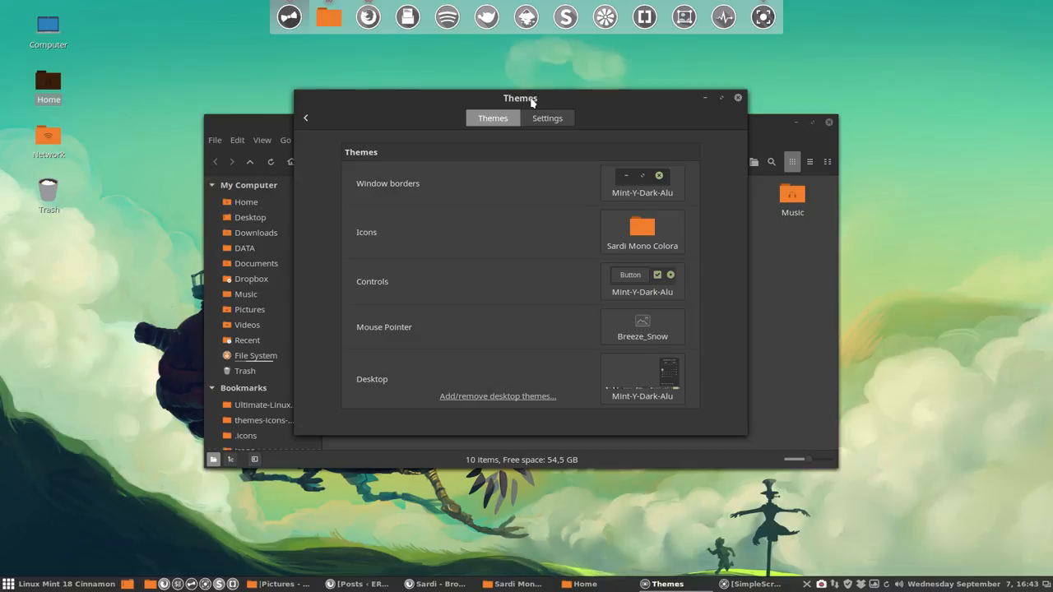
mouse_move(994, 495)
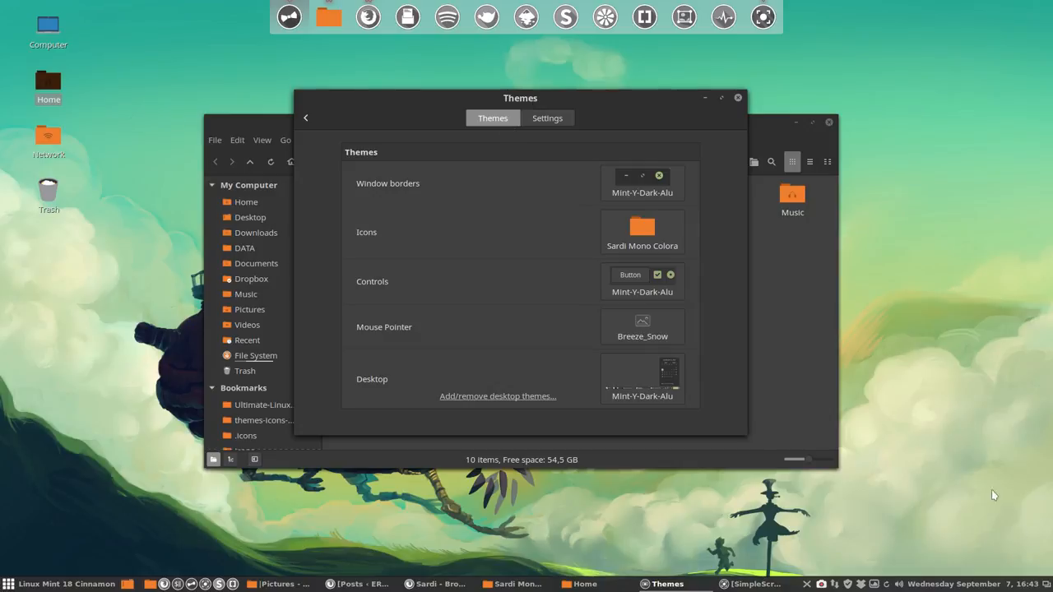
mouse_move(865, 344)
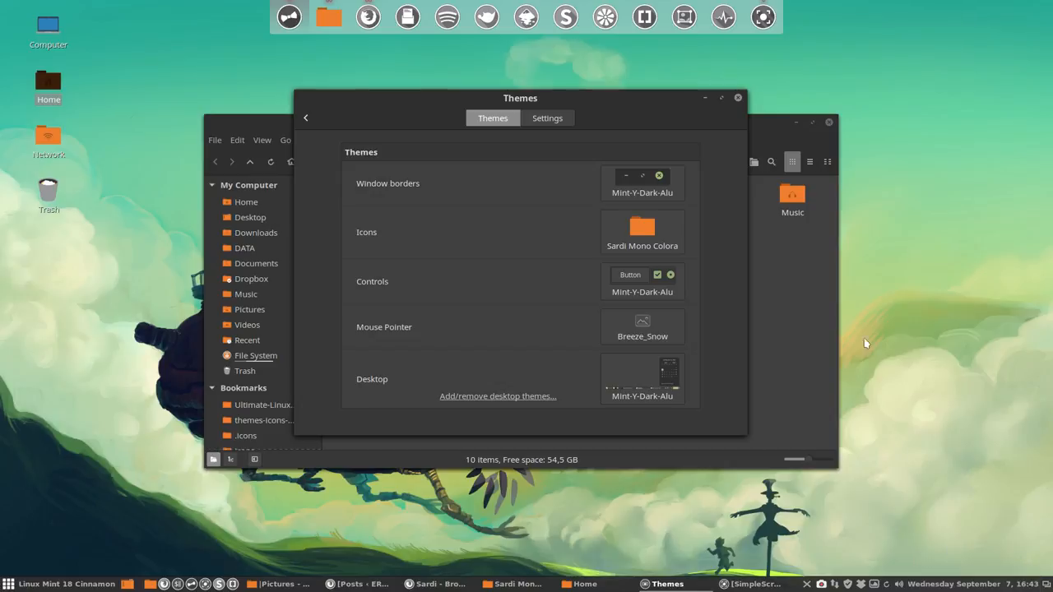
mouse_move(856, 267)
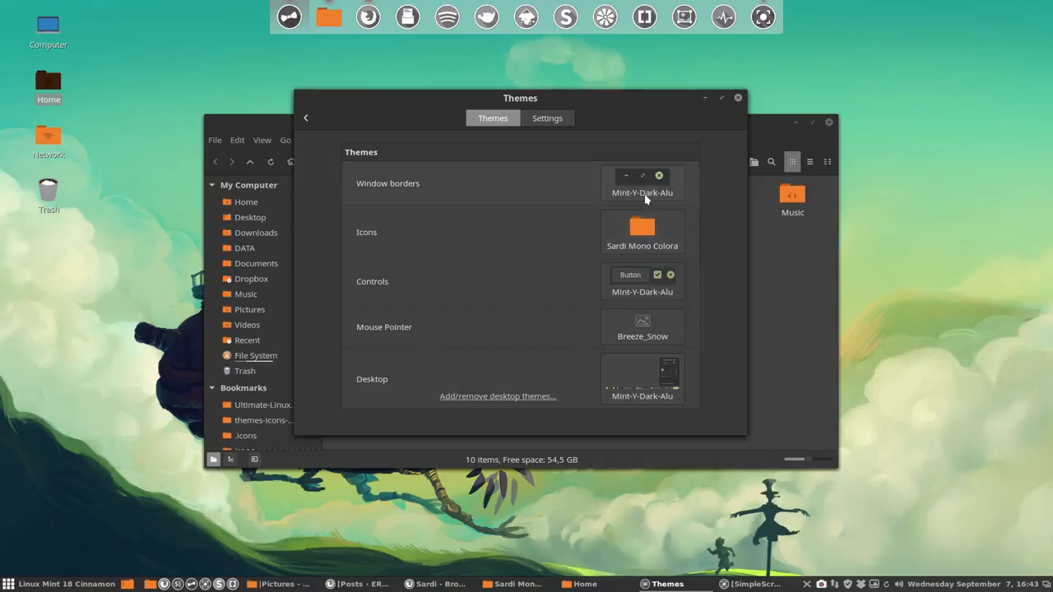
mouse_move(648, 197)
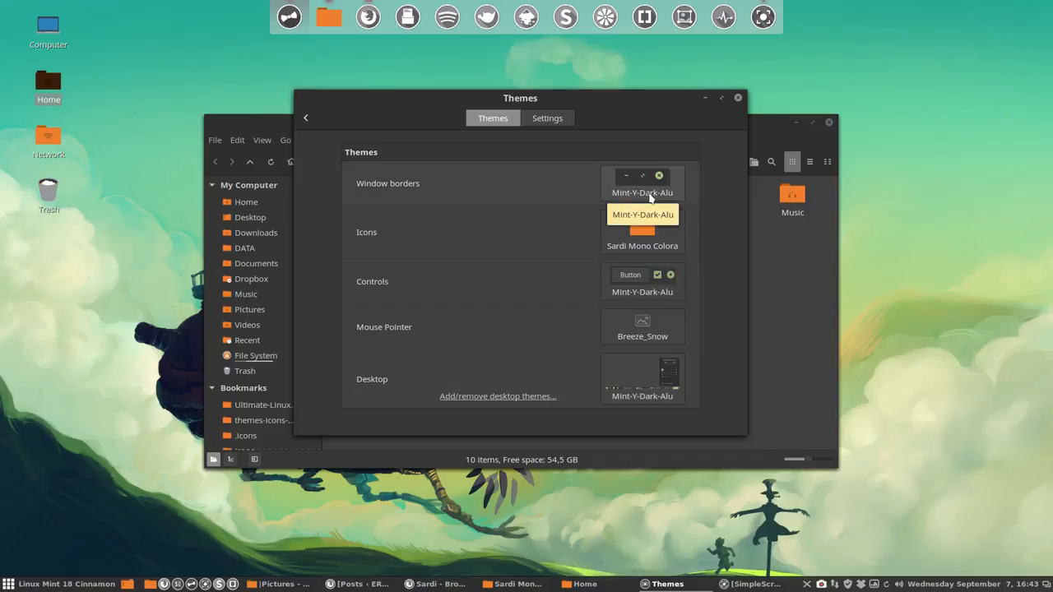
click(641, 182)
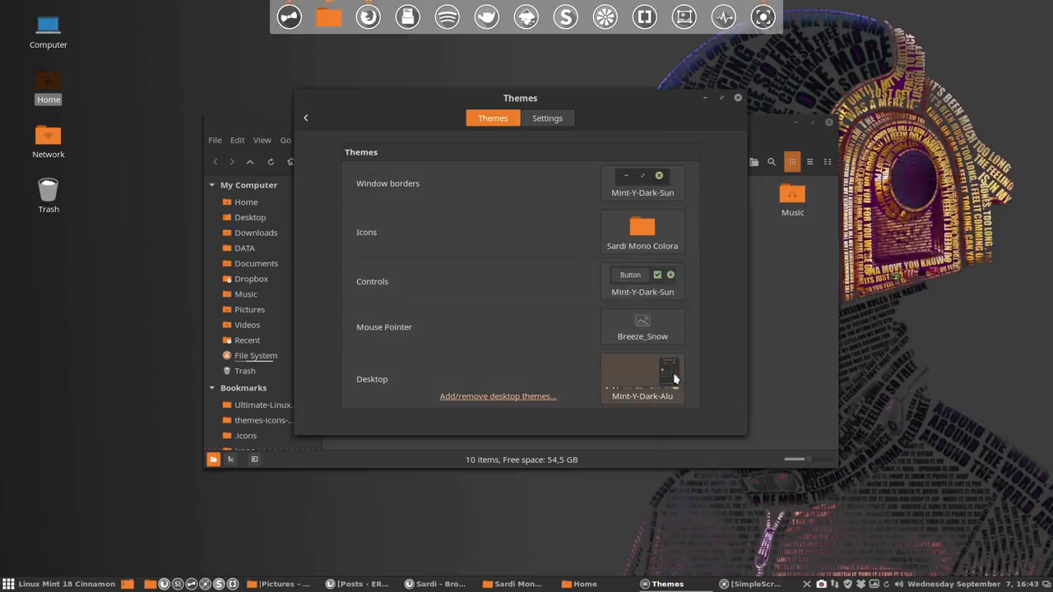
Step: Set the Desktop theme to Mint-Y-Dark-Sun and move the Themes window aside
click(642, 378)
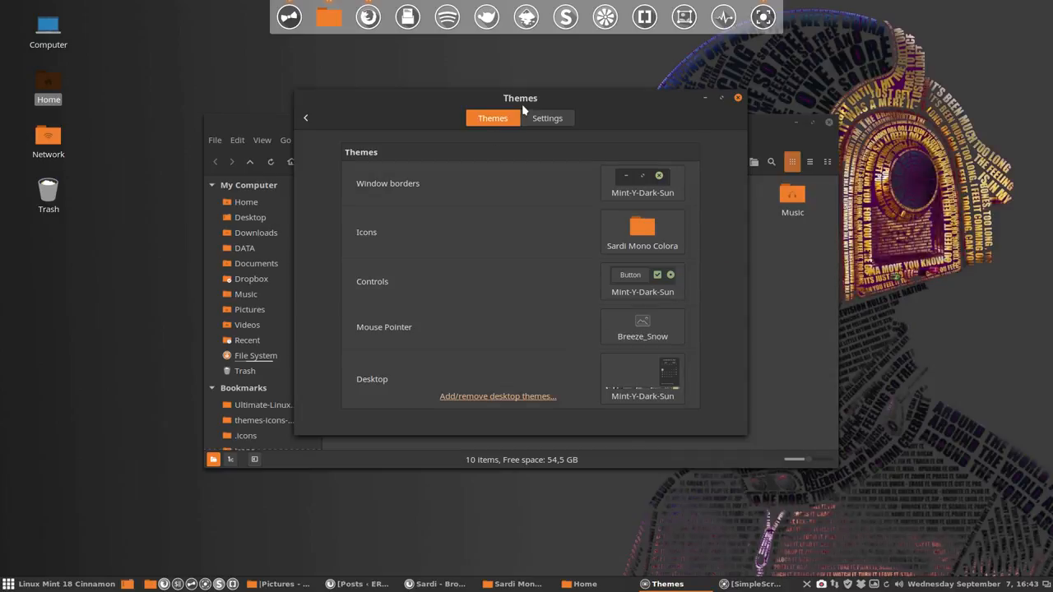
drag(520, 99, 472, 79)
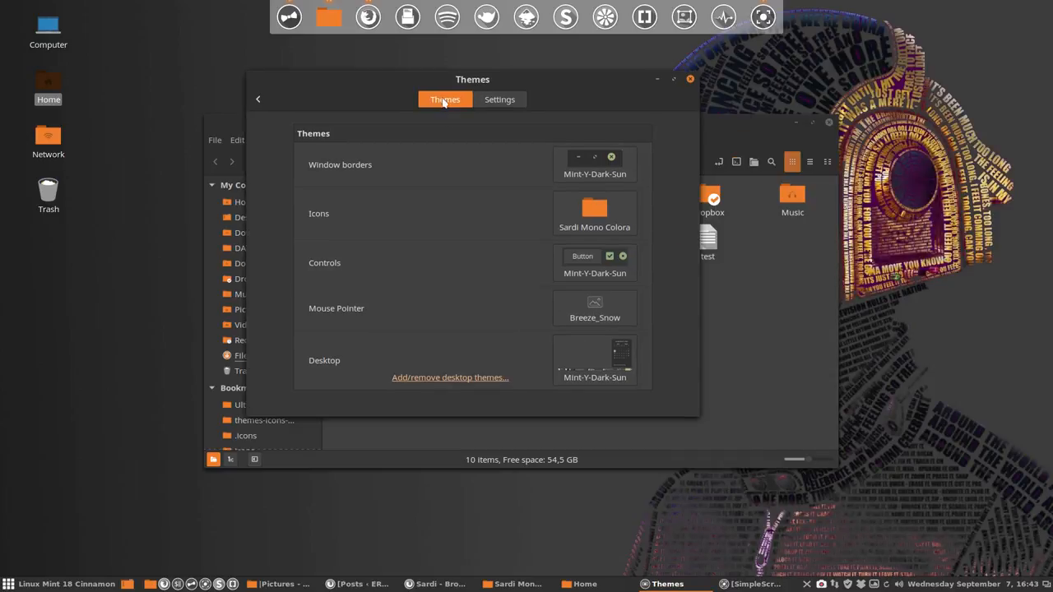
drag(473, 79, 531, 89)
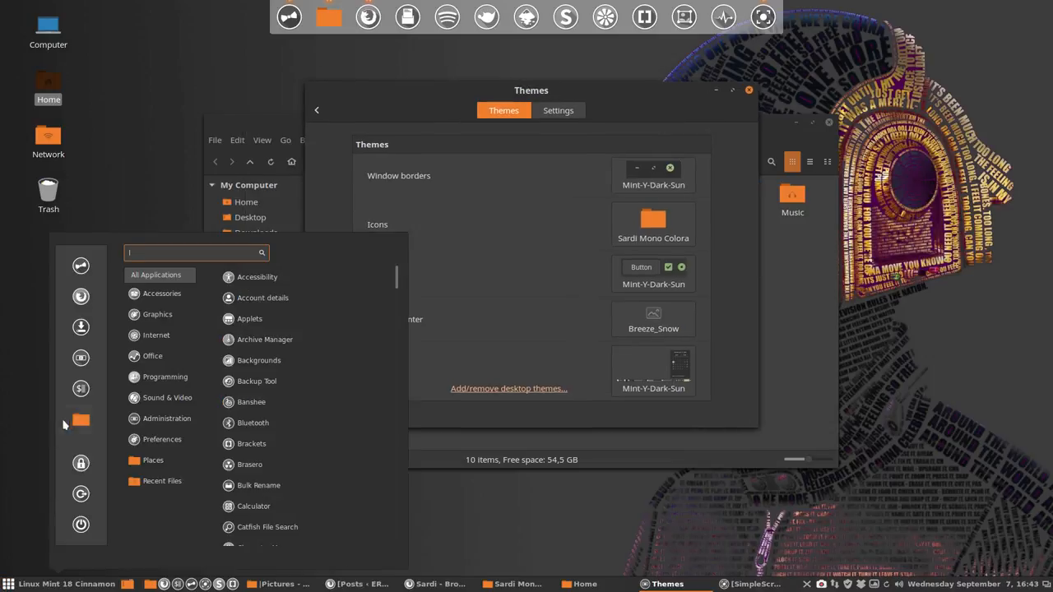
mouse_move(609, 102)
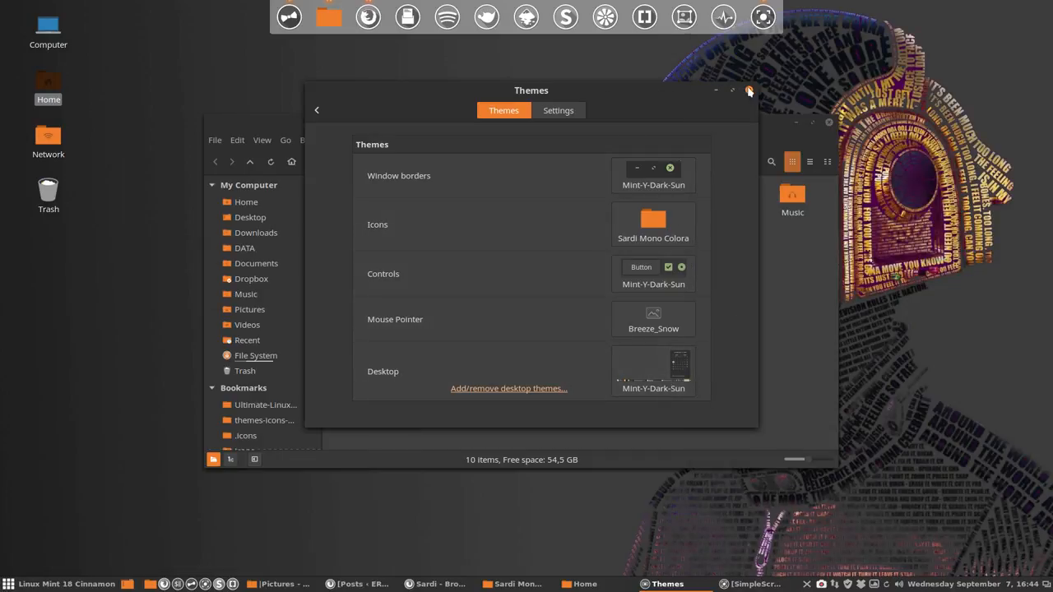
Step: Browse ~/.icons/Sardi Mono Colora, look inside scalable/places, and return to the theme folder
click(749, 89)
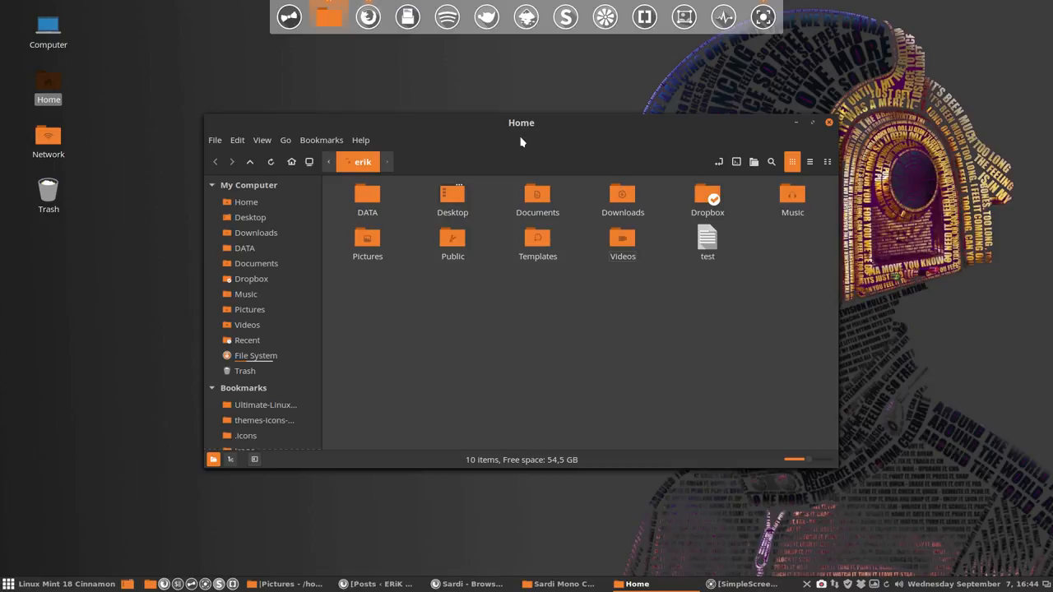
mouse_move(265, 428)
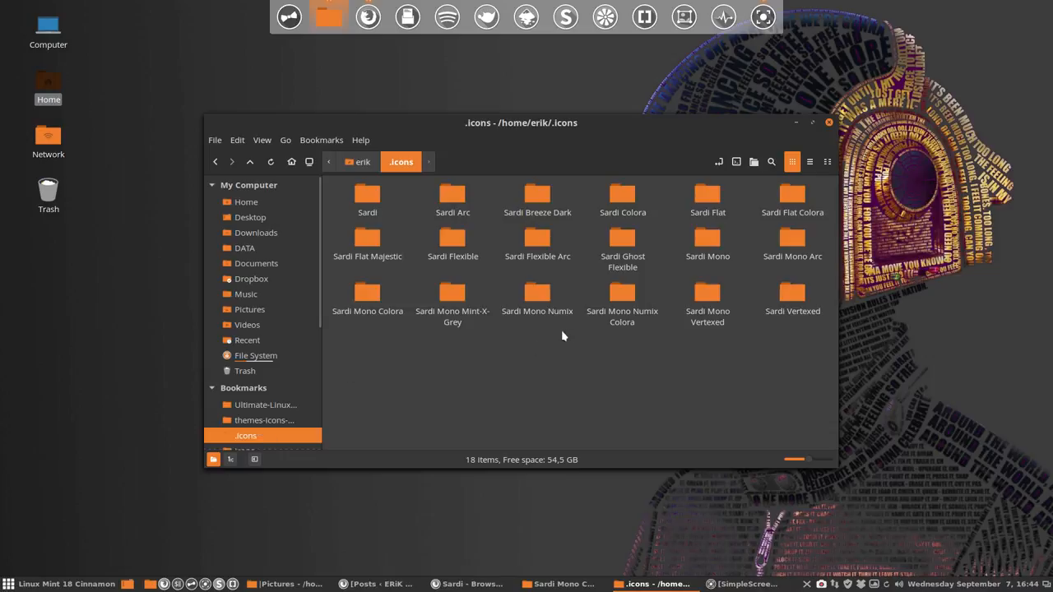
mouse_move(372, 293)
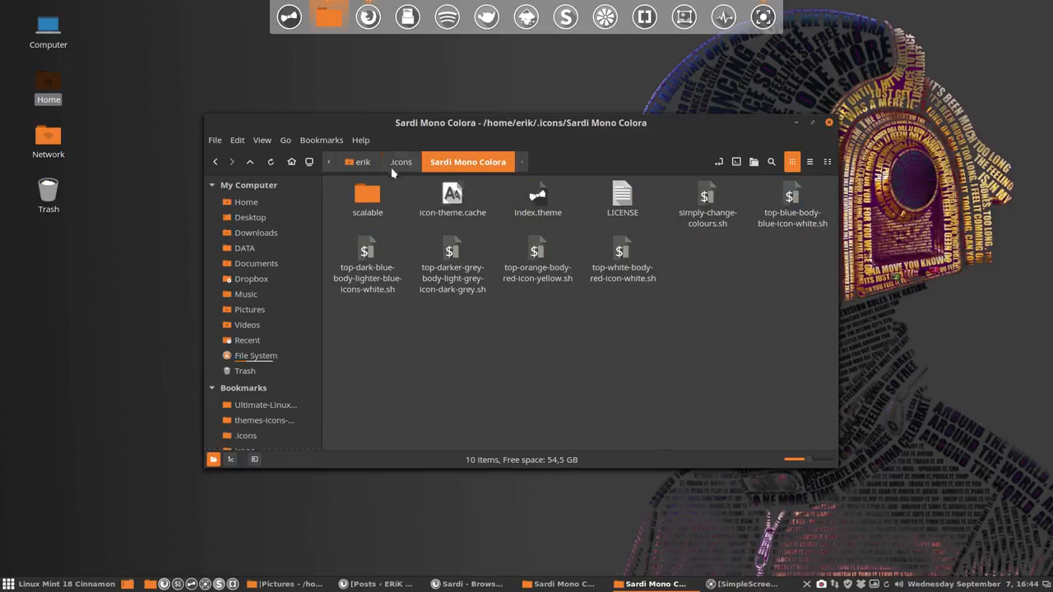
click(400, 161)
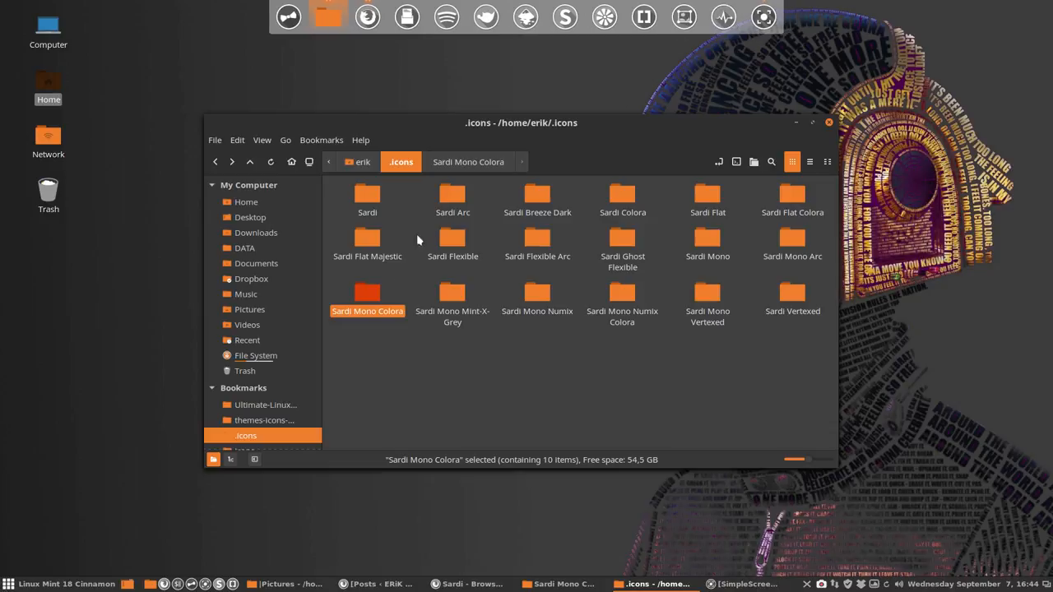
mouse_move(707, 243)
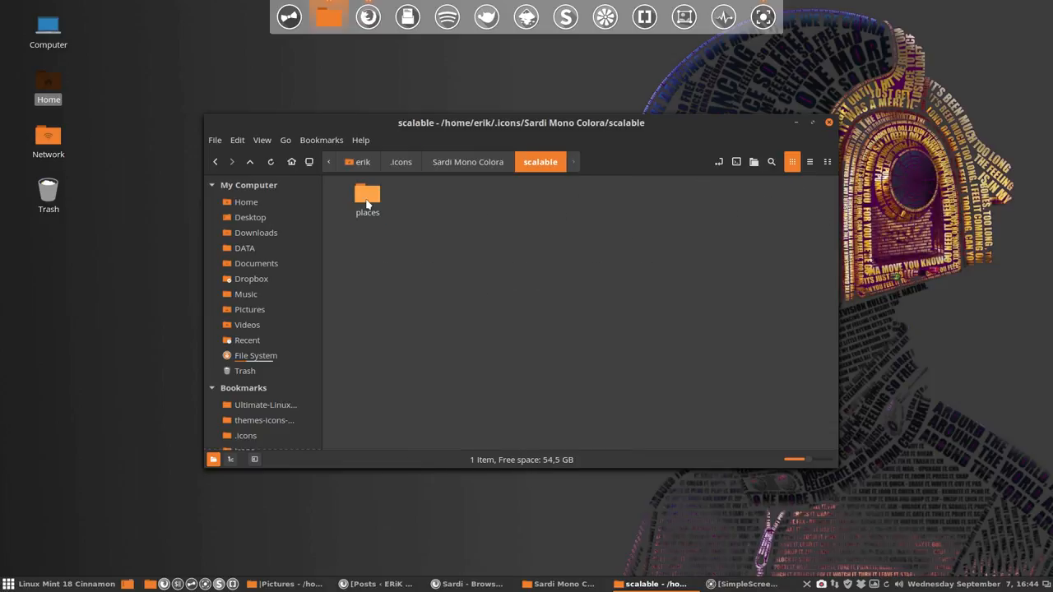
double_click(367, 198)
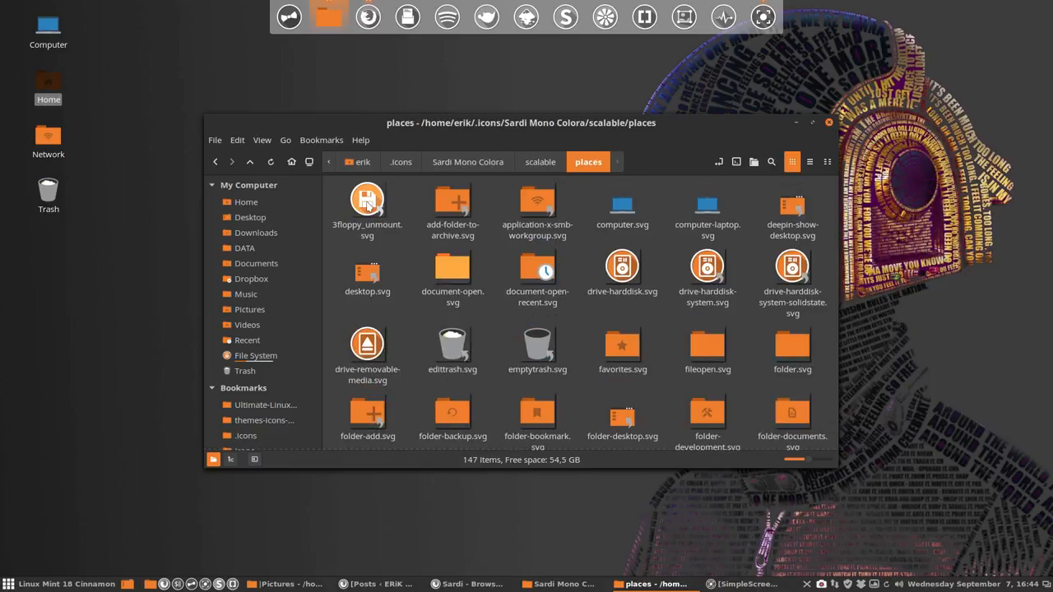
click(468, 161)
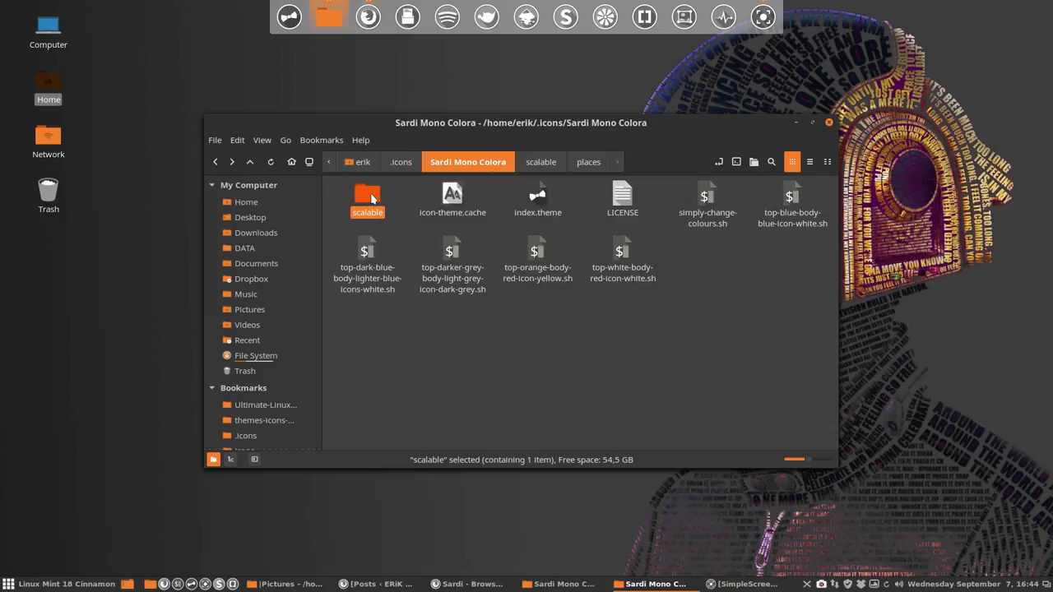
mouse_move(250, 309)
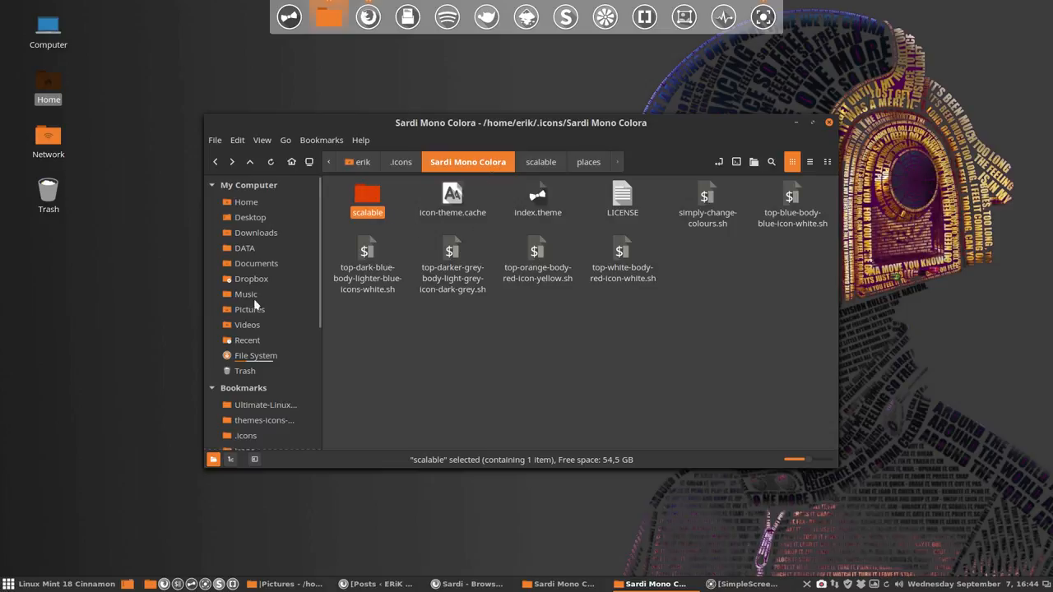
click(556, 336)
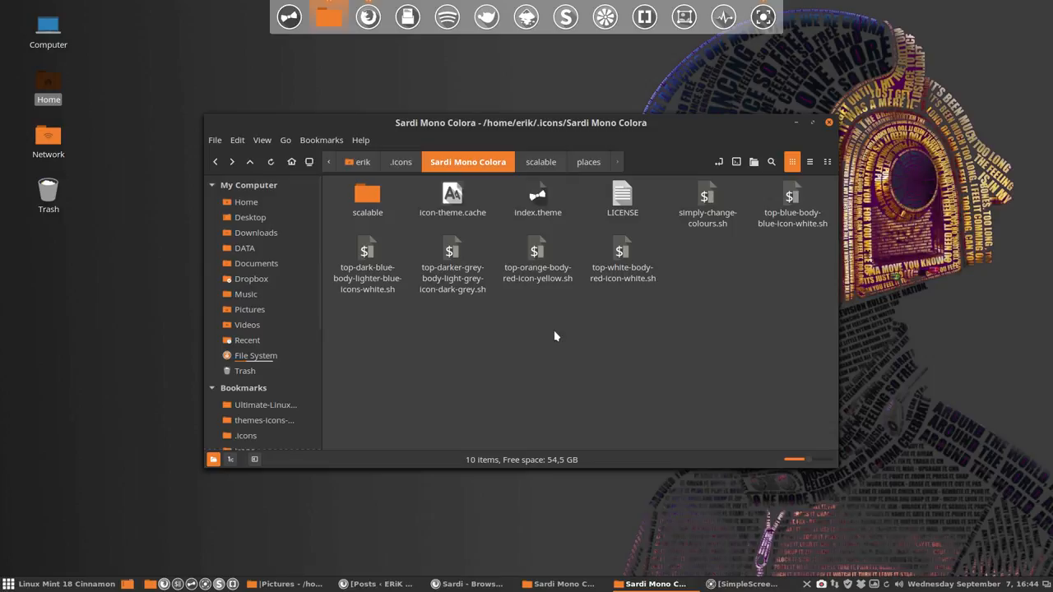
mouse_move(792, 197)
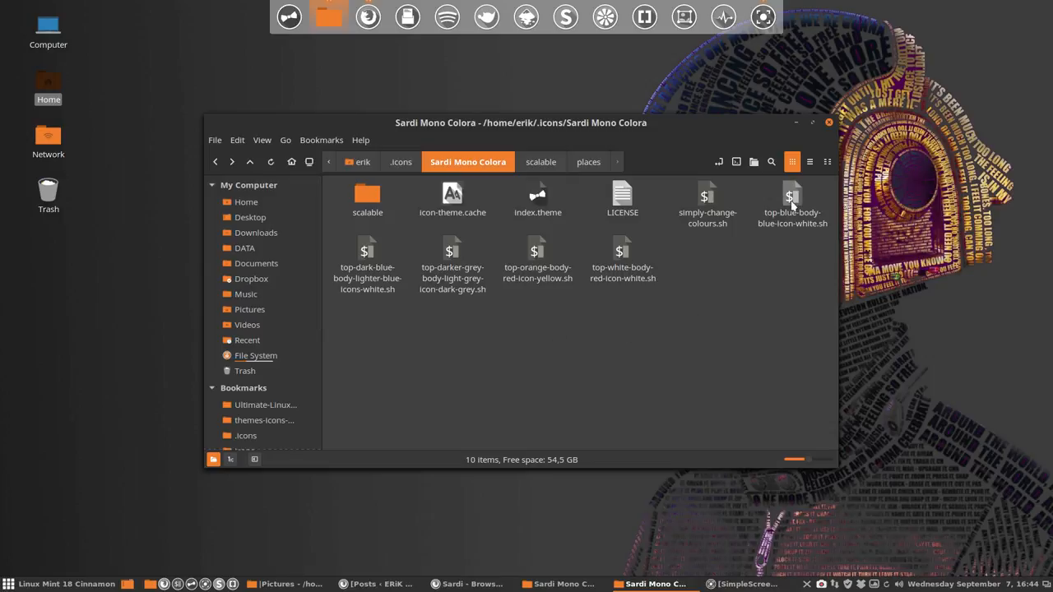
click(793, 198)
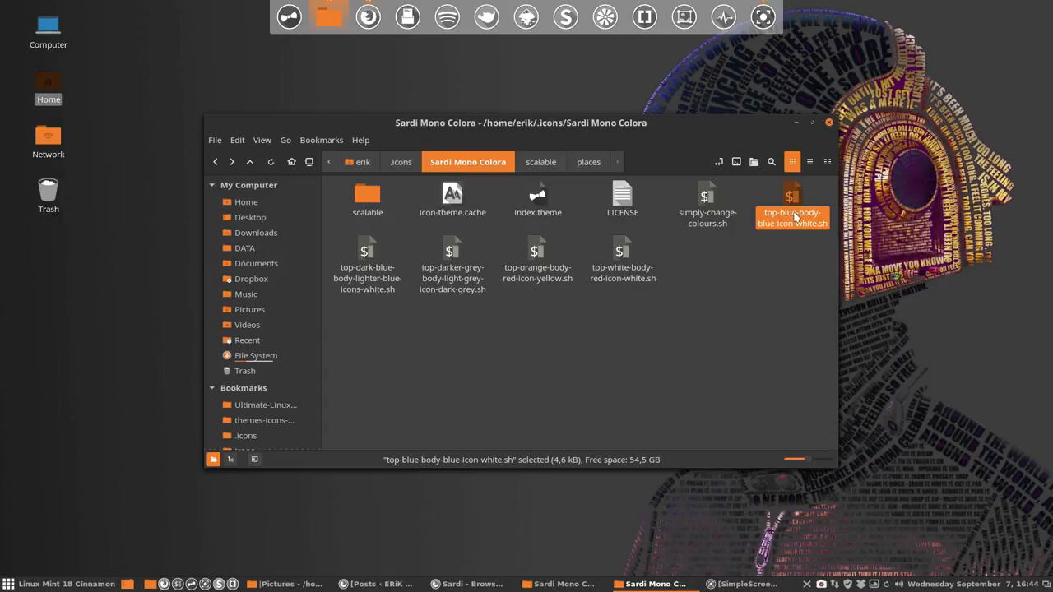
mouse_move(803, 230)
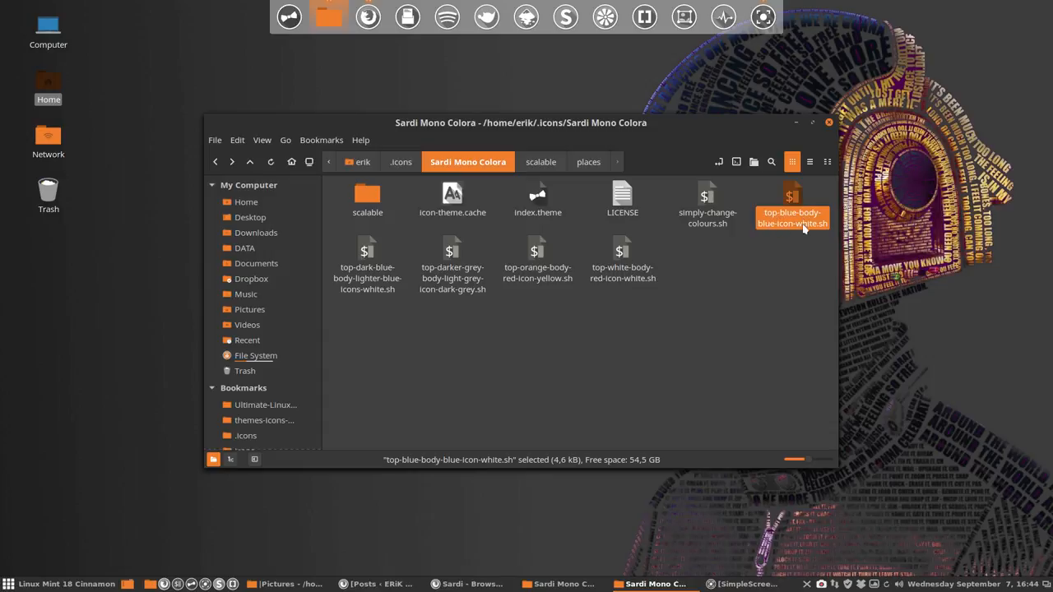
mouse_move(89, 163)
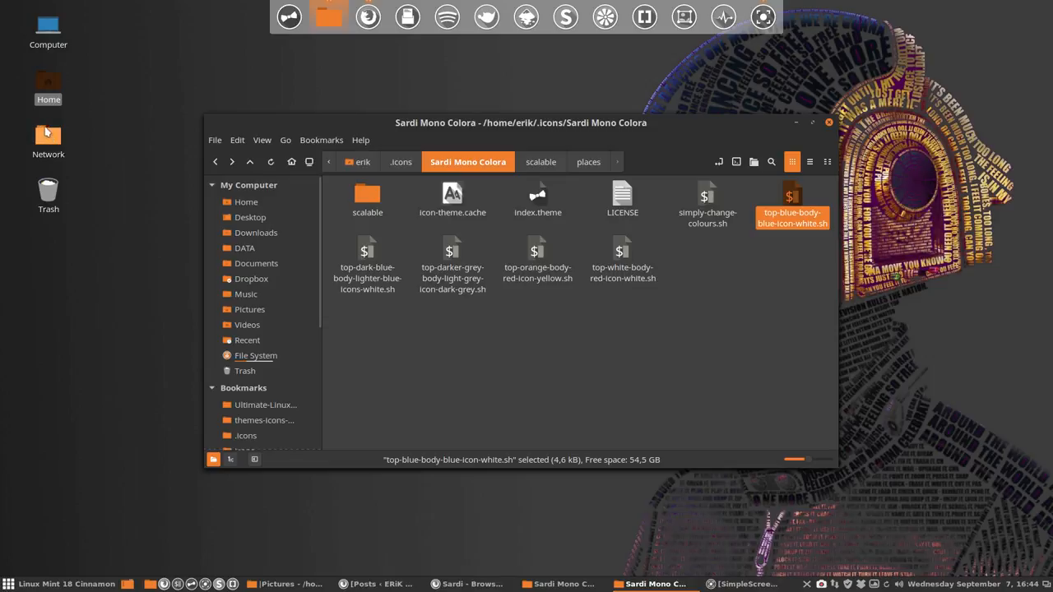
mouse_move(49, 138)
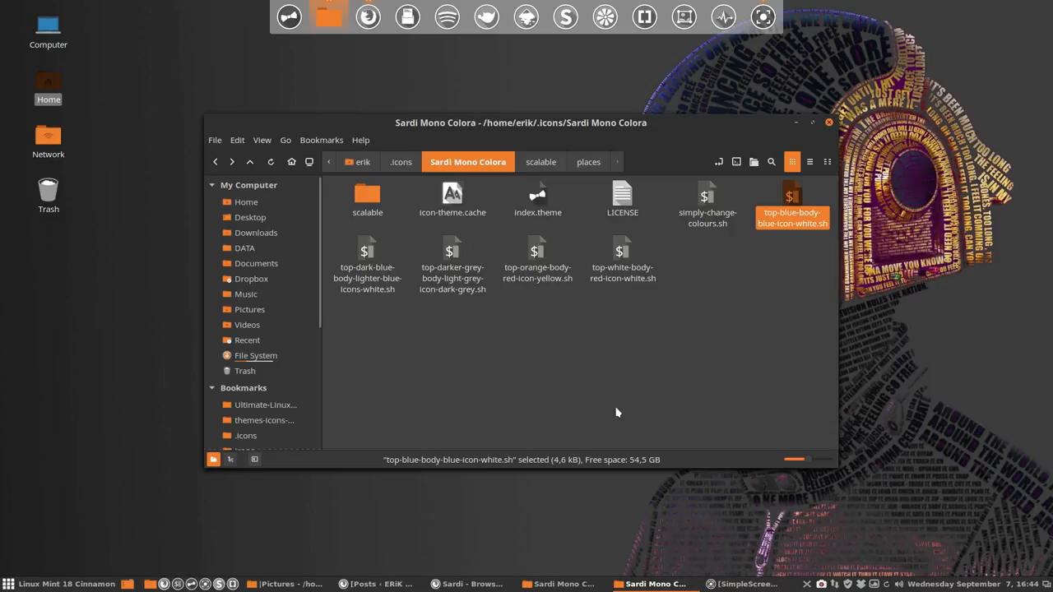
mouse_move(691, 331)
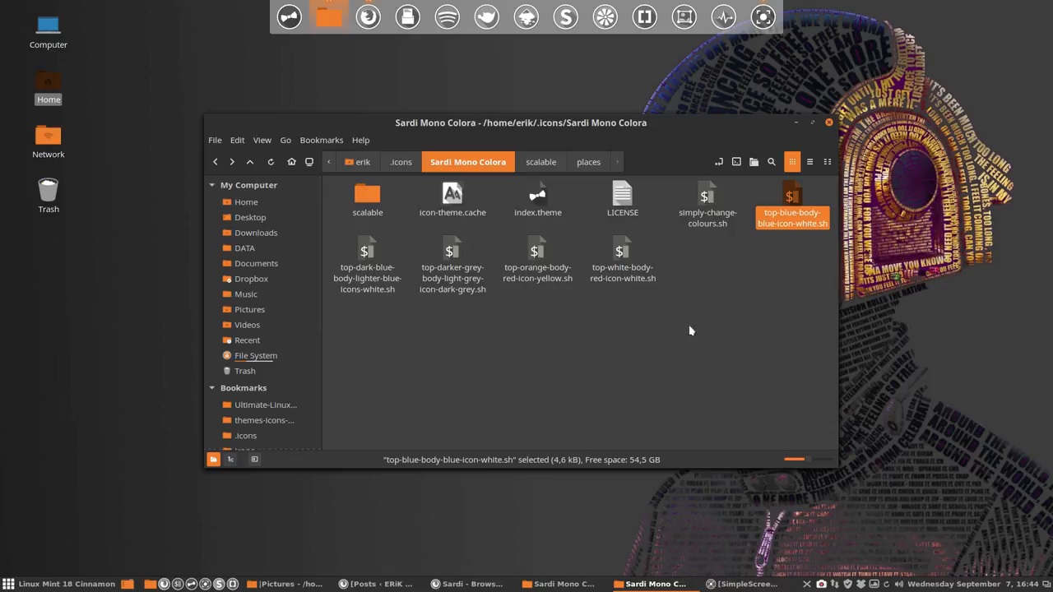
click(709, 284)
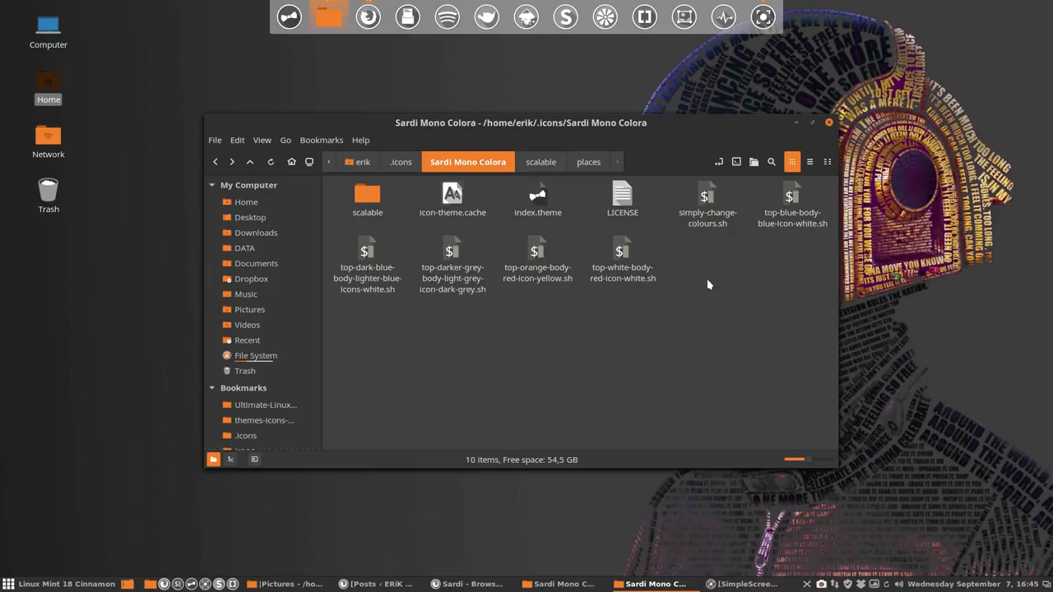
mouse_move(705, 282)
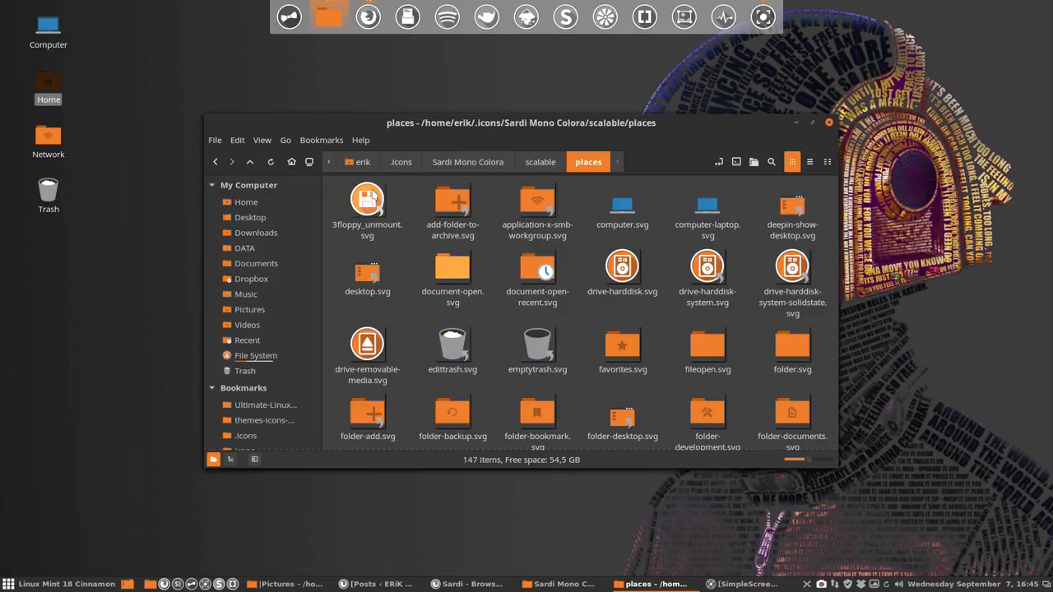
Step: Locate folder-favorites.svg in the places folder and open it in Inkscape
scroll(down, 3)
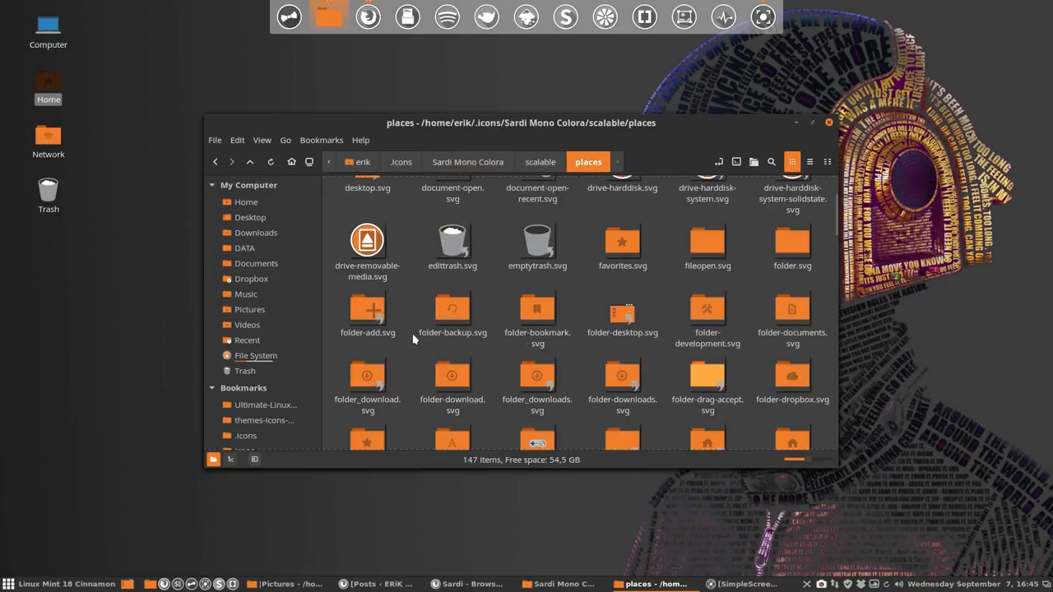
scroll(down, 3)
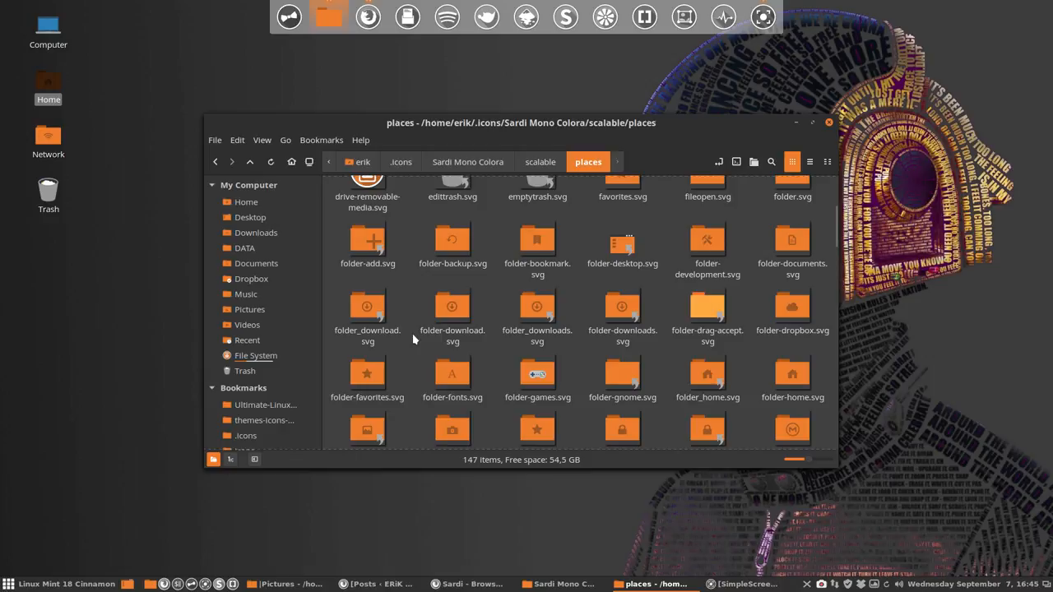
click(366, 372)
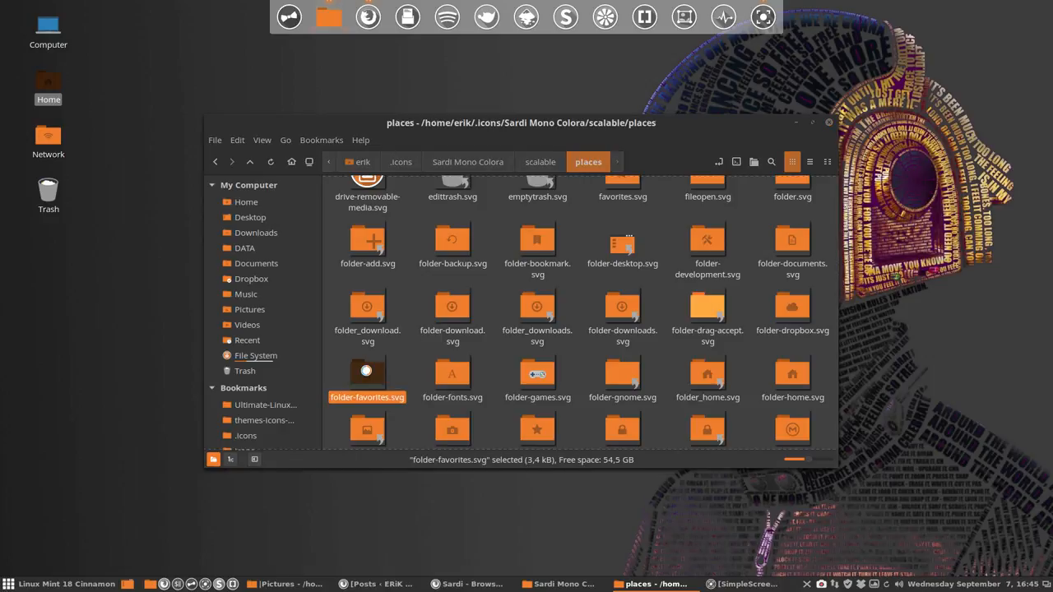
double_click(367, 375)
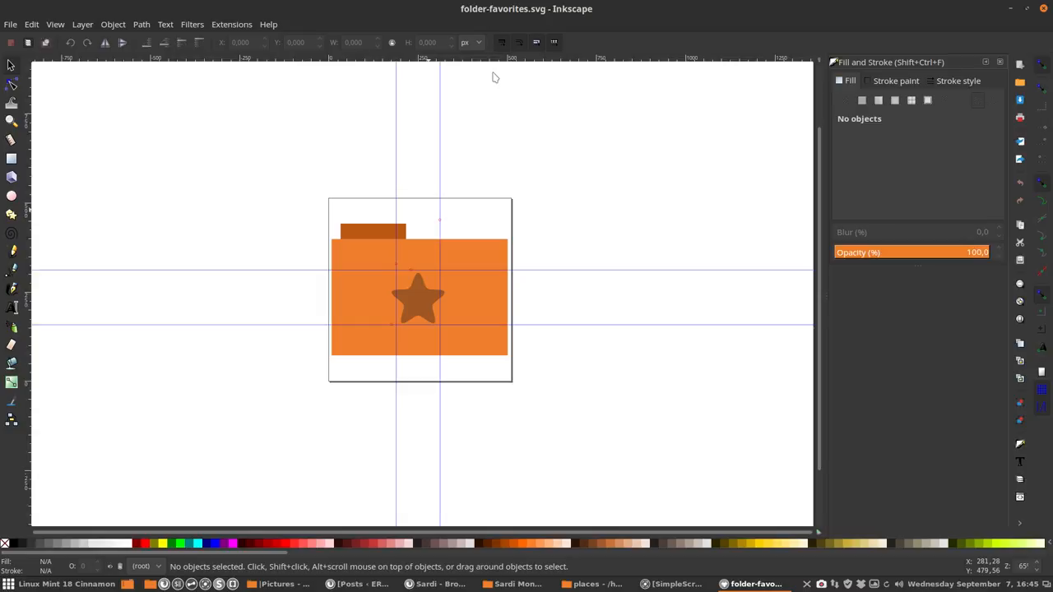
mouse_move(355, 247)
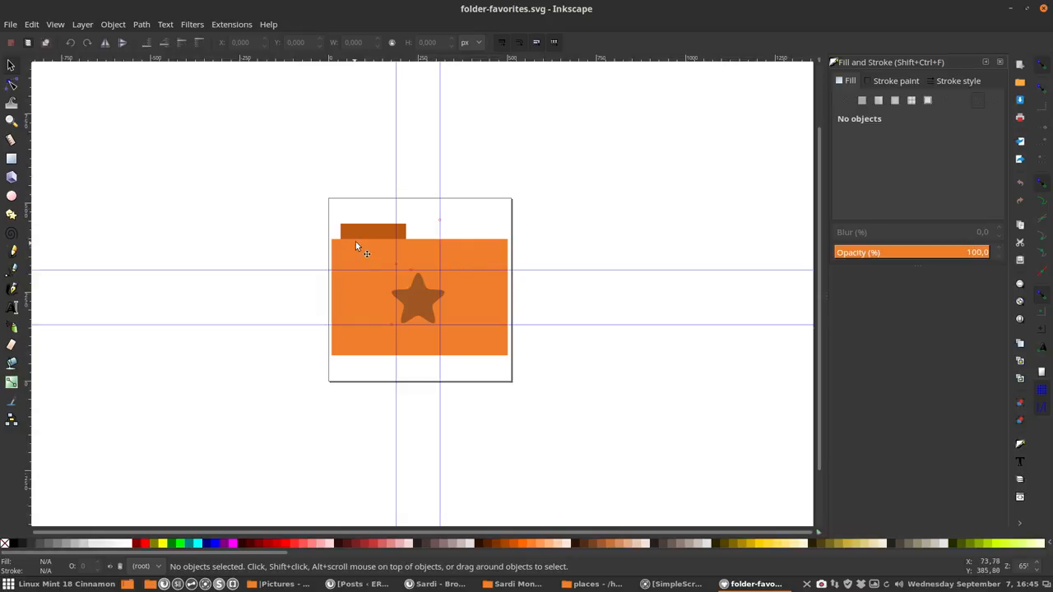
Step: Read the folder body's fill ef7e2c and the star's colour in Fill and Stroke
click(359, 245)
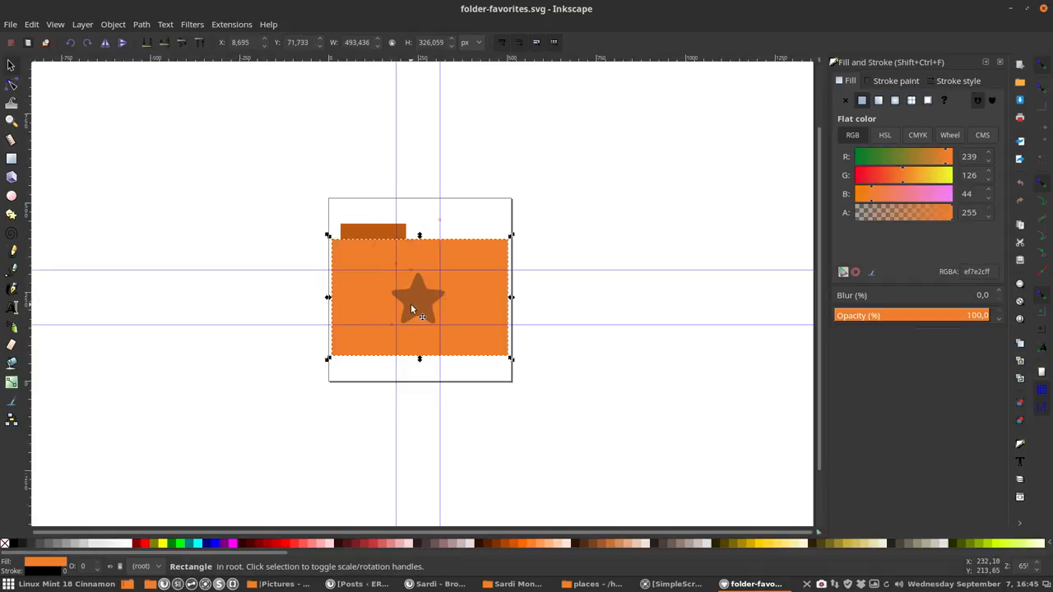
click(419, 299)
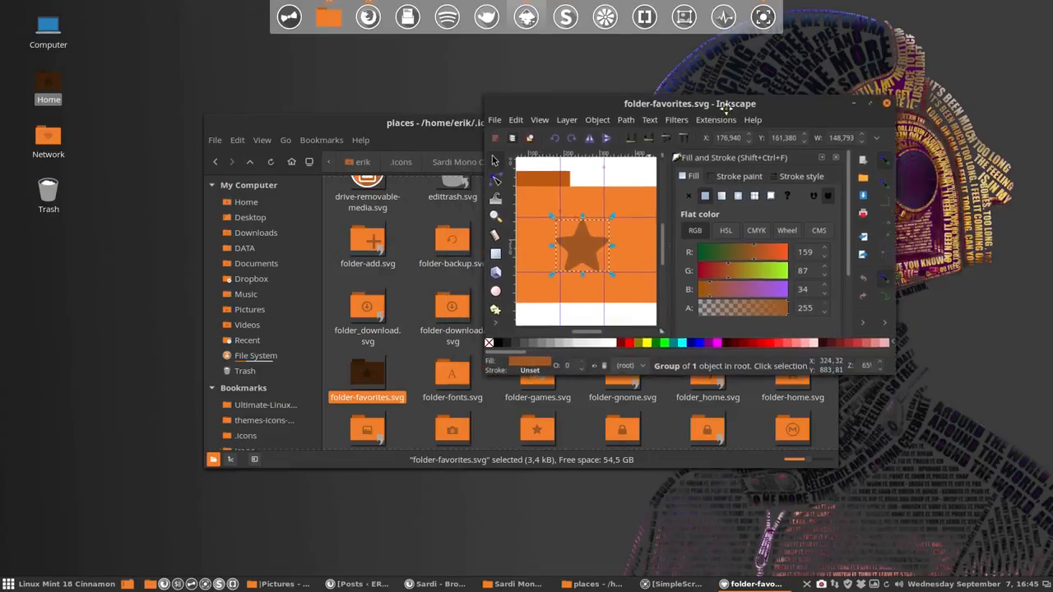
Step: Return to Sardi Mono Colora and duplicate the scalable folder as scalable (copy)
click(871, 102)
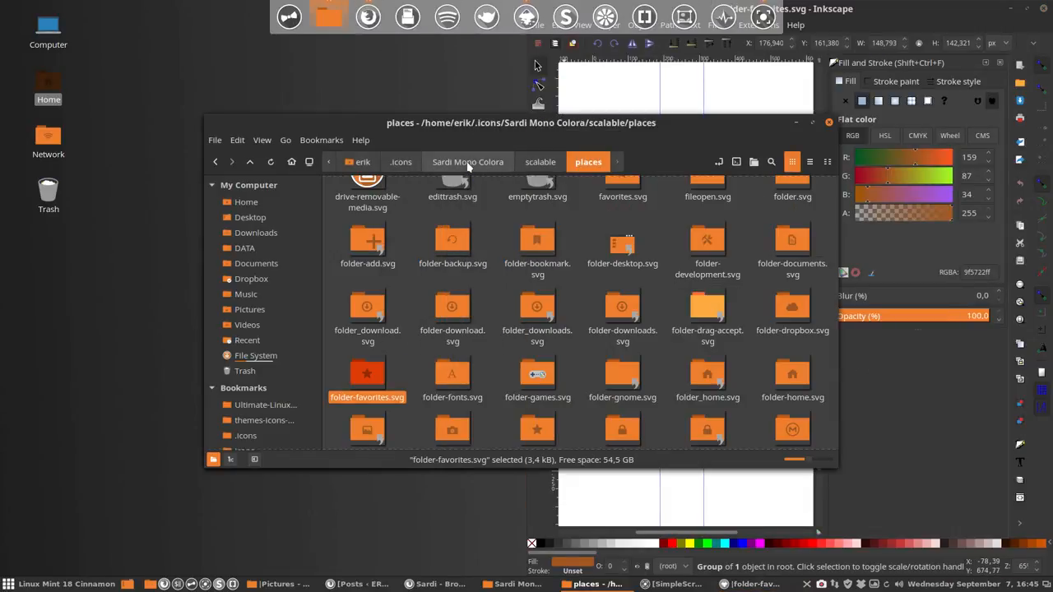
click(467, 162)
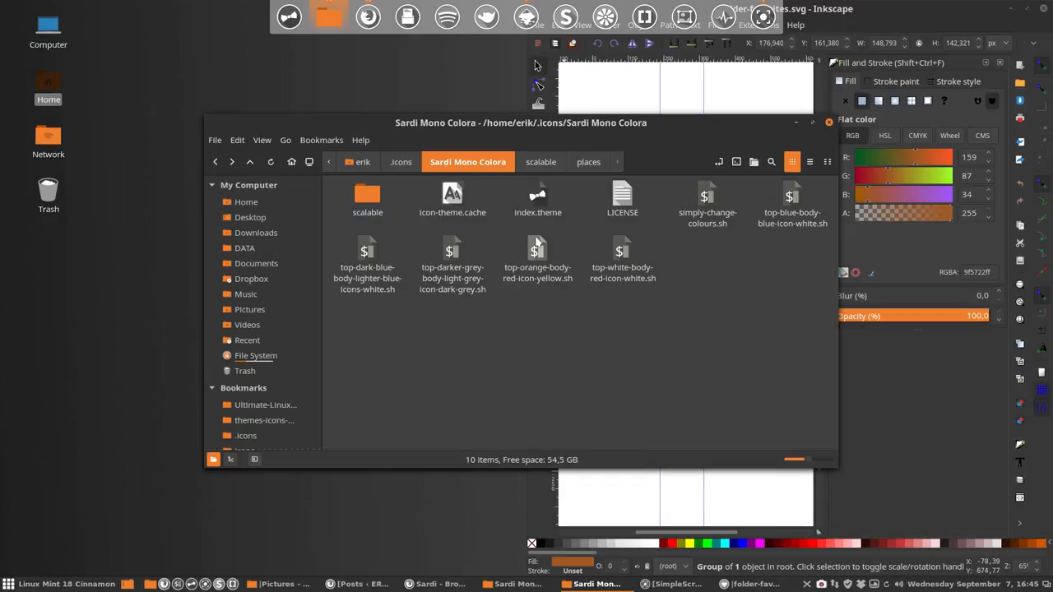
click(708, 200)
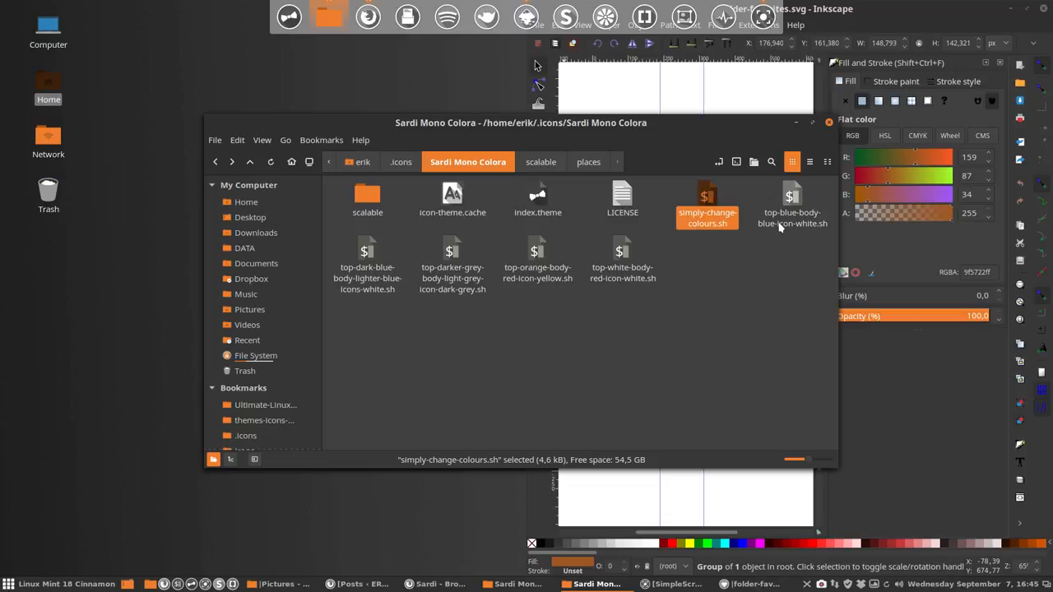
click(538, 255)
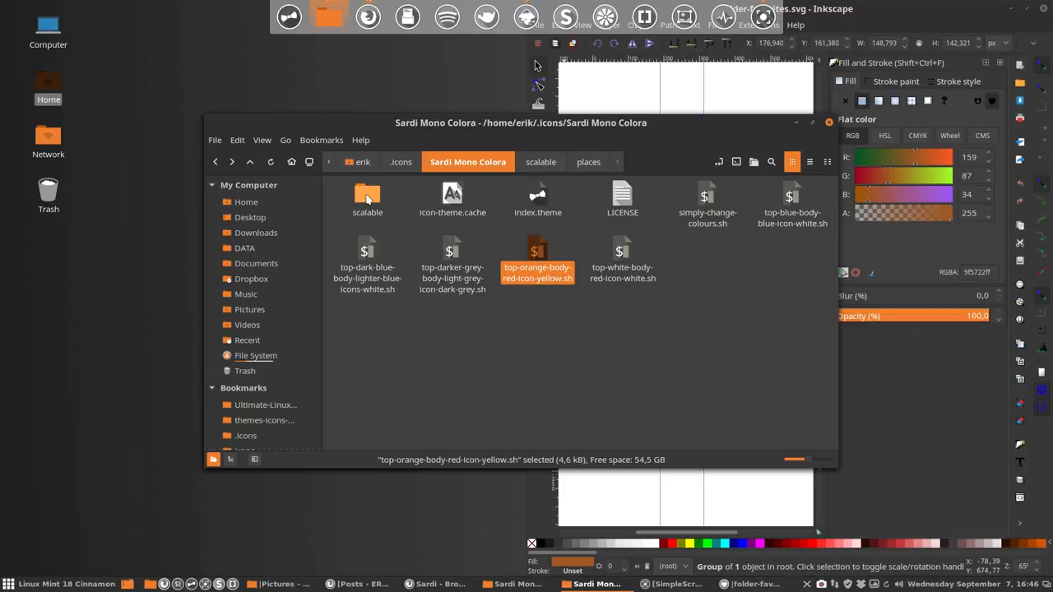
click(368, 197)
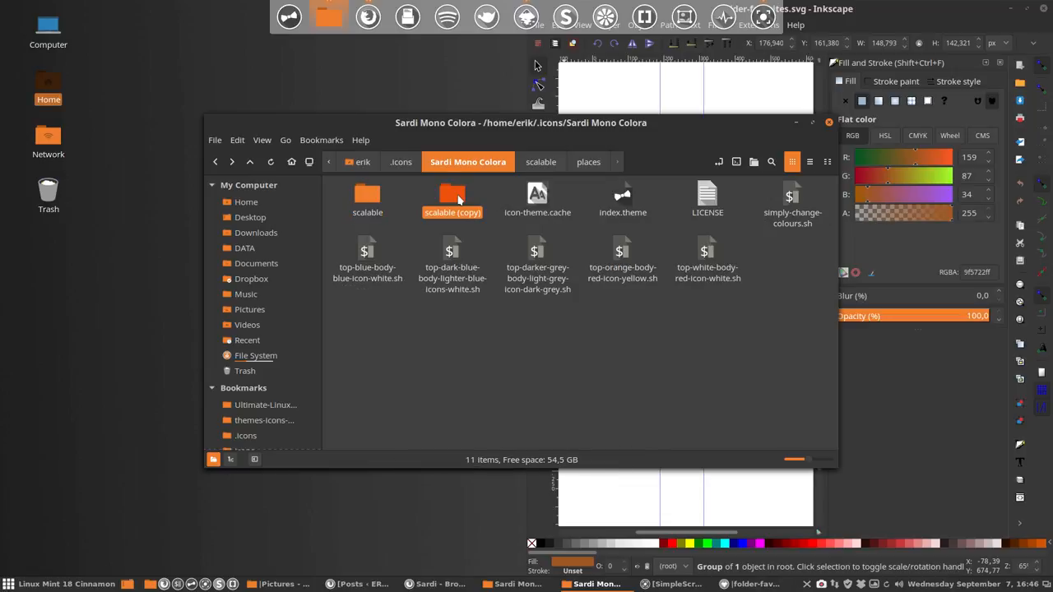
click(453, 194)
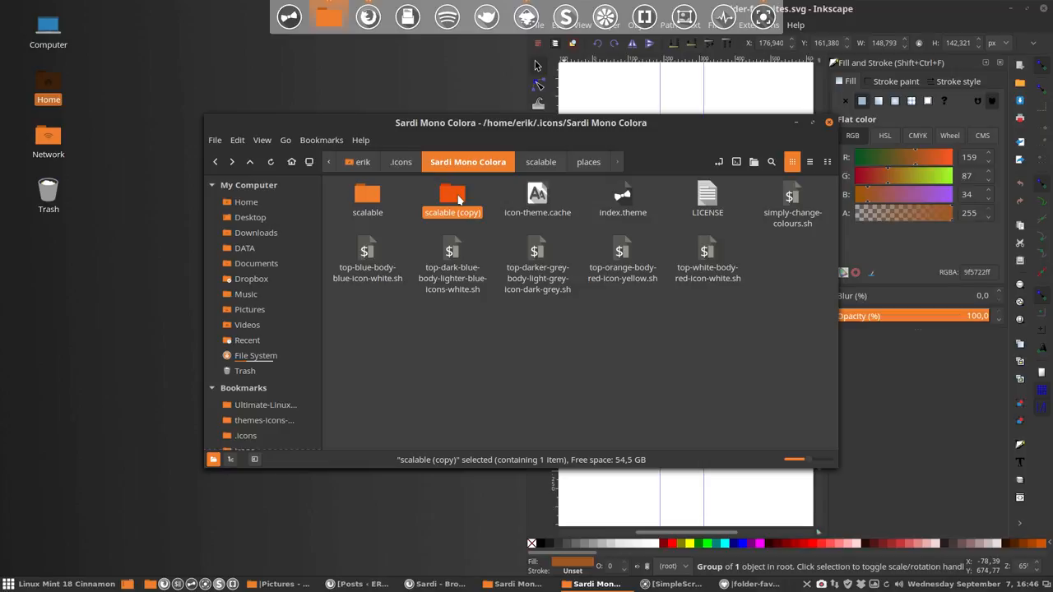
Step: Duplicate simply-change-colours.sh, rename the copy somthing.sh and launch it
click(792, 201)
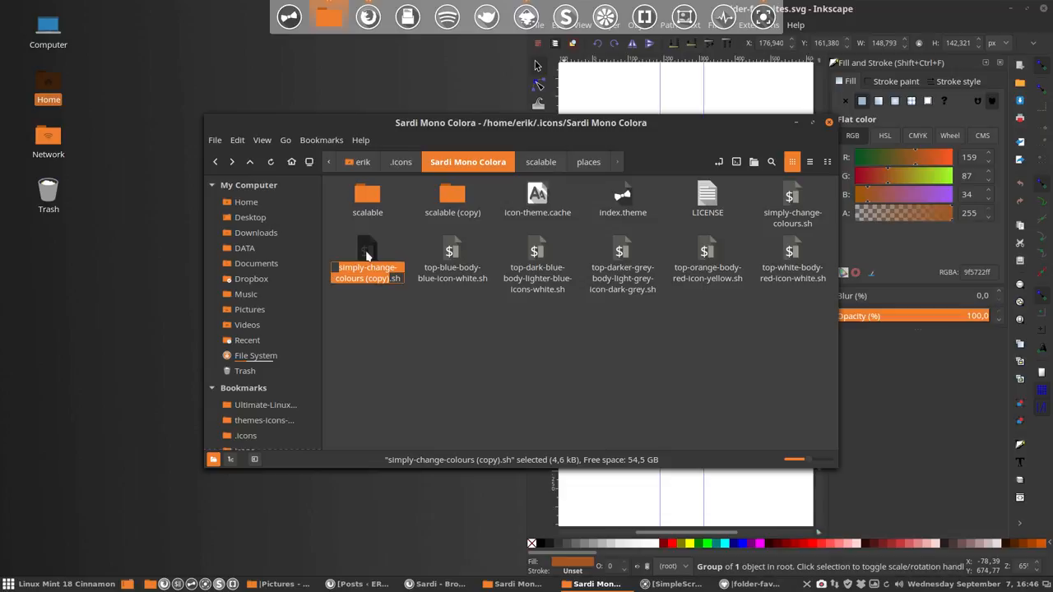
text(somth.sh)
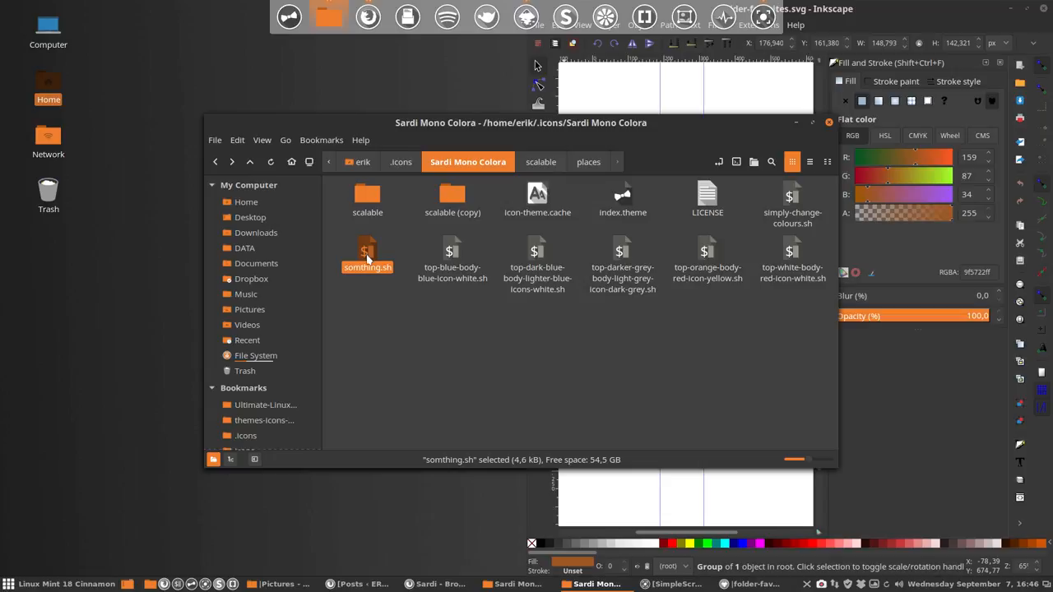
double_click(367, 255)
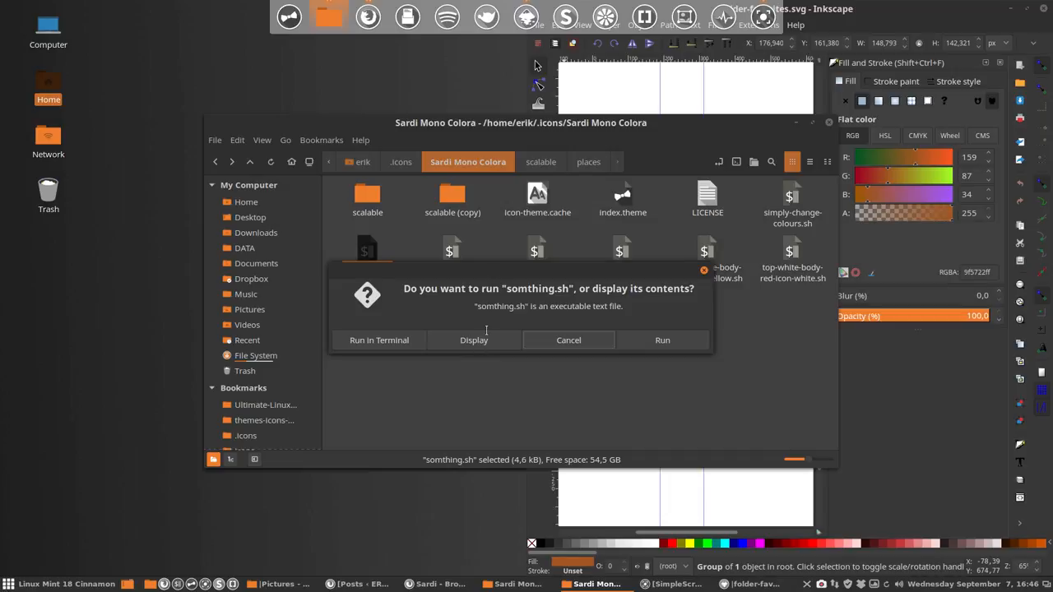
Step: Display somthing.sh in Sublime Text and remove the Sardi Flat Havelock Blue naming text
click(474, 339)
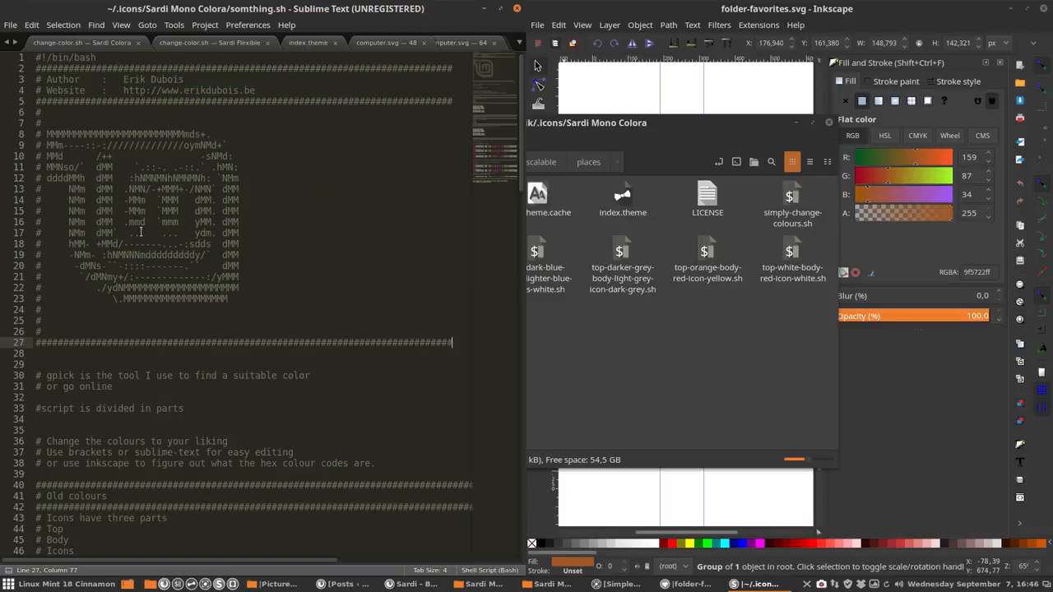
scroll(down, 3)
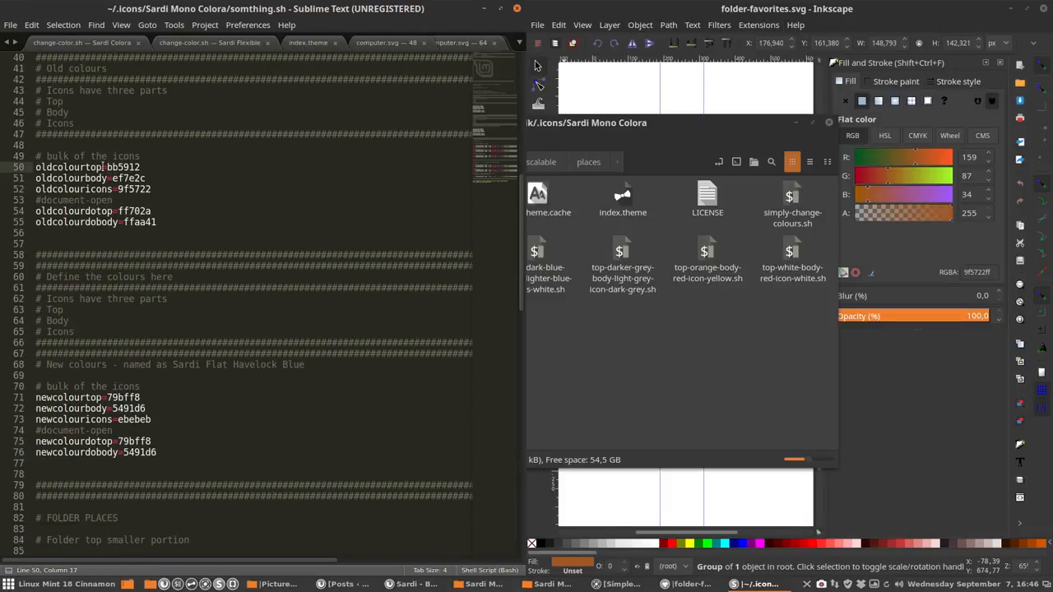
double_click(123, 166)
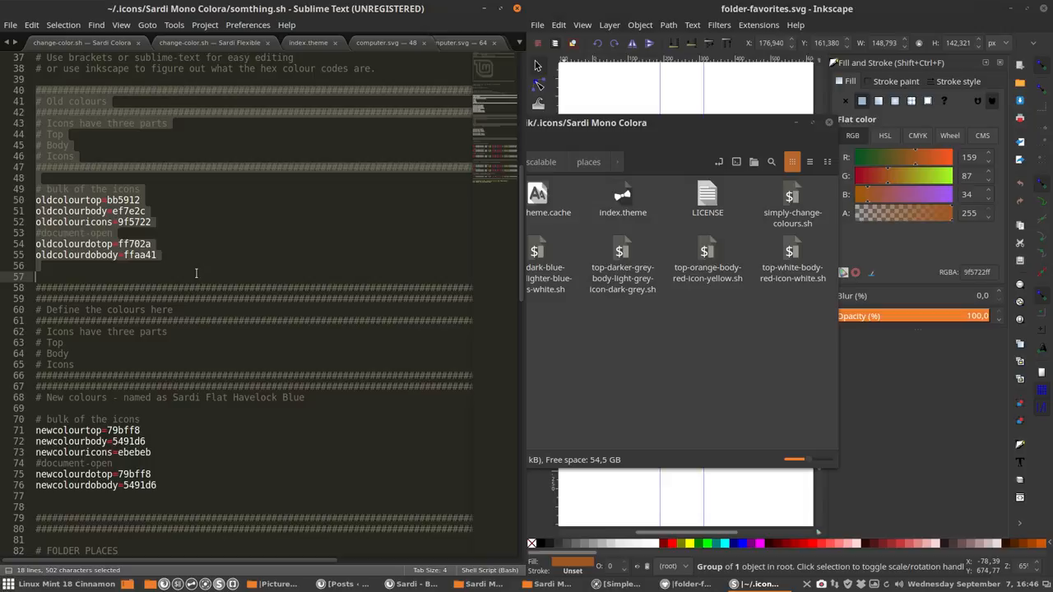
scroll(down, 3)
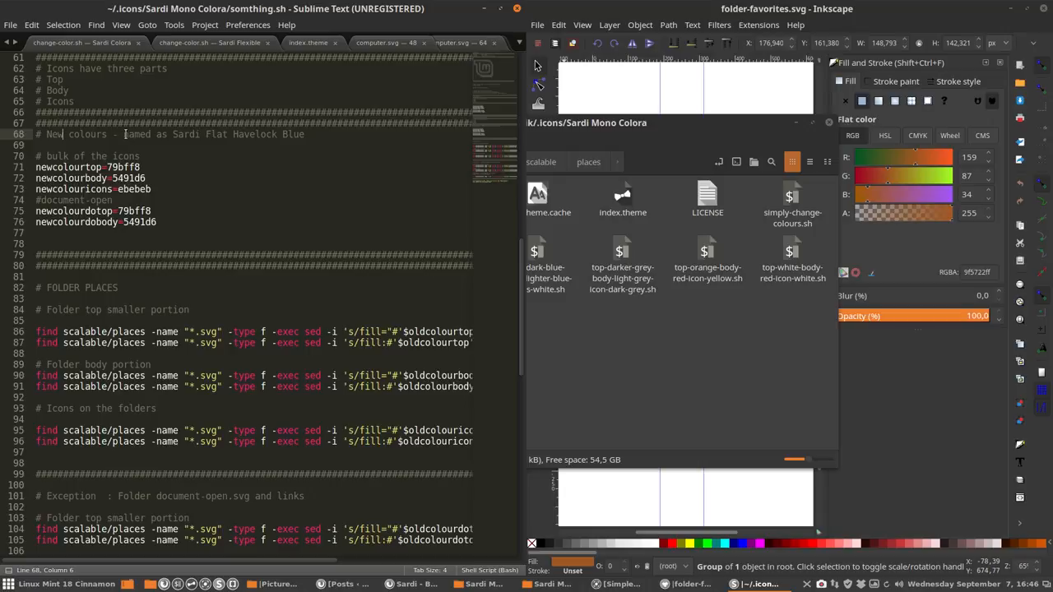
drag(125, 135, 326, 145)
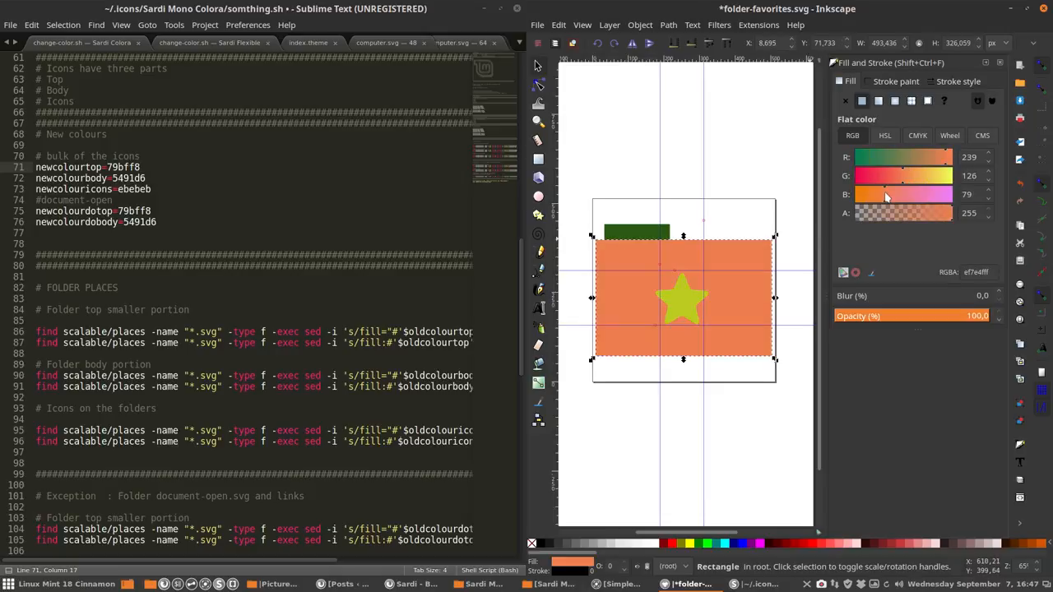
mouse_move(885, 194)
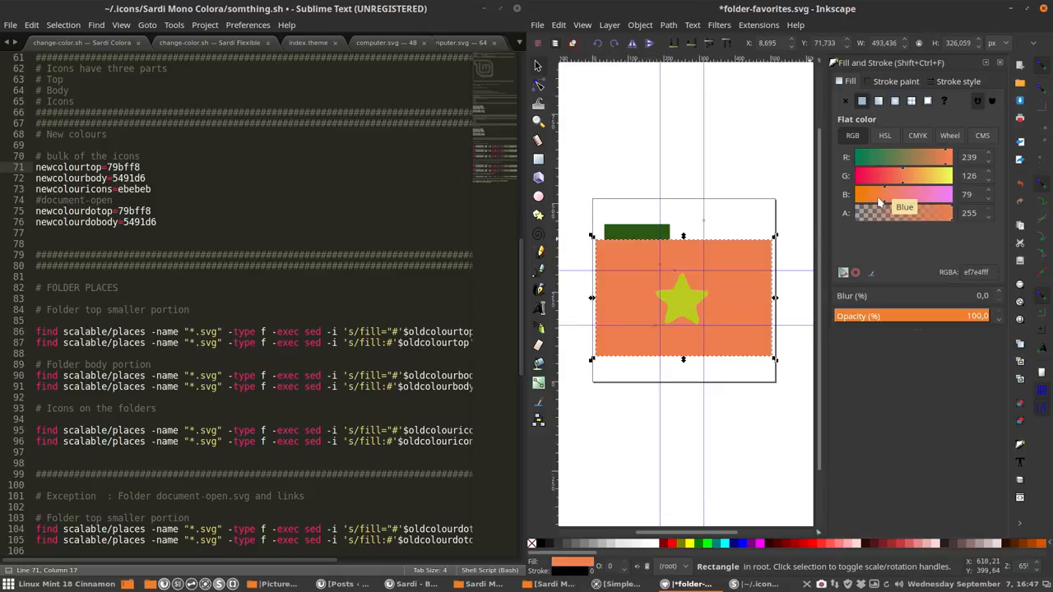
mouse_move(908, 181)
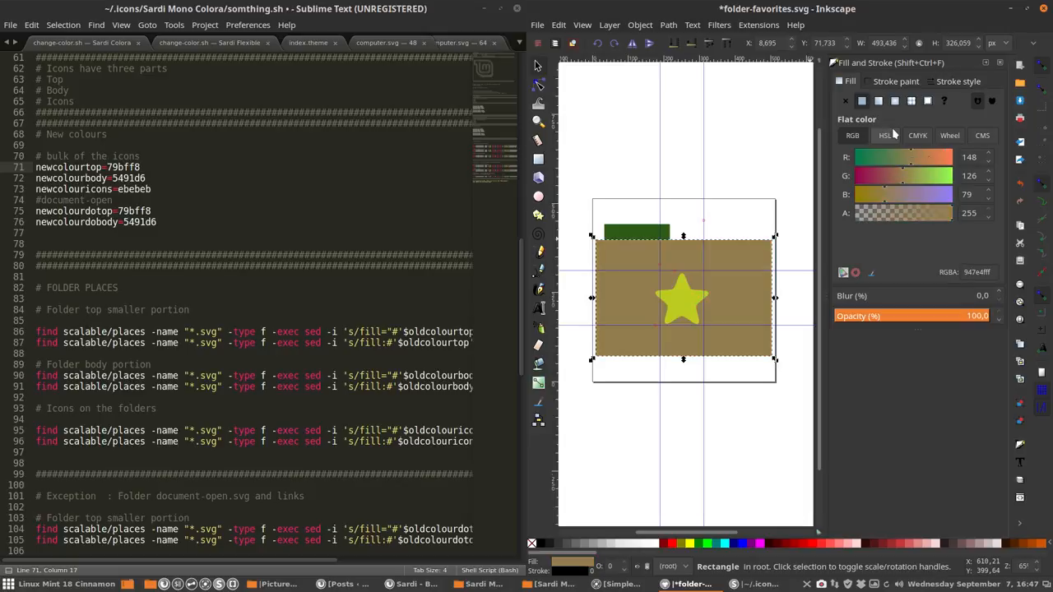
Step: Switch Fill and Stroke to the colour wheel and lighten the star to near white
click(919, 135)
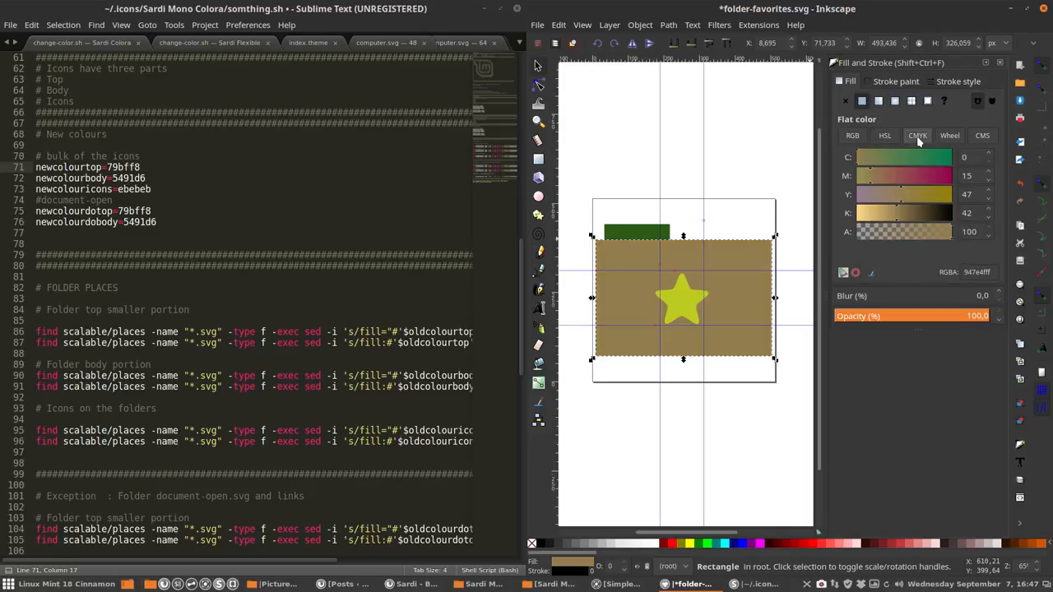
click(950, 135)
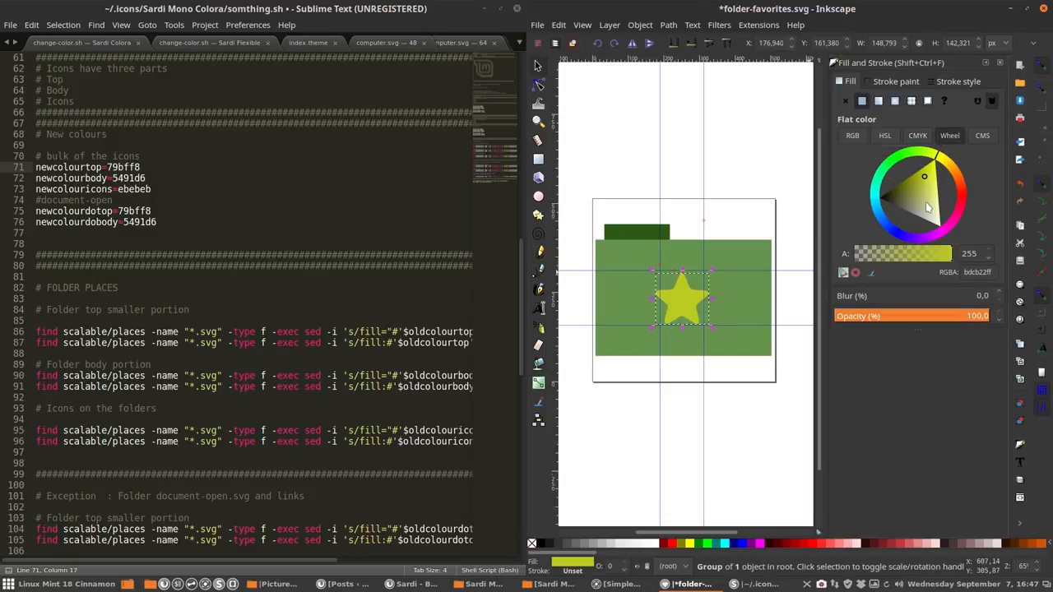
click(899, 195)
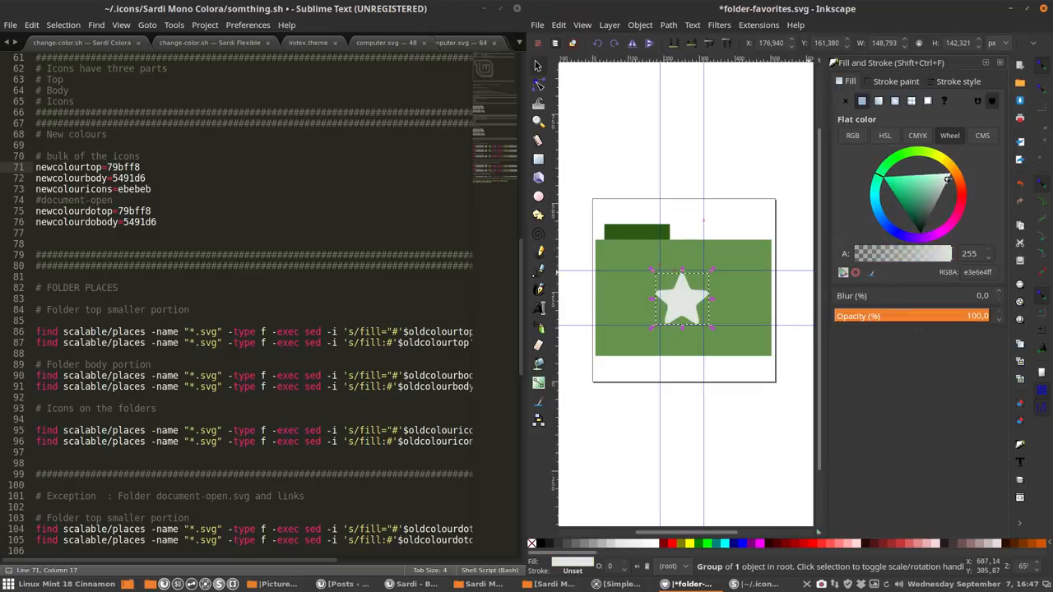
click(941, 176)
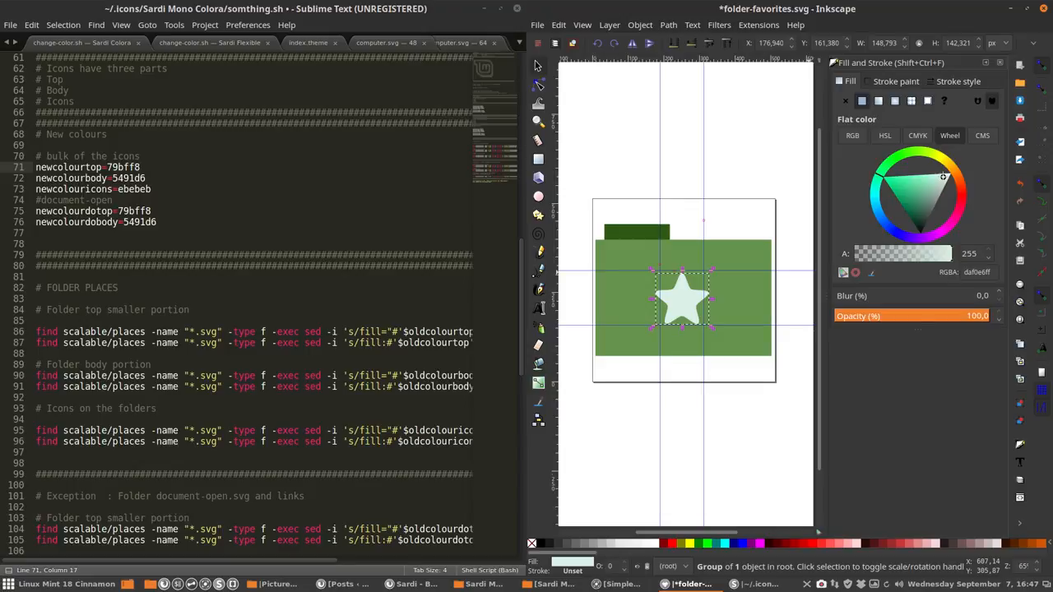
mouse_move(642, 232)
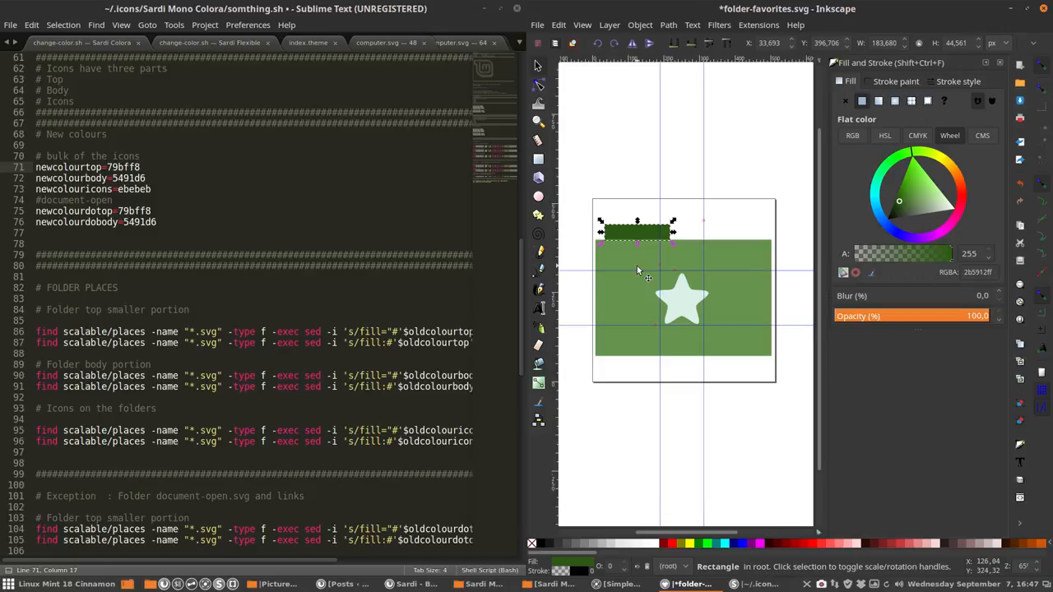
mouse_move(925, 184)
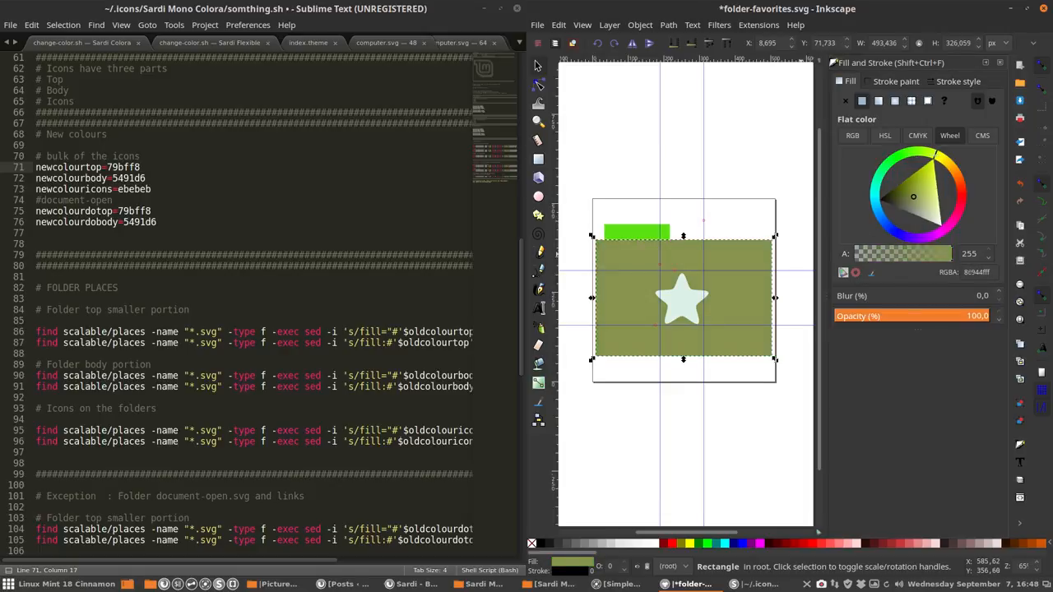
Step: Try gold, red, blue and green shades on the folder body via the colour wheel
click(925, 191)
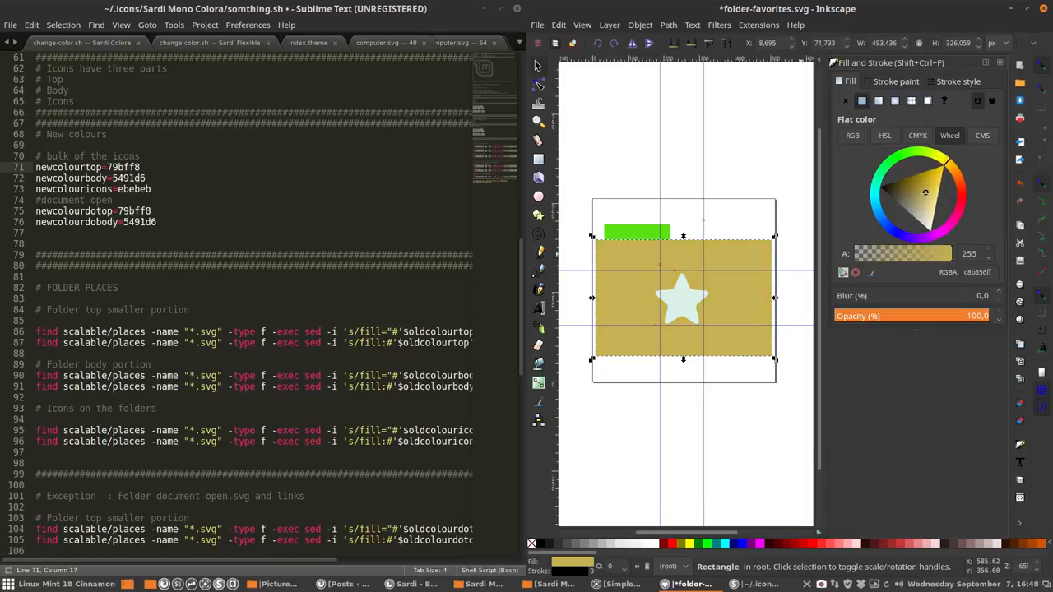
click(922, 181)
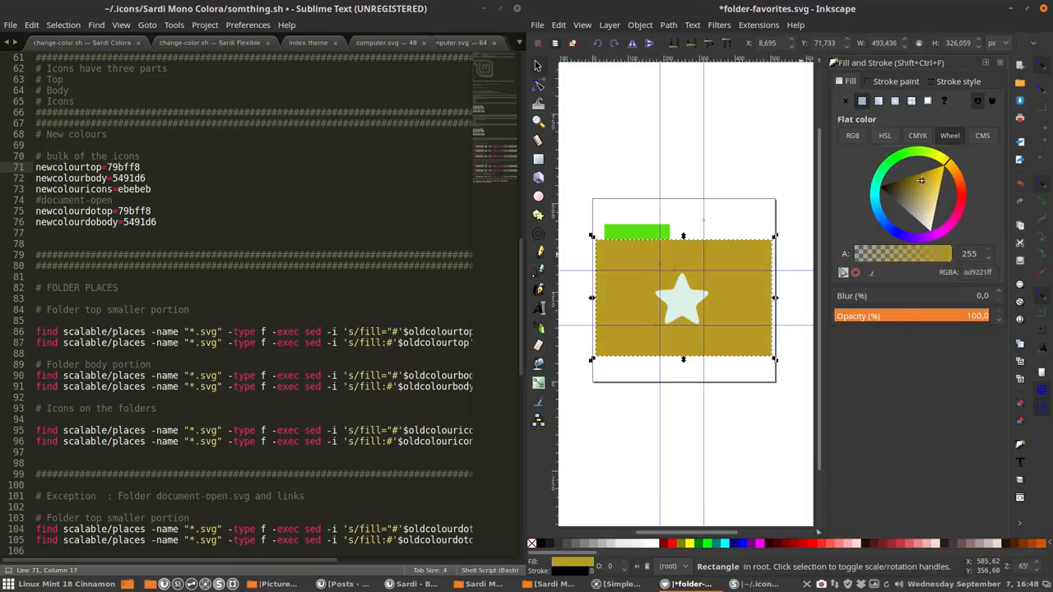
click(928, 172)
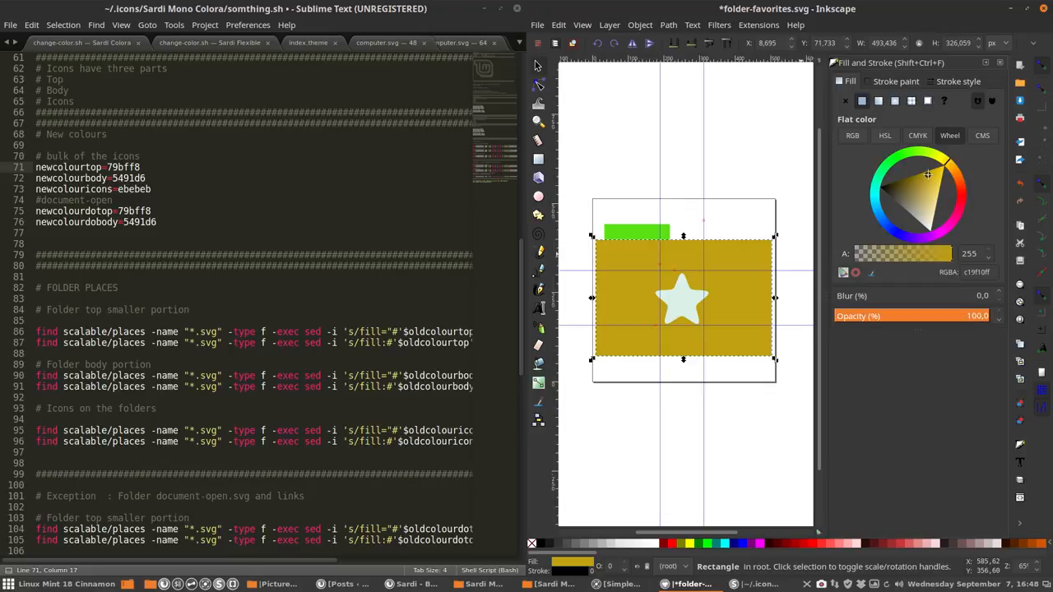
click(941, 194)
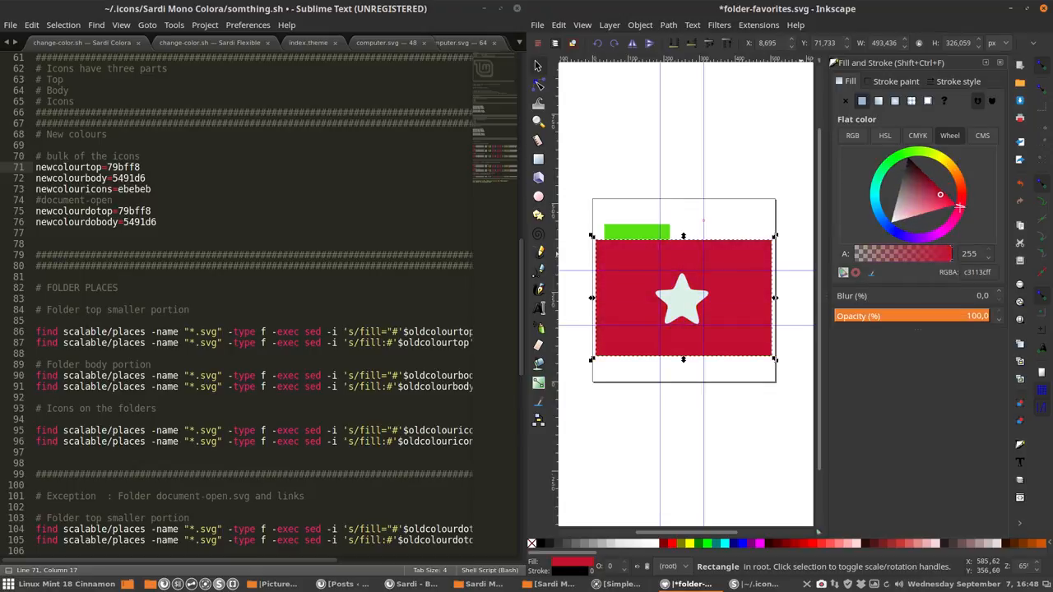
click(913, 215)
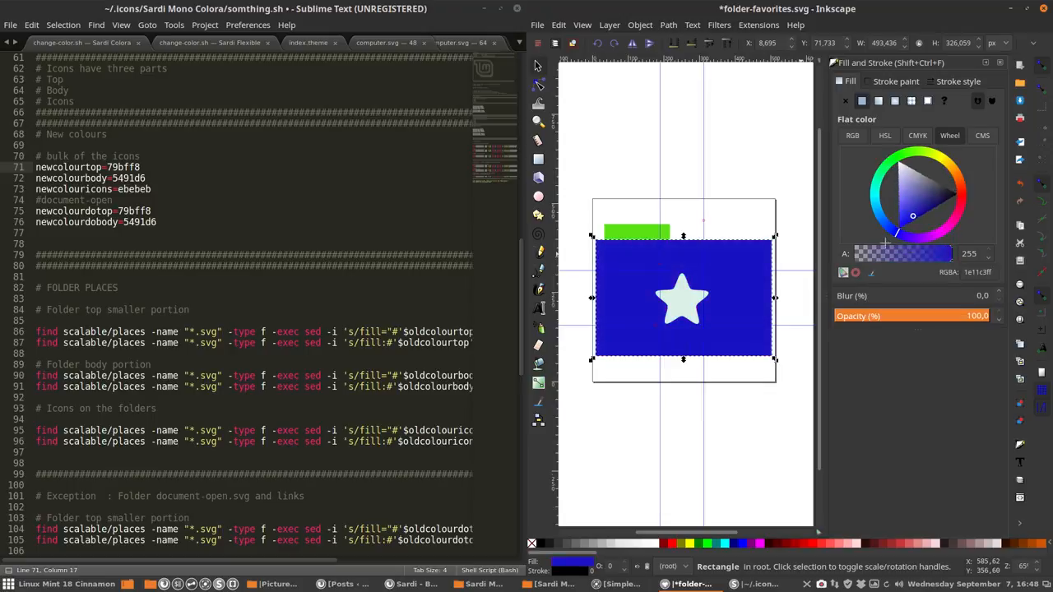
click(892, 168)
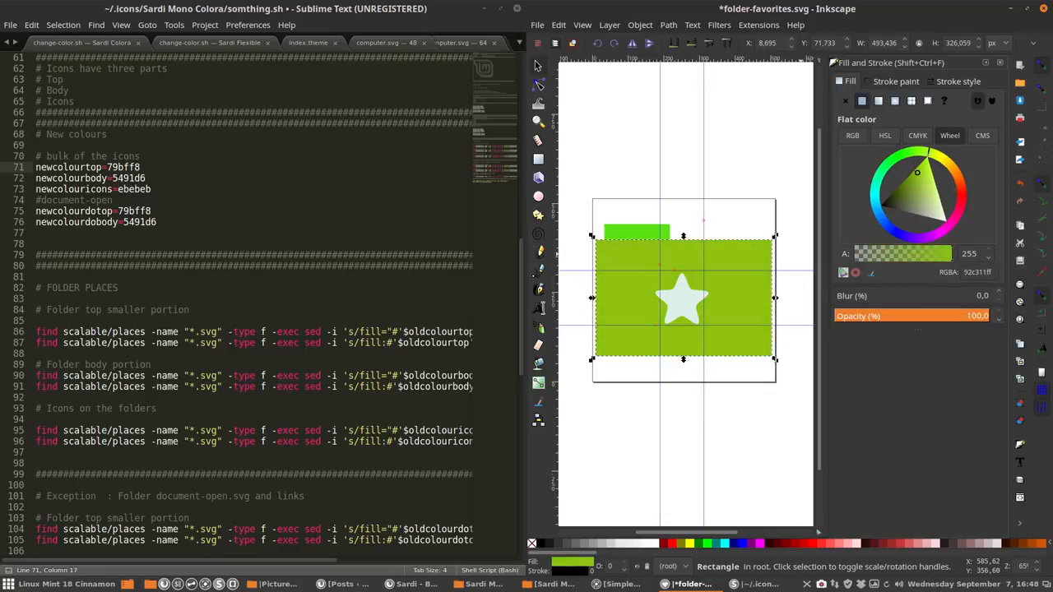
click(930, 178)
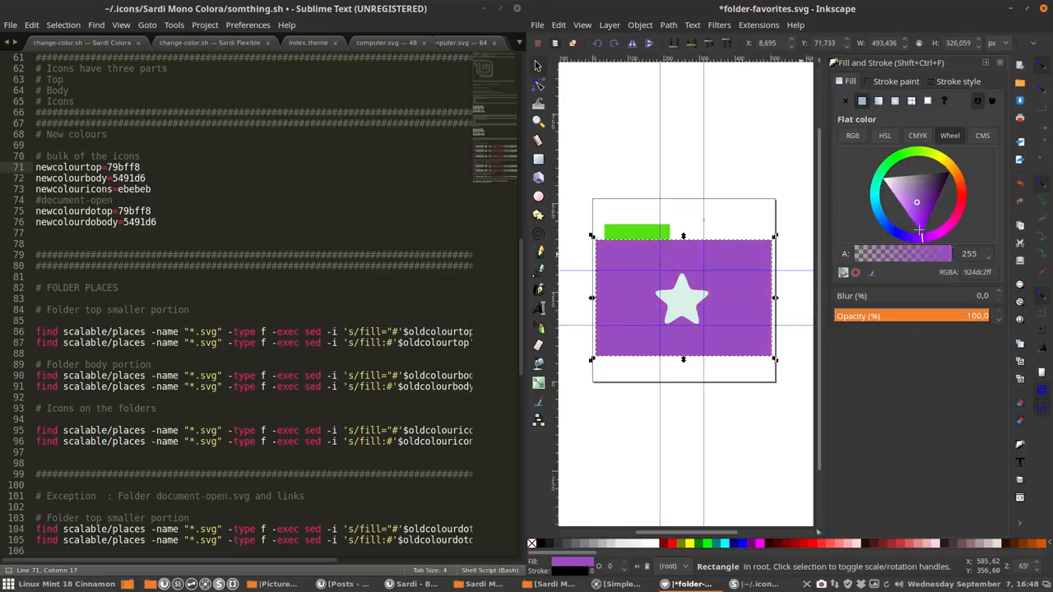
Step: Cycle through purple, teal, brick and maroon, settling the body on a soft pinkish purple
click(910, 191)
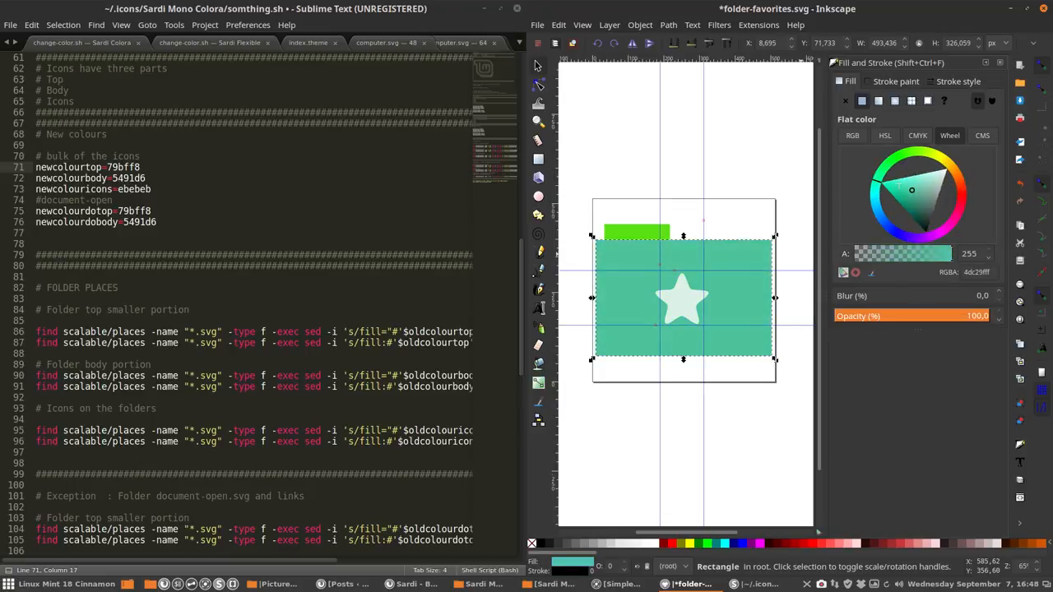
click(945, 165)
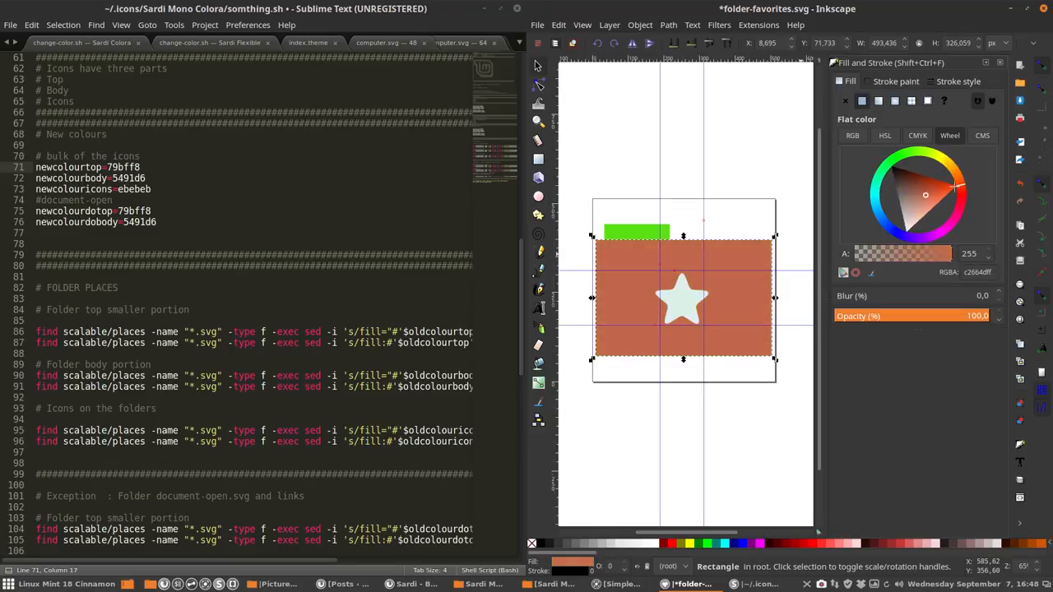
click(954, 194)
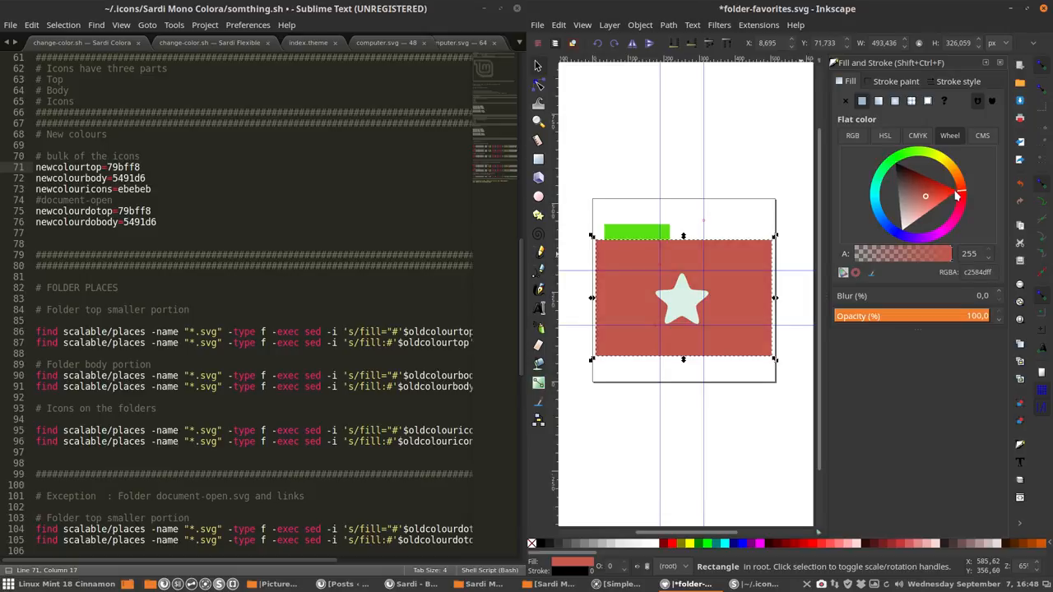
click(917, 184)
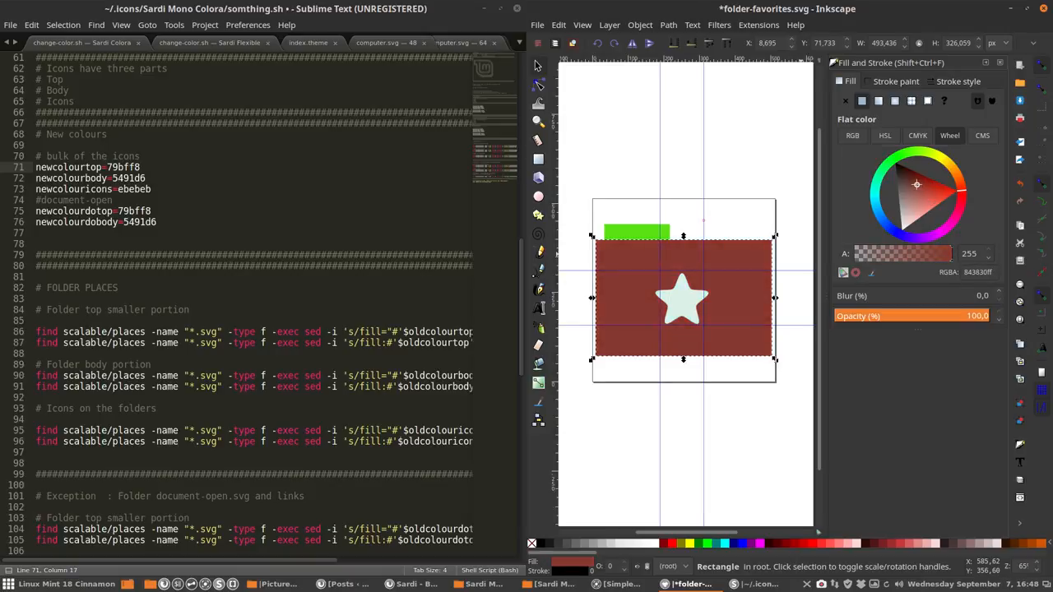
click(918, 211)
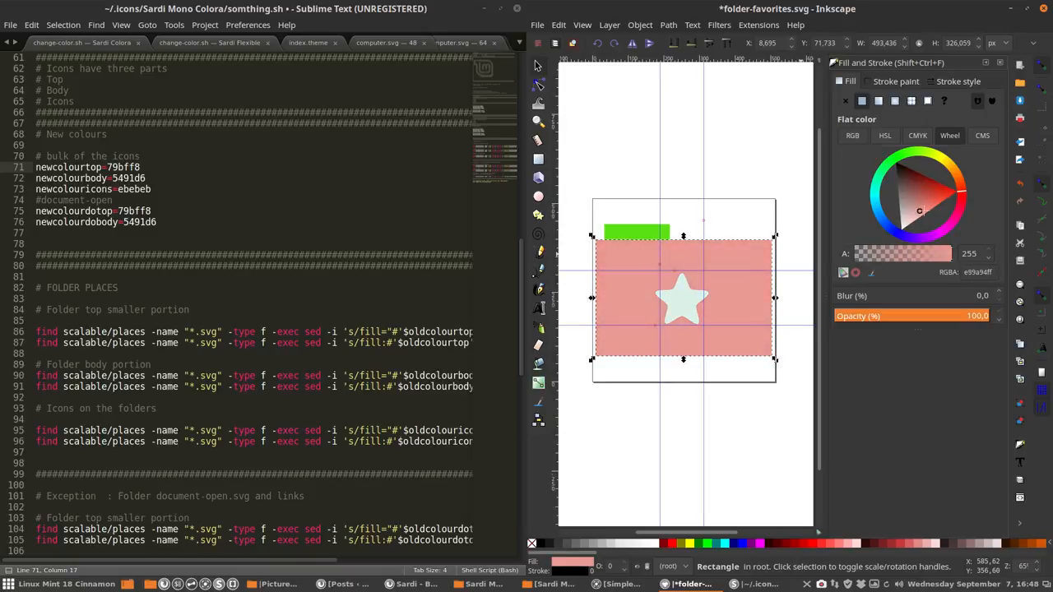
click(916, 201)
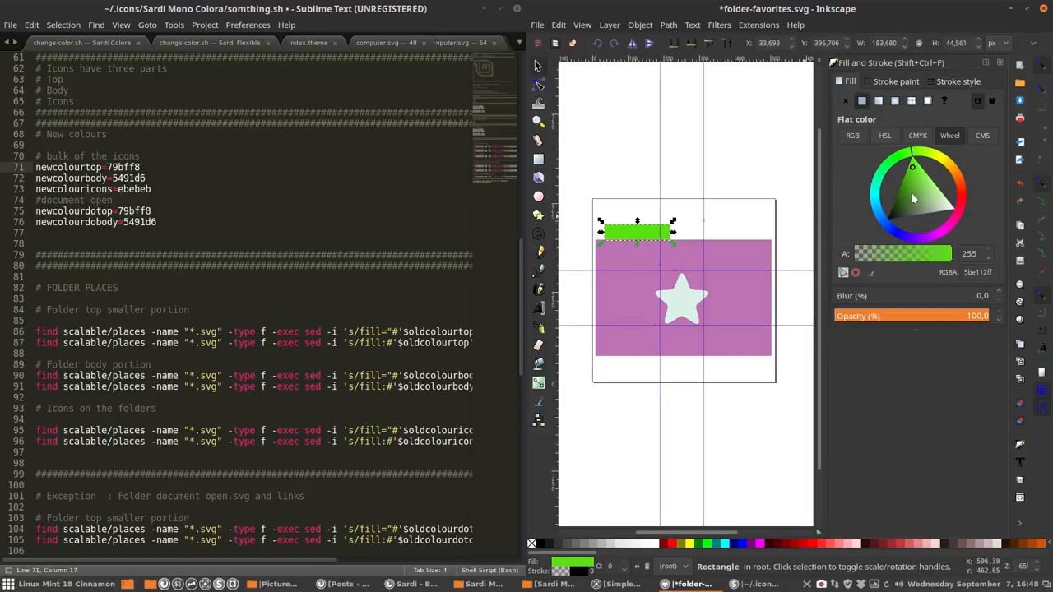
Step: Recolour the folder tab to violet and the star to a pale lavender
click(921, 197)
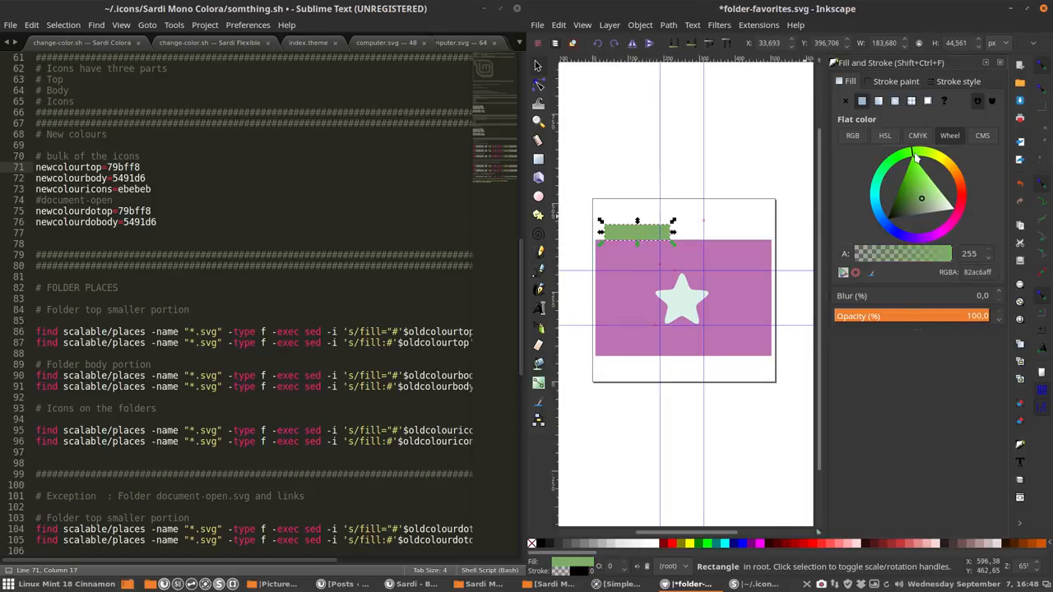
click(942, 163)
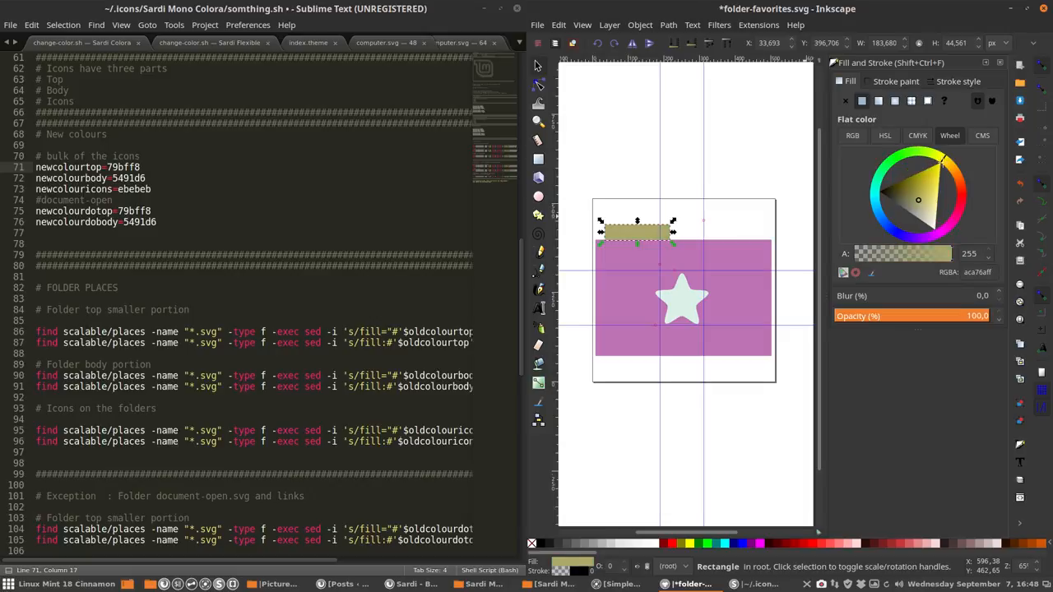
click(882, 230)
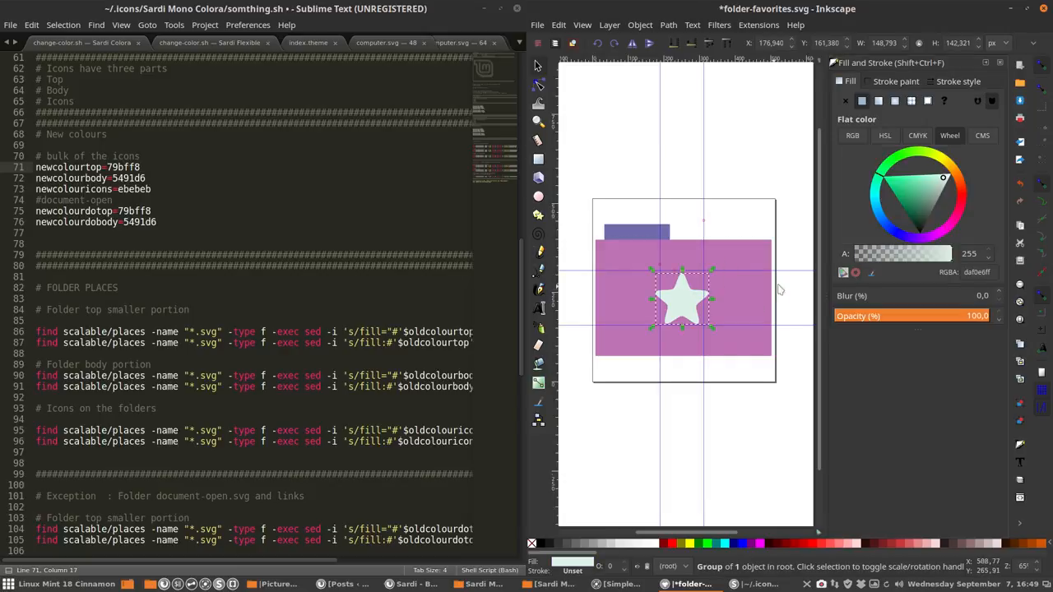
mouse_move(945, 184)
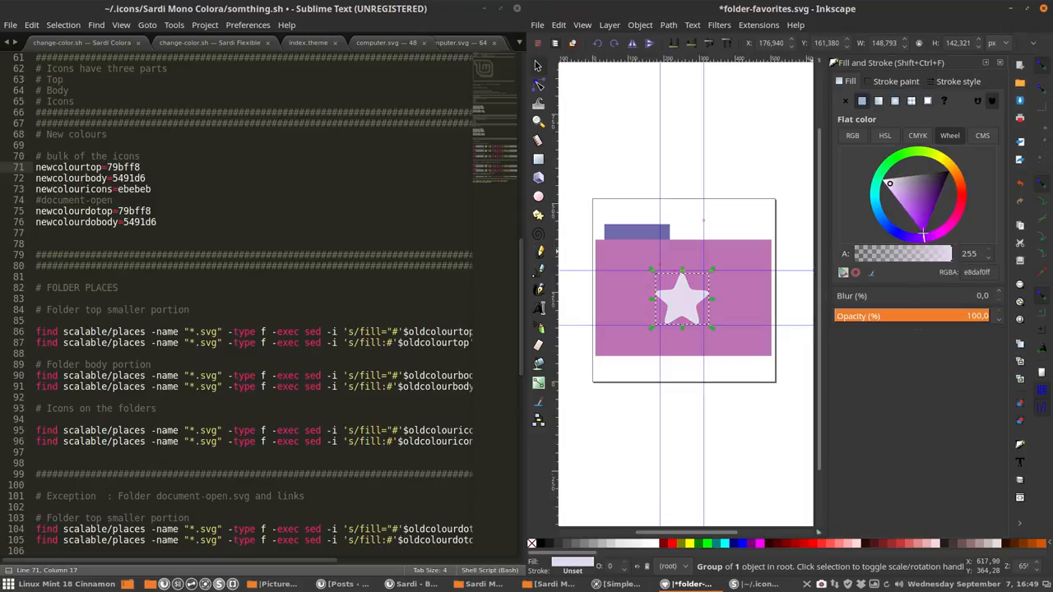
click(888, 187)
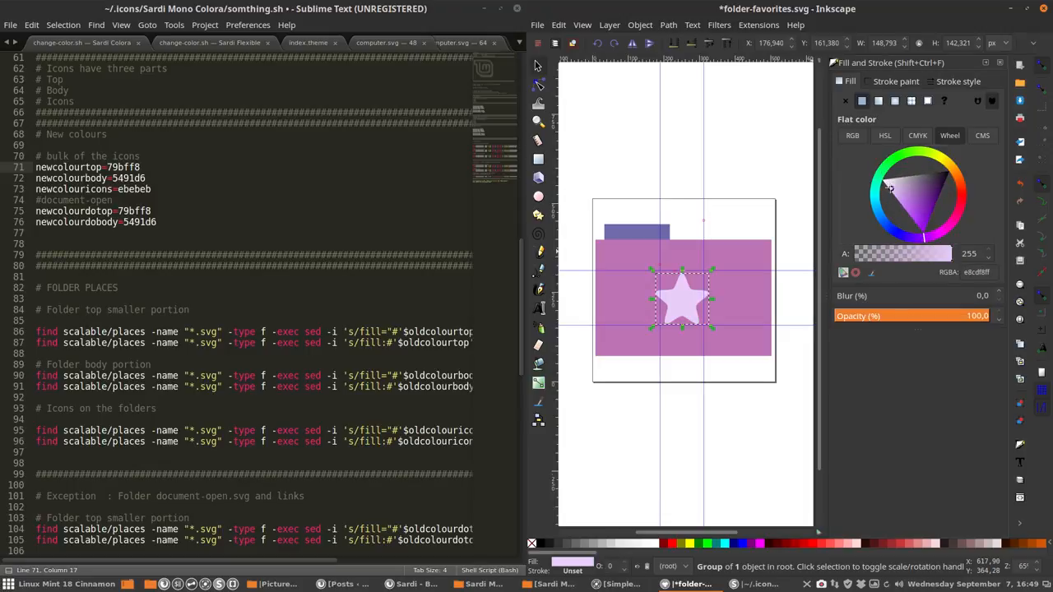
click(895, 196)
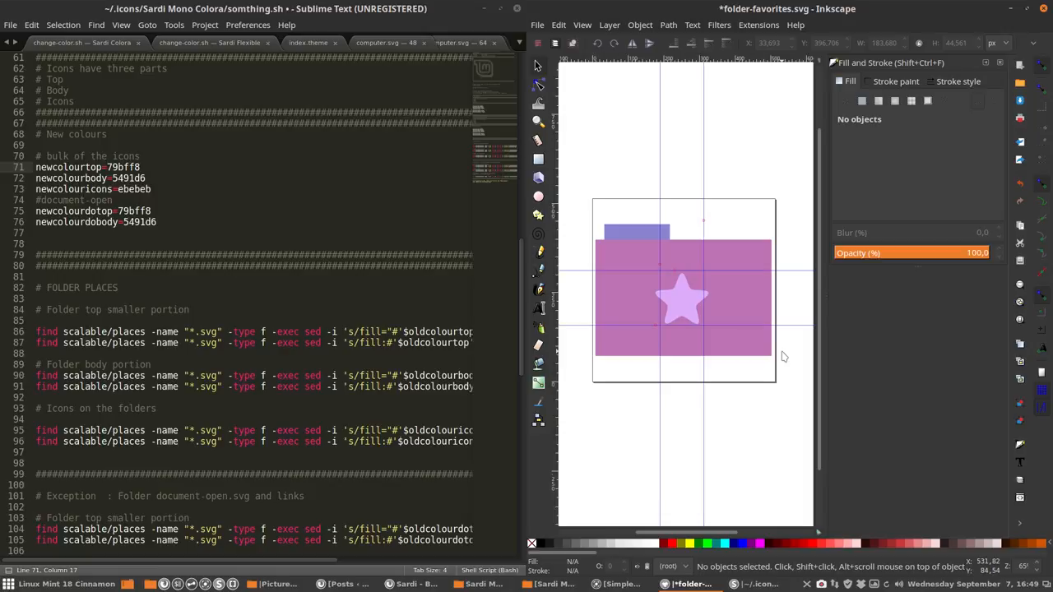
Step: Check the body and star fill codes to copy into somthing.sh
click(635, 232)
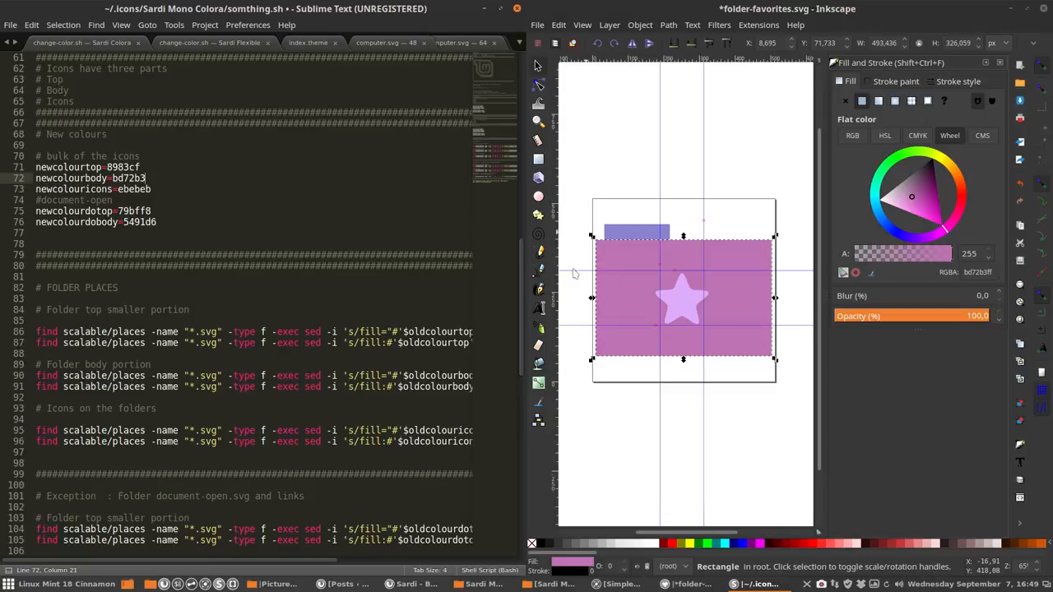
click(683, 300)
text(dcacfa)
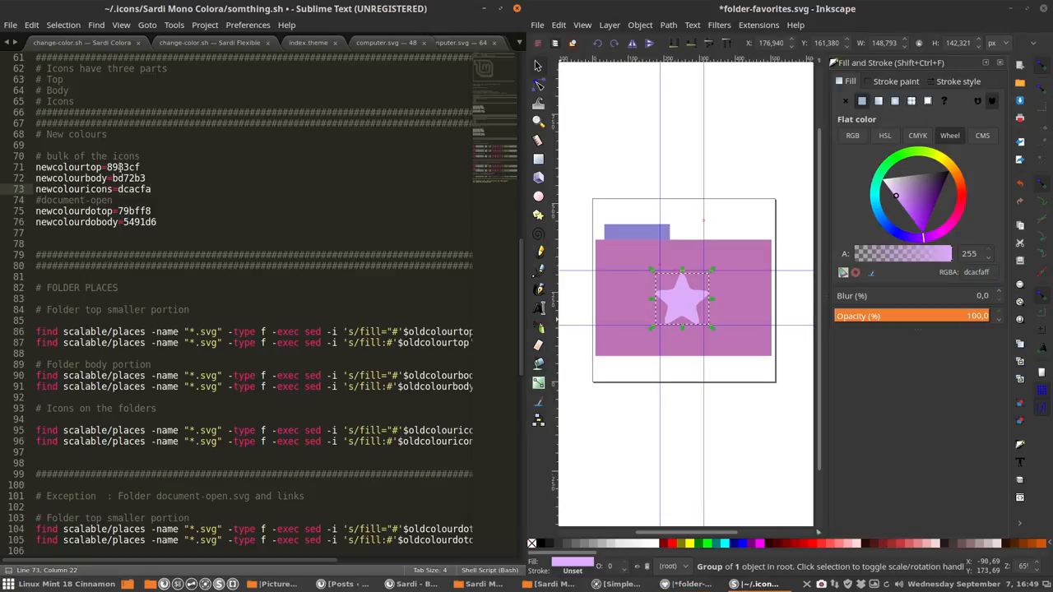
Step: Replace the document-open top and body colour values with 8983cf and bd72b3
double_click(124, 168)
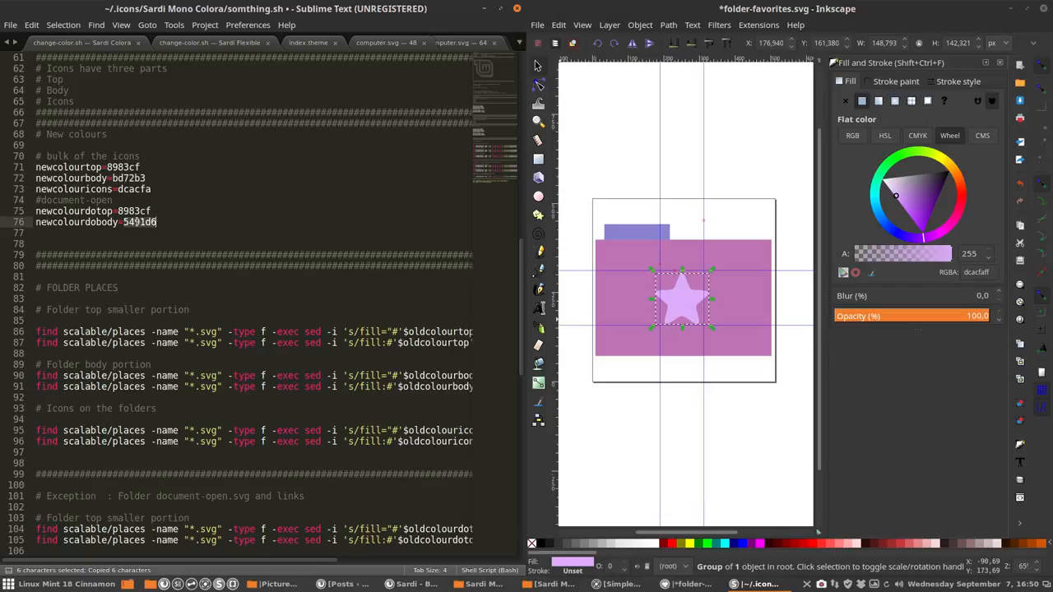
text(bd72b3)
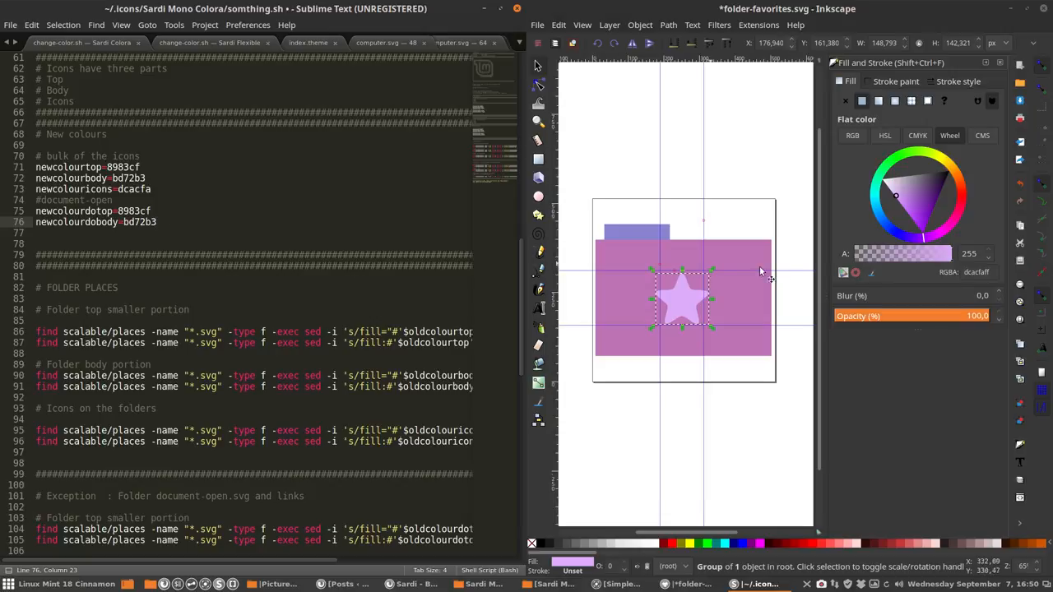
mouse_move(726, 267)
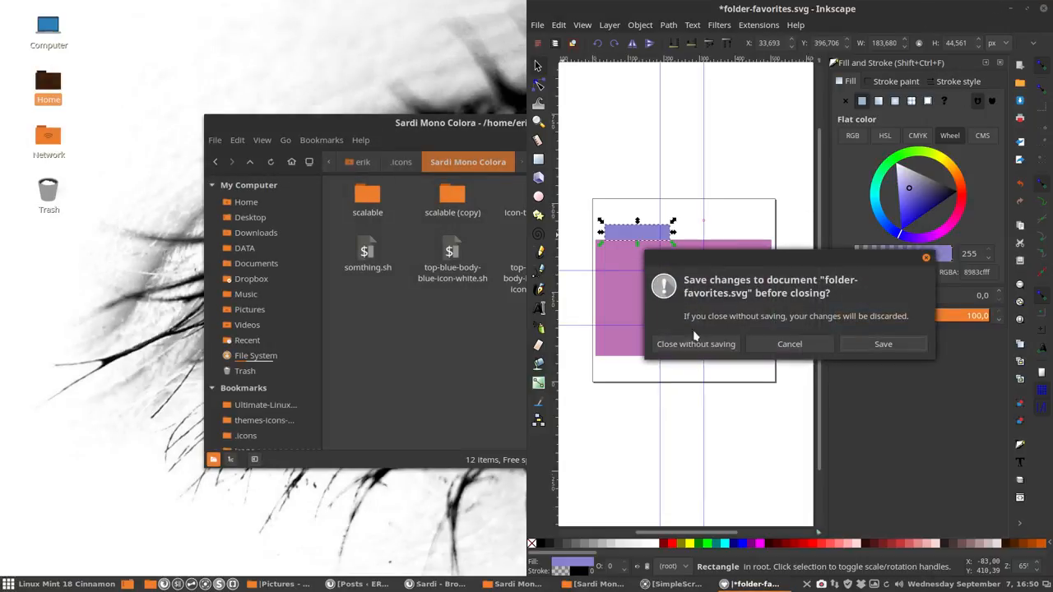
Step: Close Inkscape without saving and rename the edited script top-purple-body-purple-icon-purple.sh
click(696, 344)
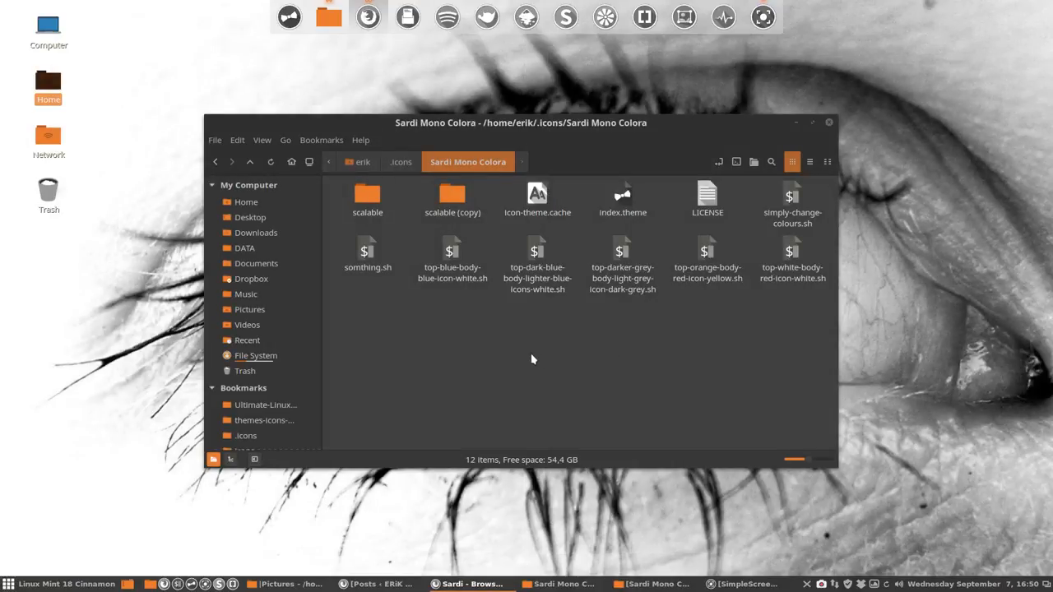
click(453, 197)
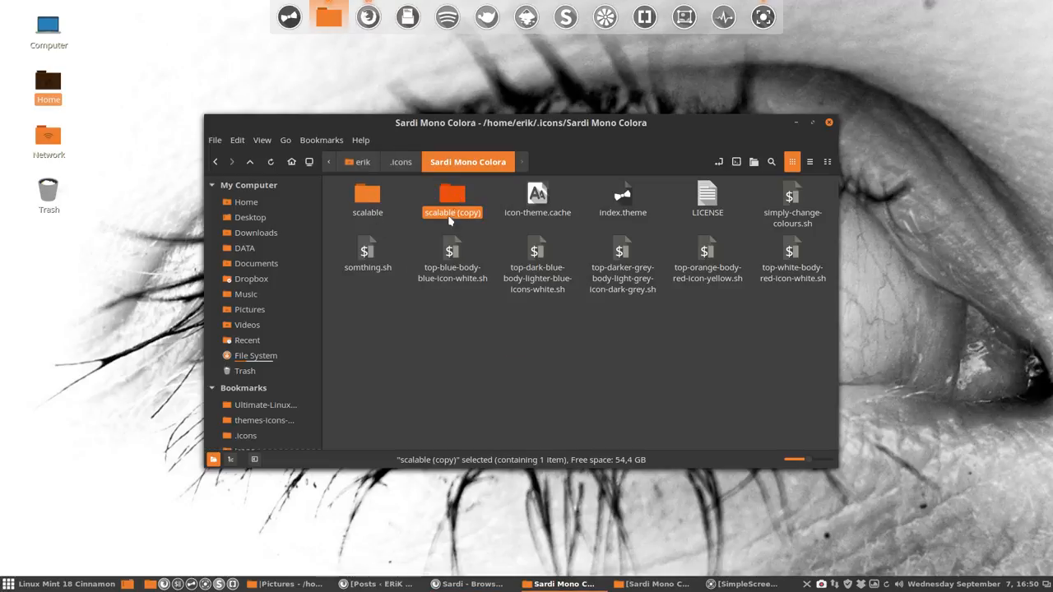
click(367, 198)
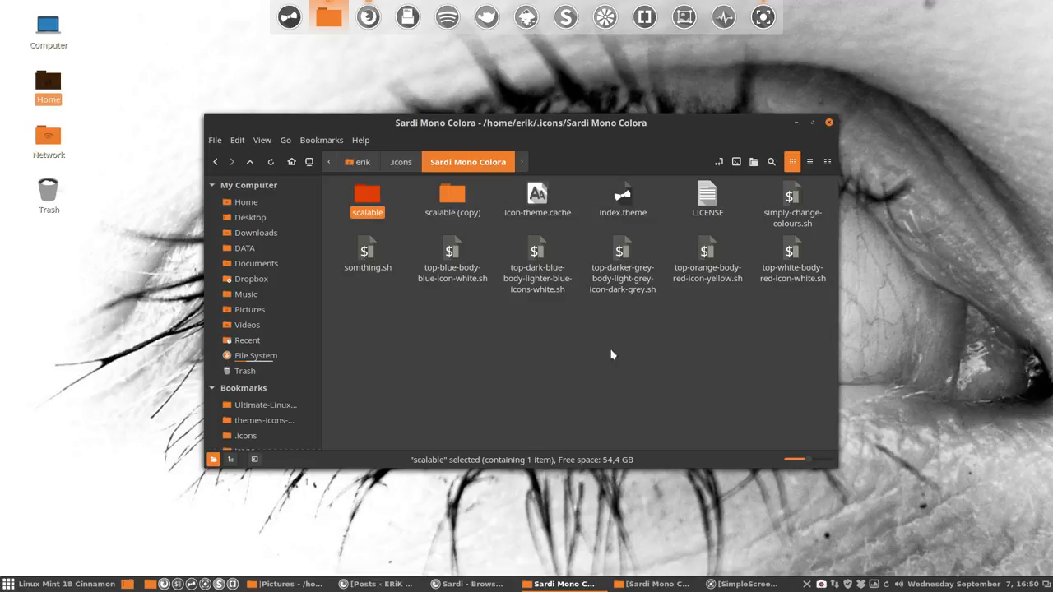
click(367, 250)
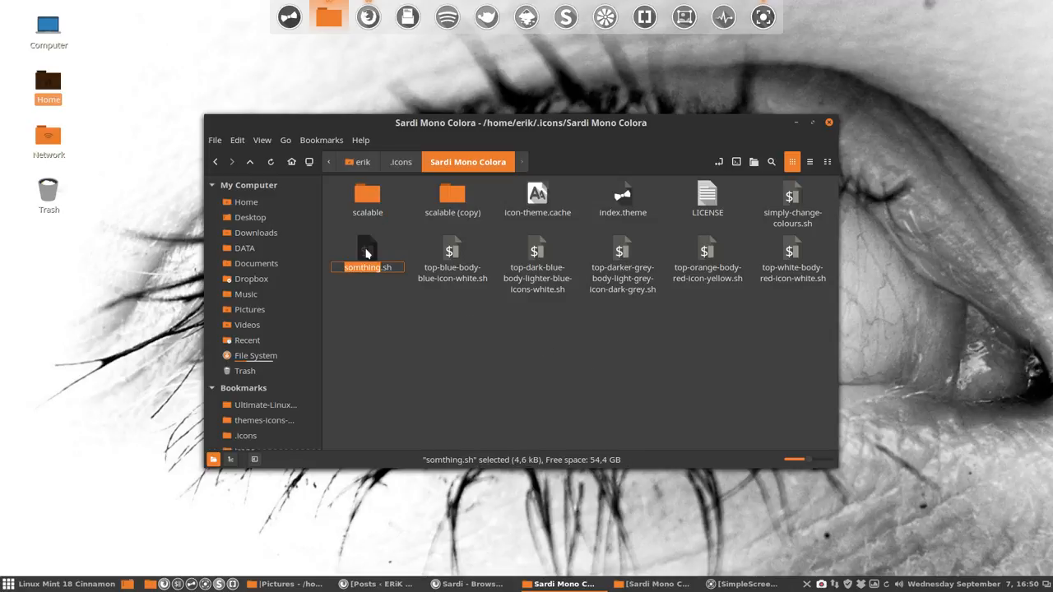
text(top.sh)
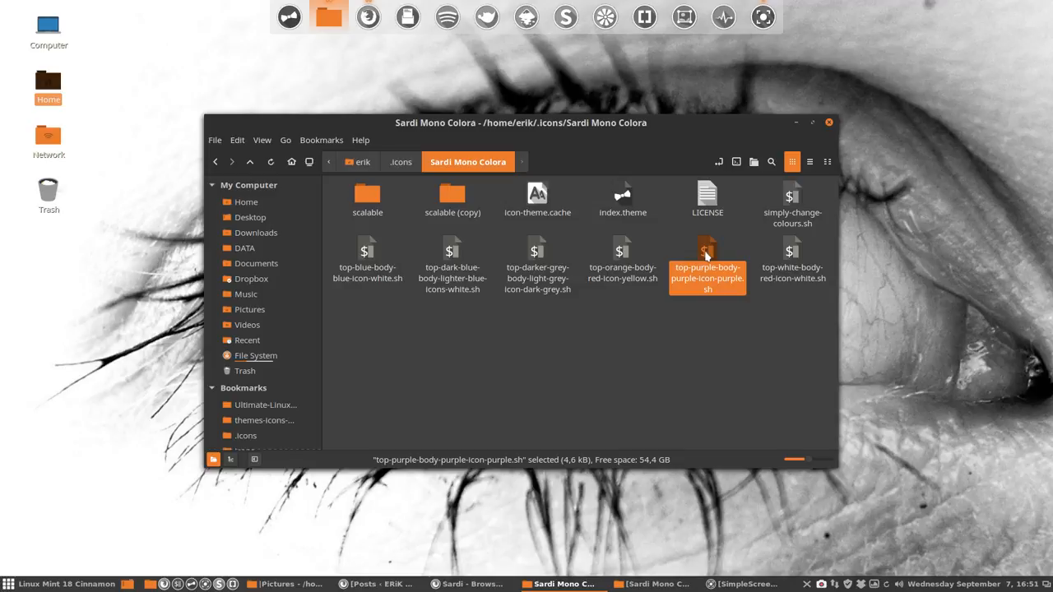
Step: Run top-purple-body-purple-icon-purple.sh in Terminal to recolour the icons, then go Home to .icons
double_click(707, 251)
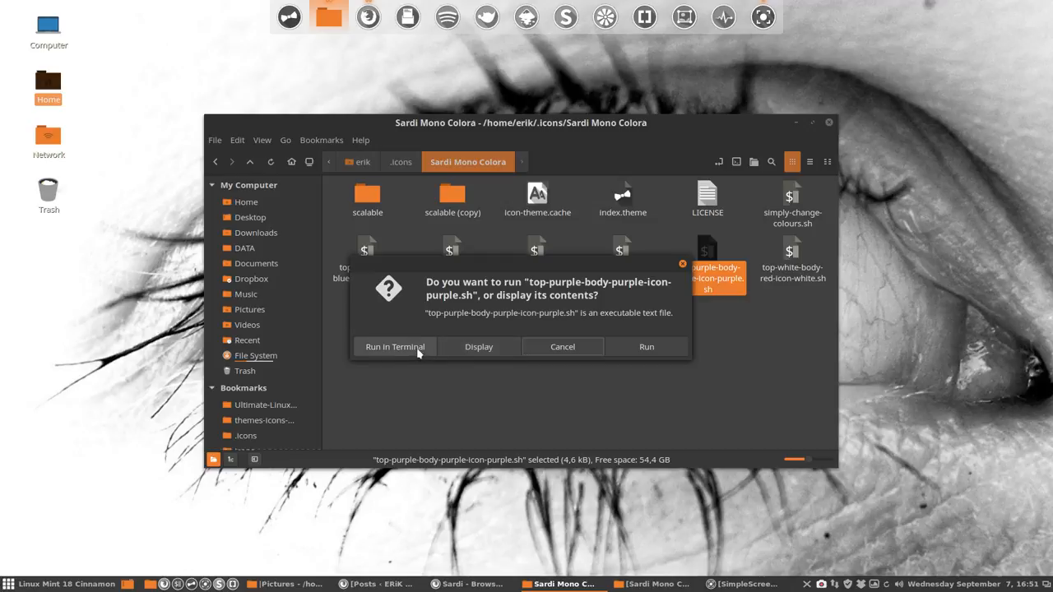
click(563, 346)
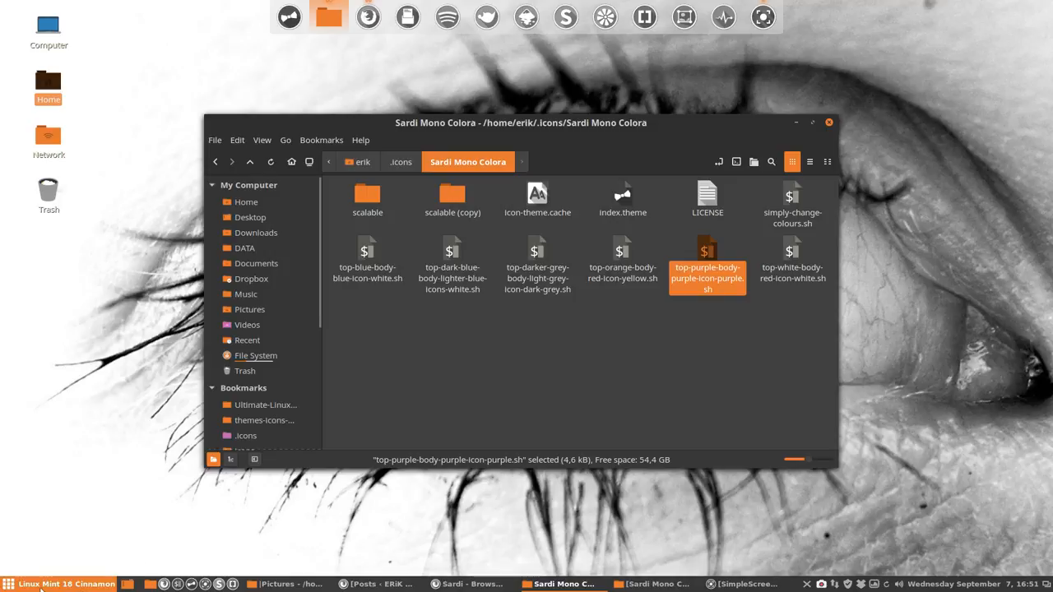
mouse_move(355, 326)
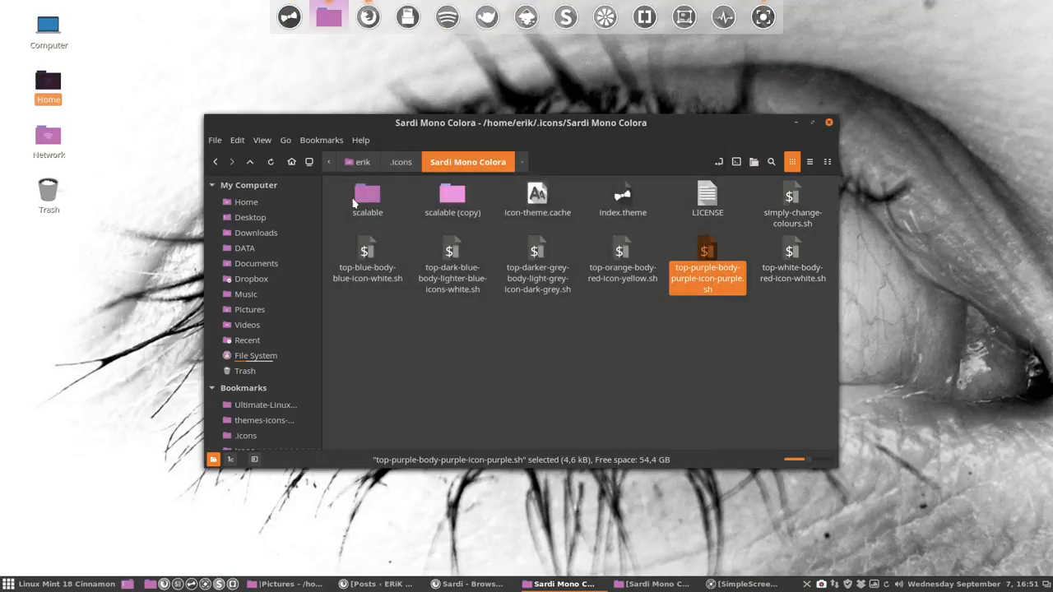
click(247, 201)
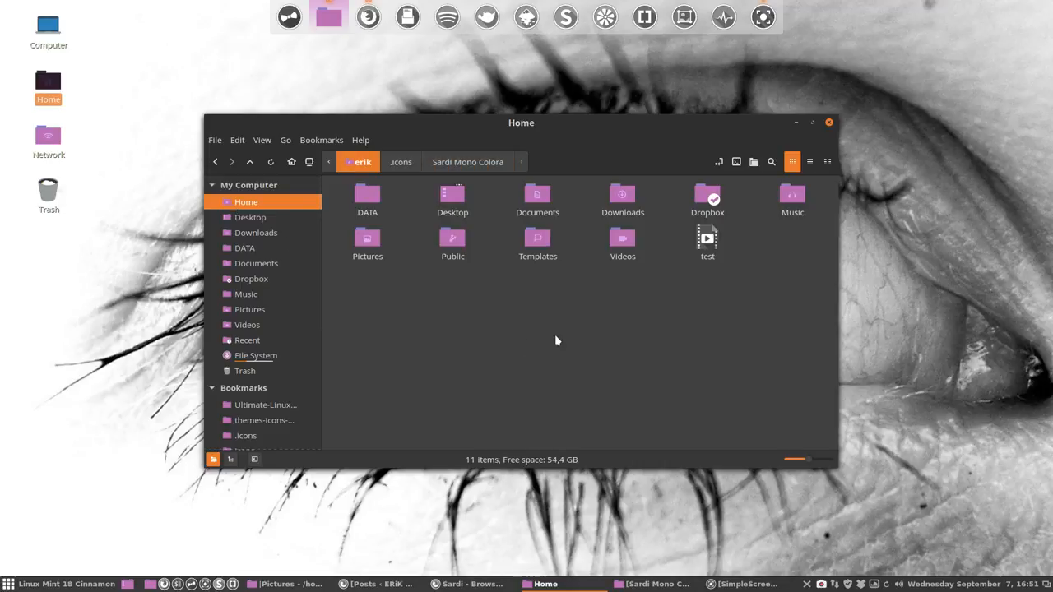
mouse_move(590, 336)
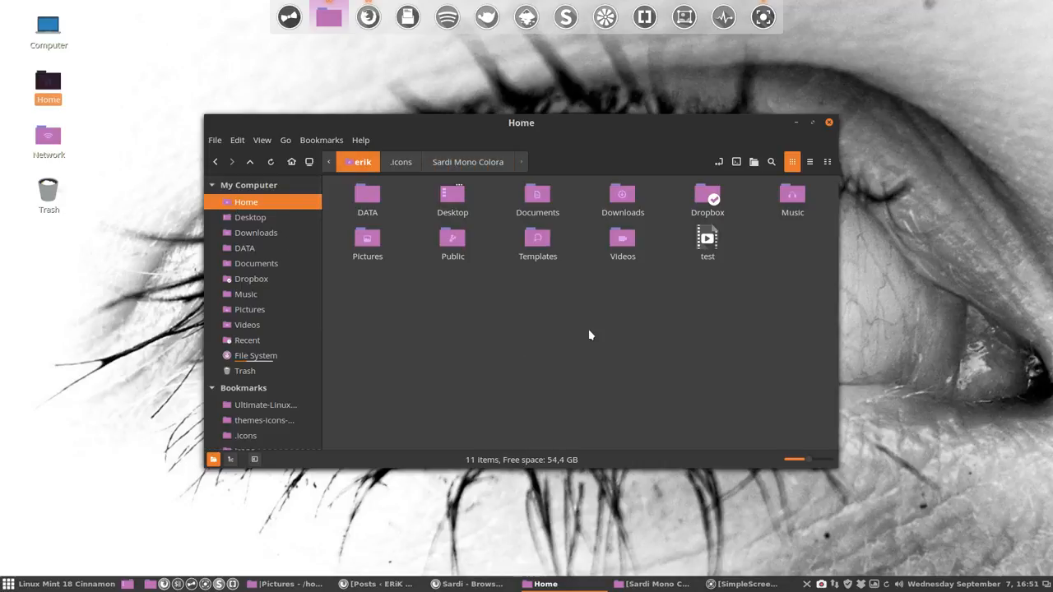
mouse_move(398, 161)
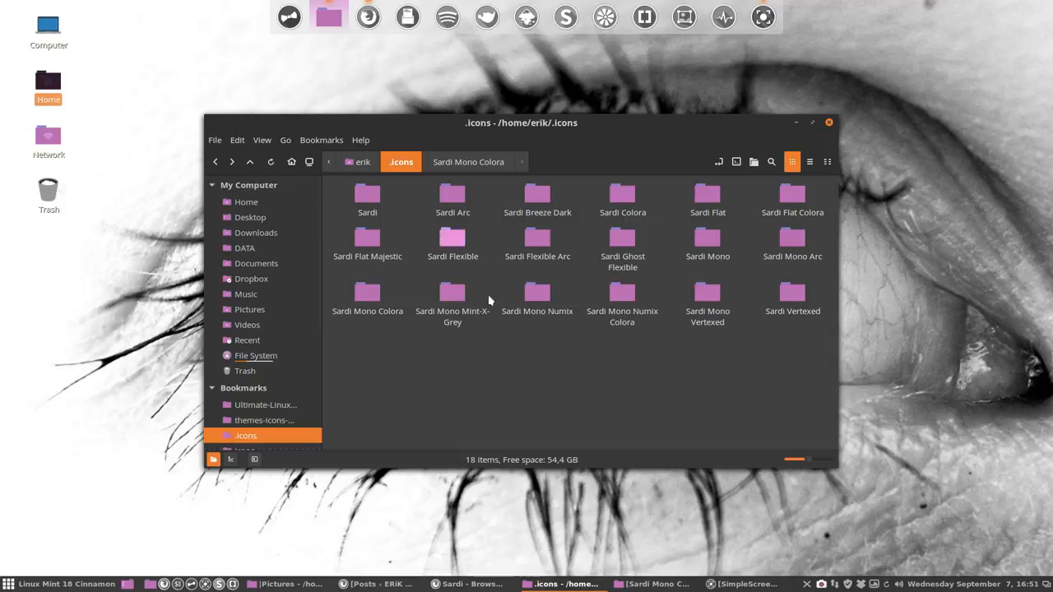
mouse_move(571, 351)
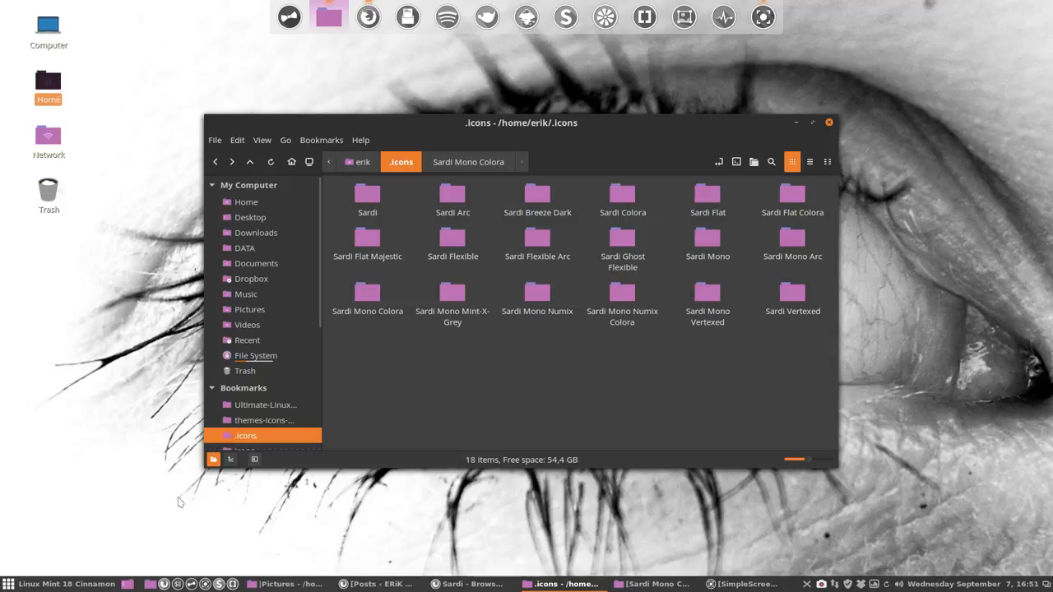
click(23, 582)
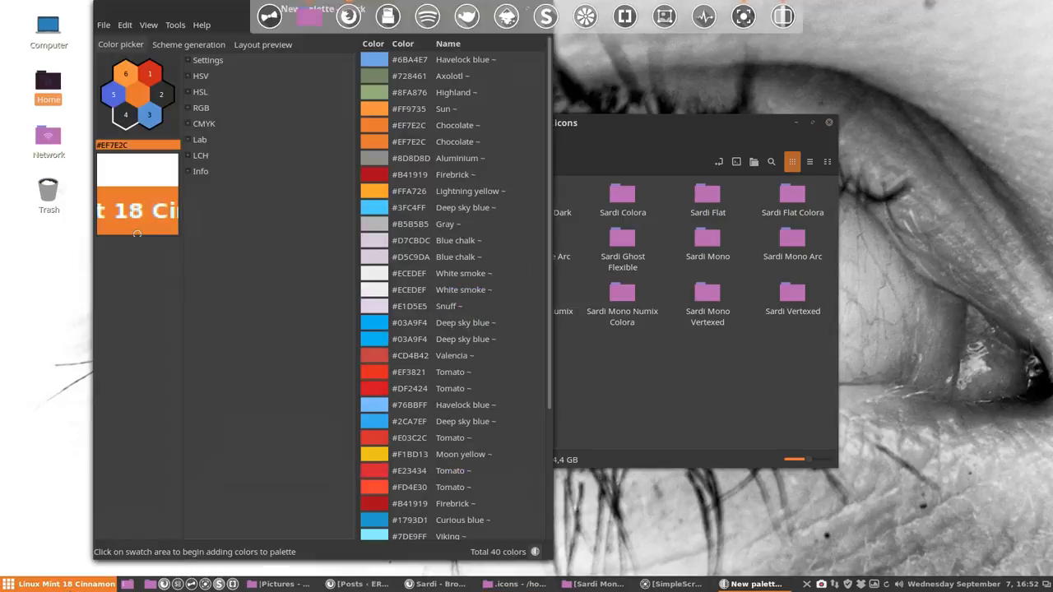
Step: Close the colour picker and rename the recoloured theme folder in .icons to Sardi Mono Colora Plum
click(161, 92)
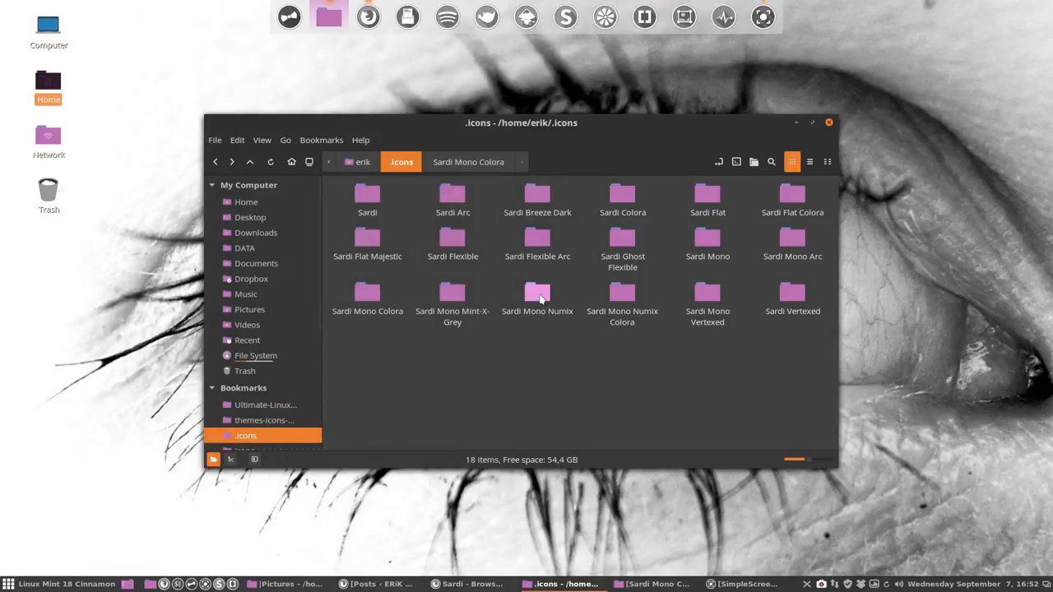
click(622, 296)
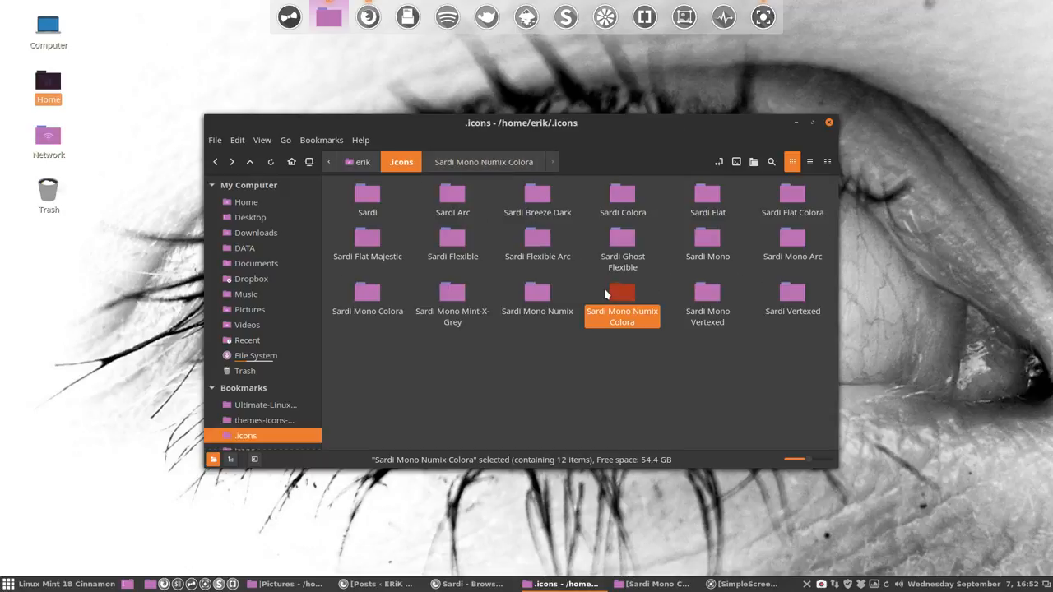
mouse_move(367, 296)
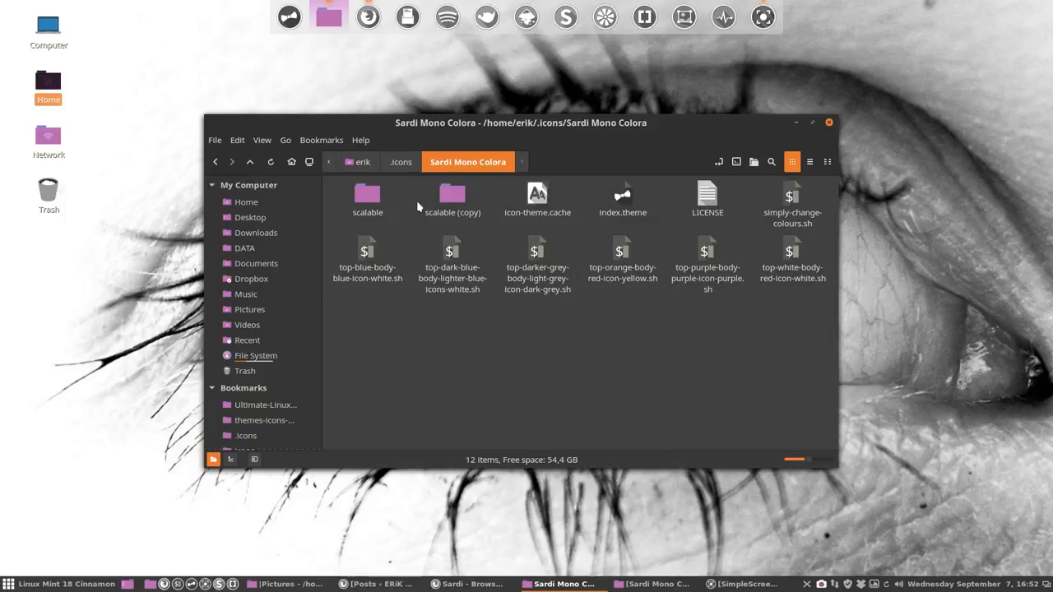
mouse_move(412, 164)
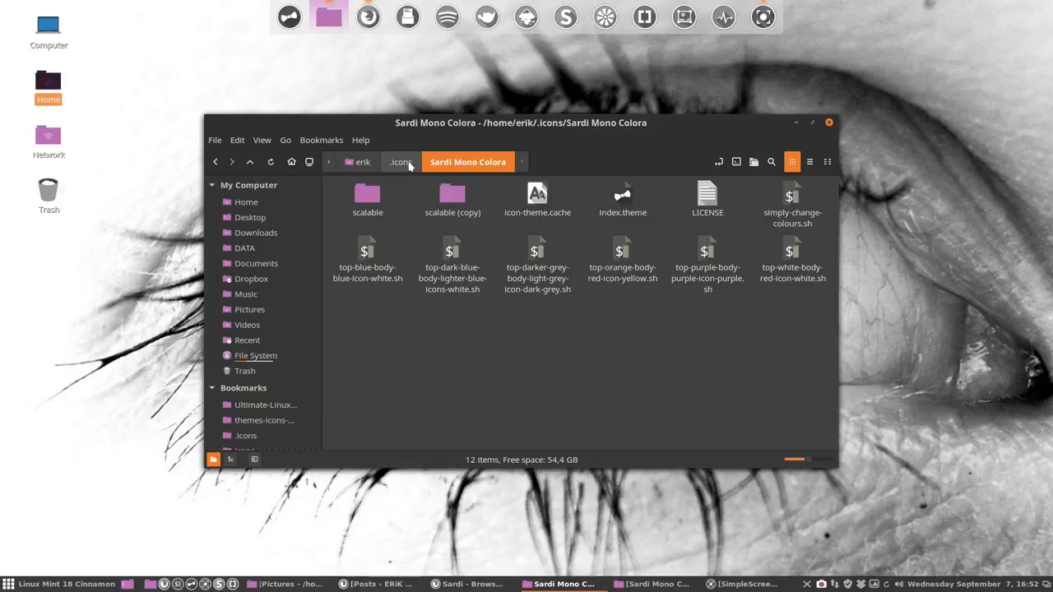
click(400, 161)
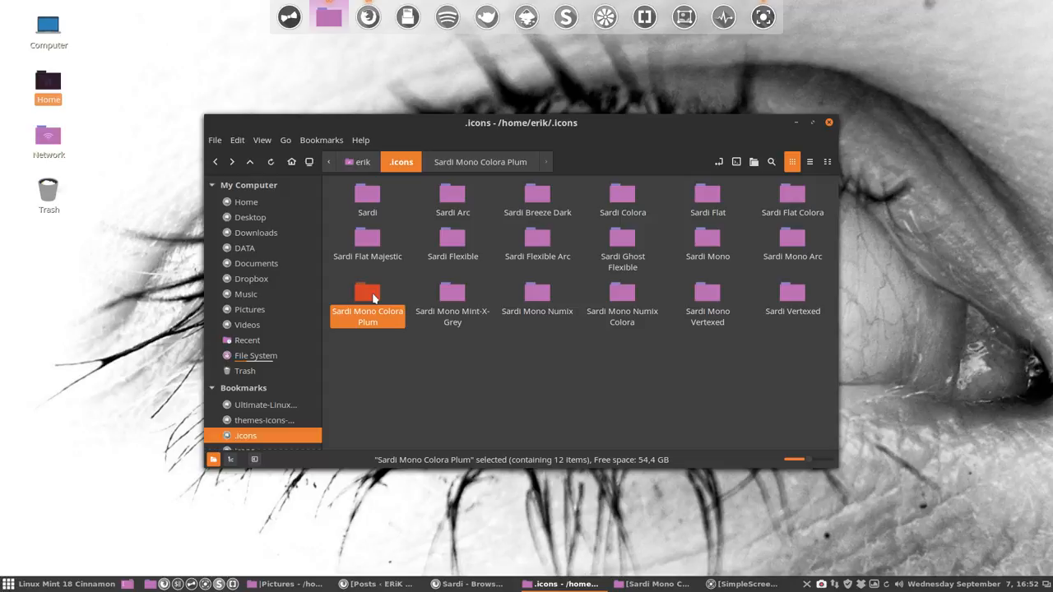
click(13, 576)
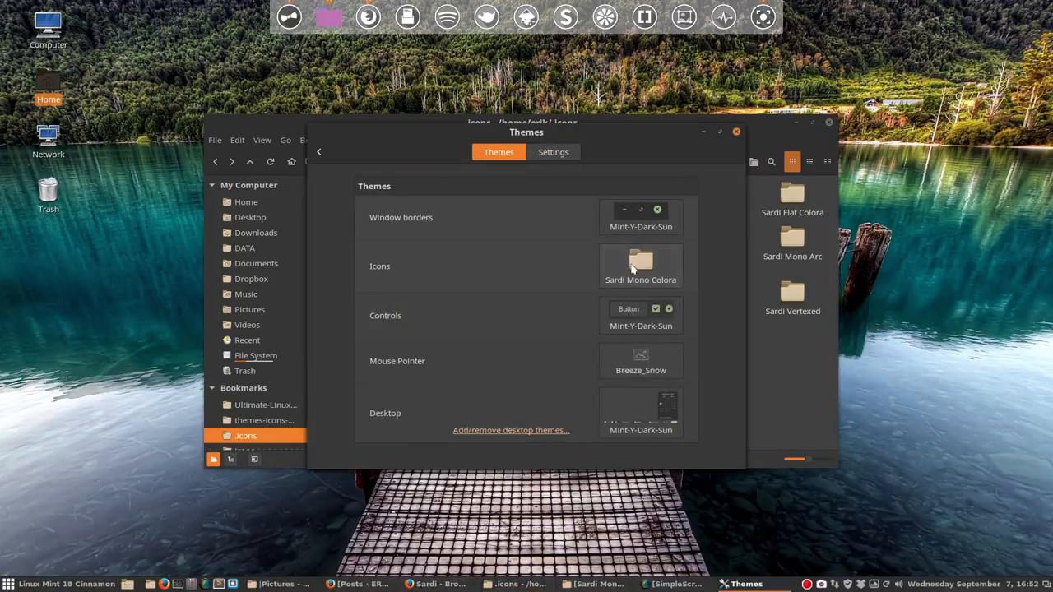
mouse_move(768, 201)
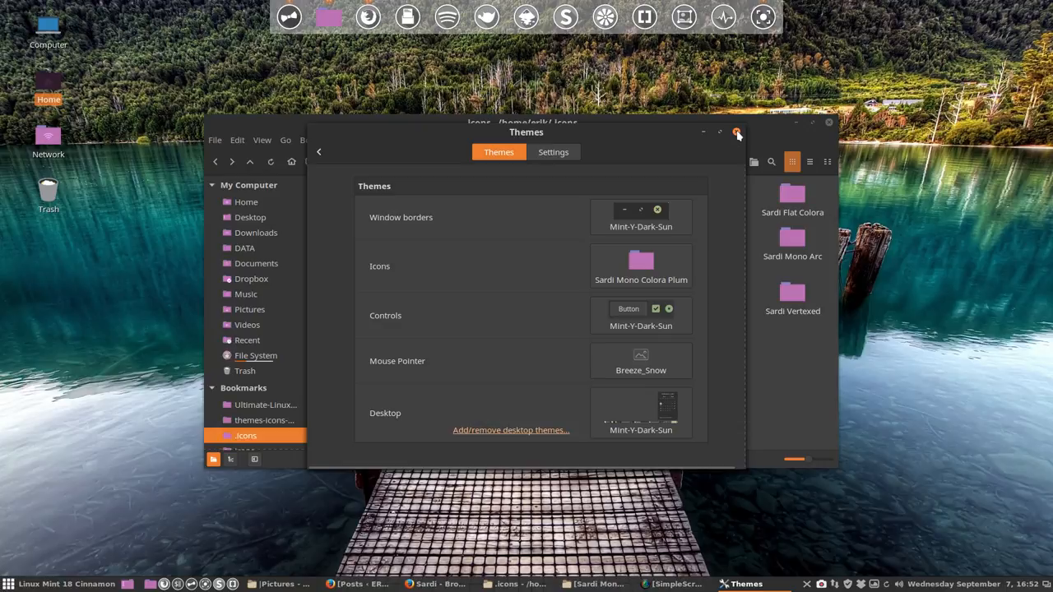
Step: Close Themes with Sardi Mono-Colora Plum applied and enter the Sardi Mono Colora Plum folder
click(737, 132)
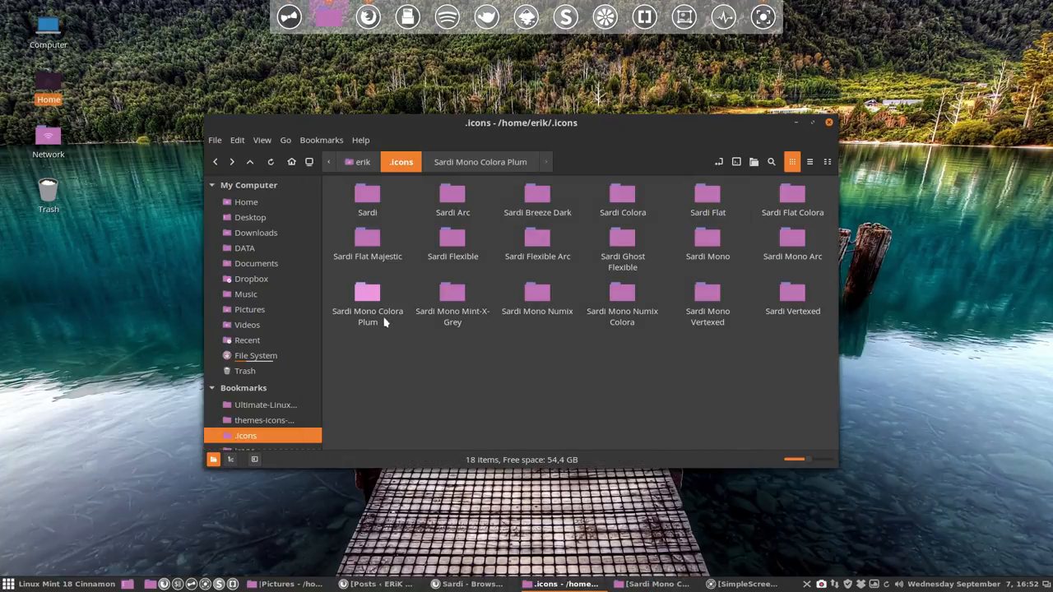
click(367, 296)
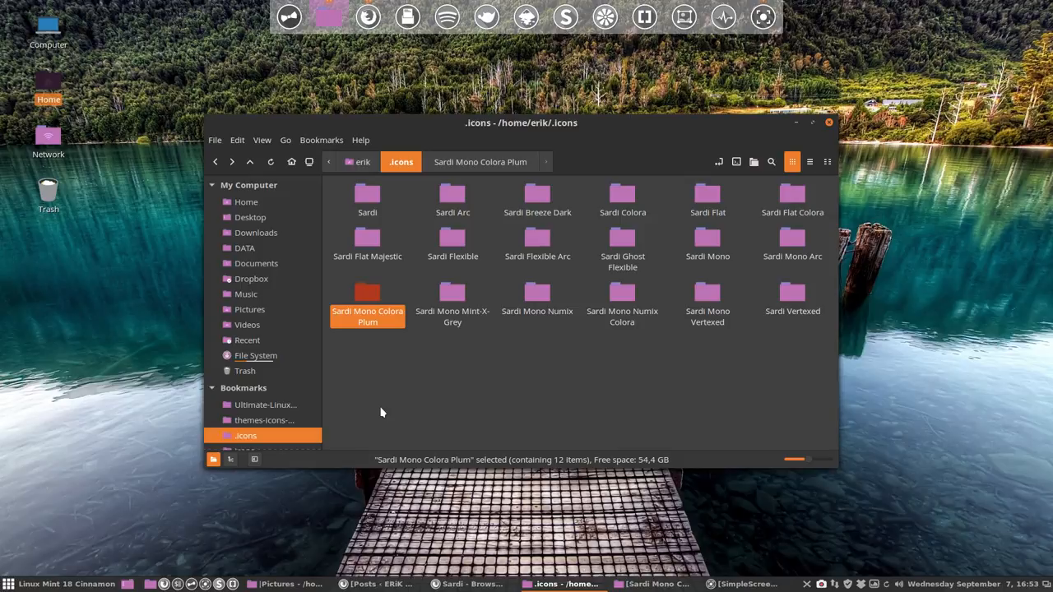
mouse_move(441, 405)
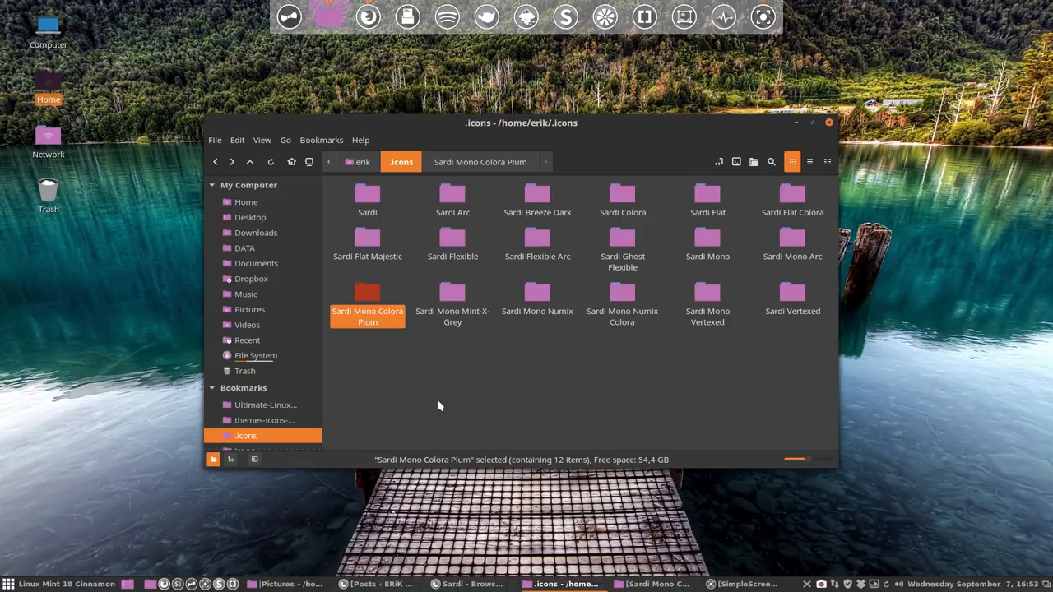
double_click(367, 293)
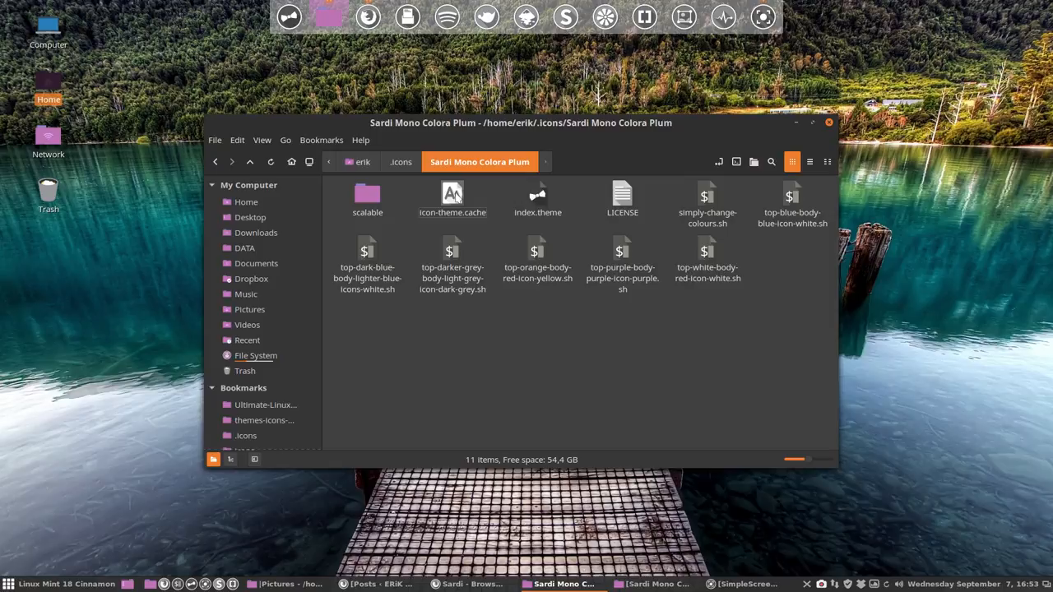
Step: Remove icon-theme.cache and save index.theme with Name set to Sardi Mono Colora Plum
click(452, 195)
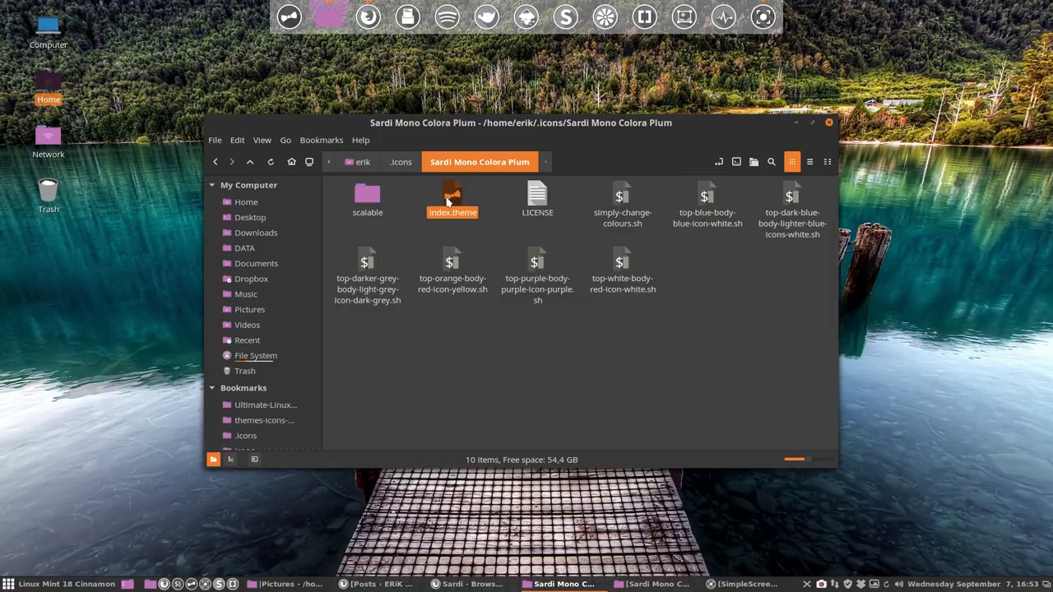
double_click(450, 197)
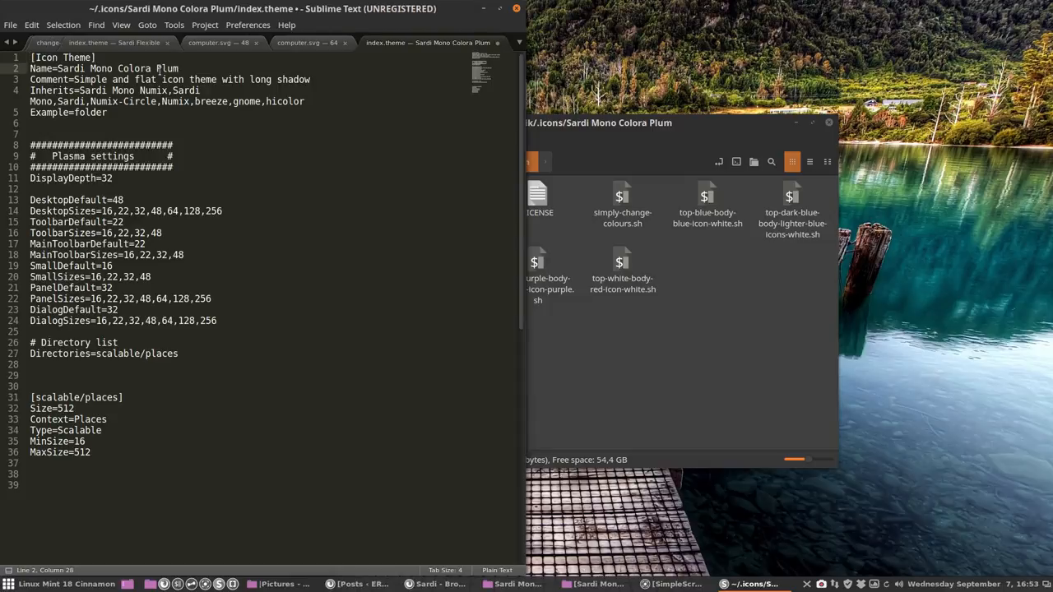
key(ctrl+s)
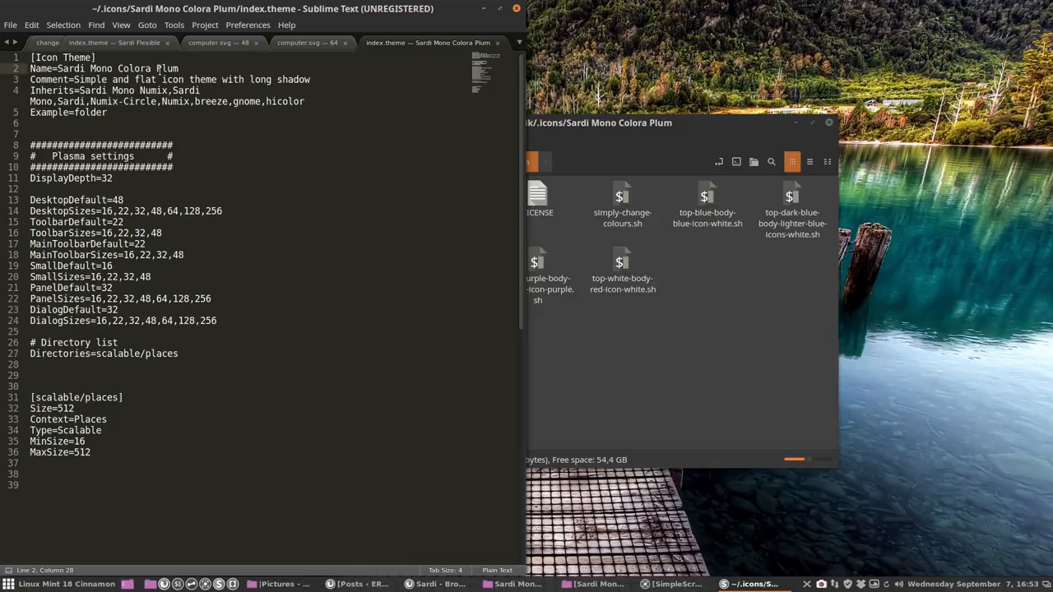
drag(59, 69, 178, 69)
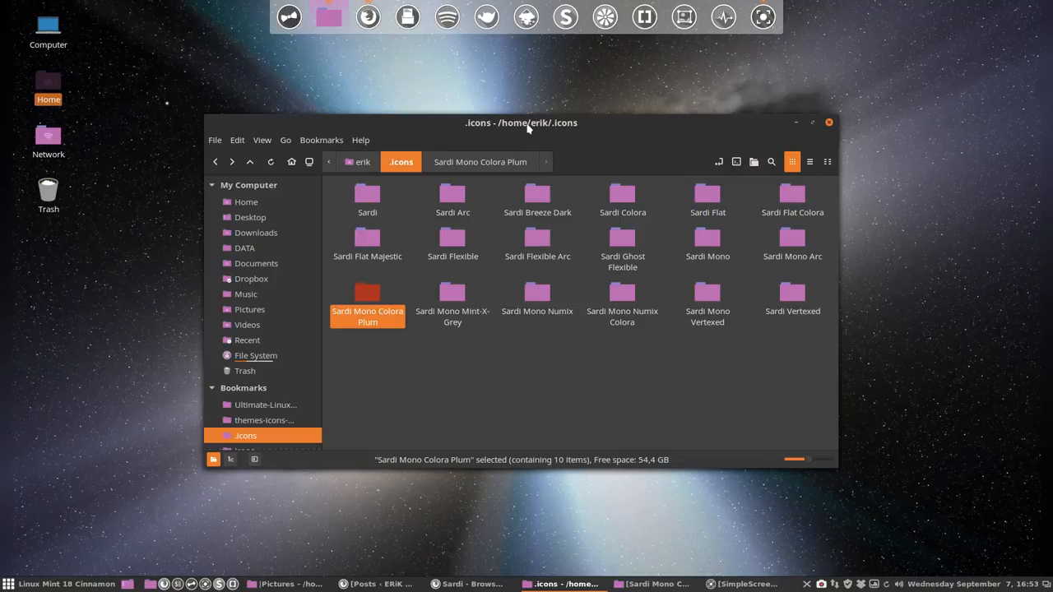
drag(520, 122, 546, 115)
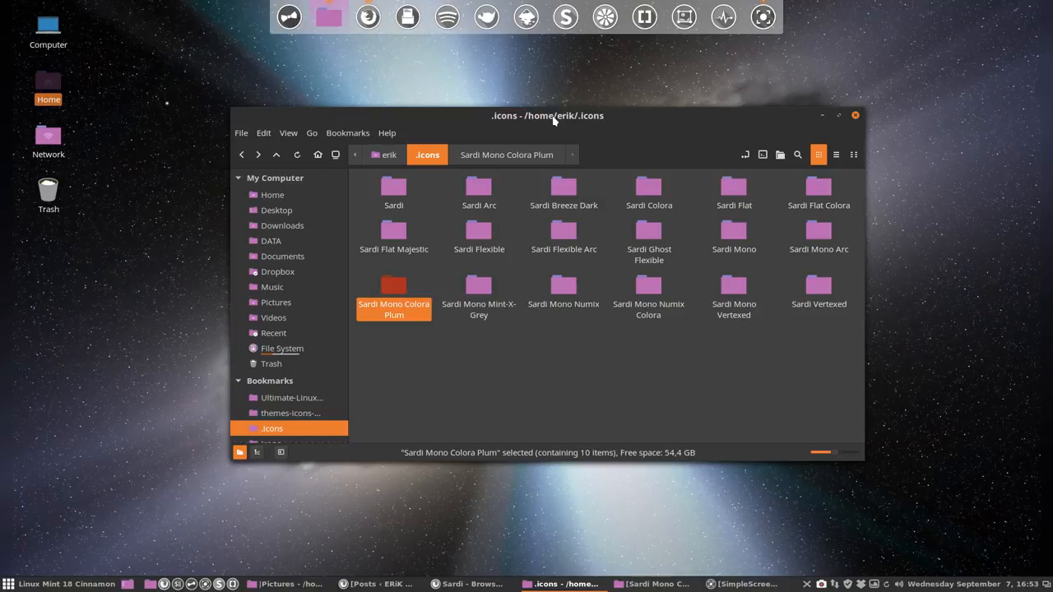
mouse_move(484, 188)
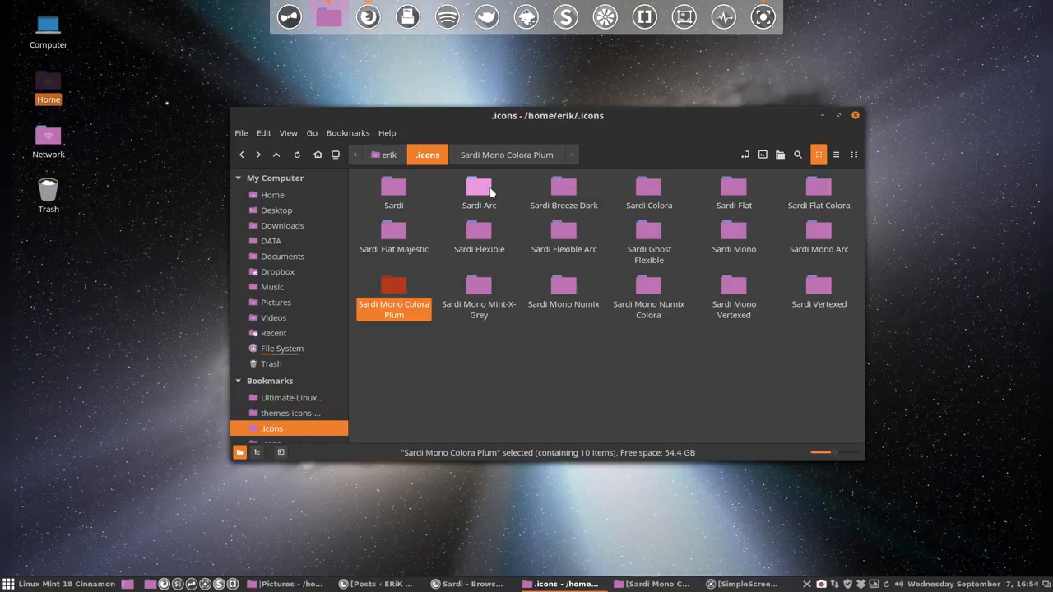